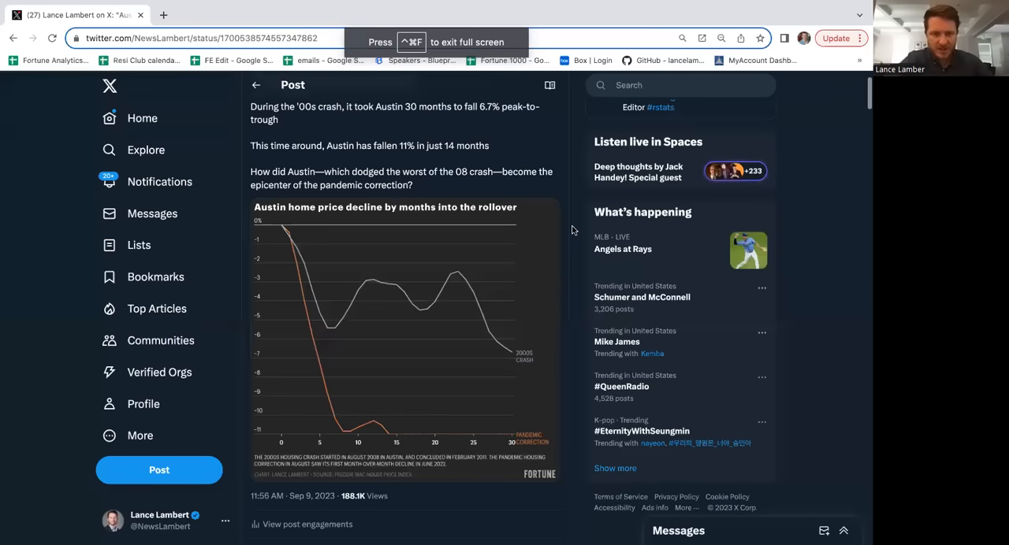
# Step: Scroll to the post on 385 Freddie Mac housing markets and open its price table full-screen
pyautogui.scroll(3)
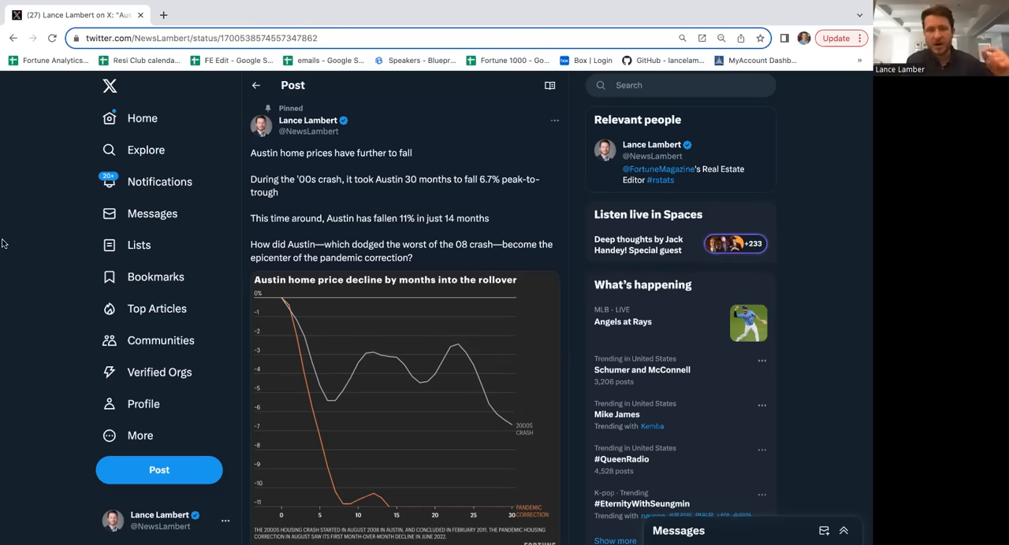
pyautogui.moveTo(505, 194)
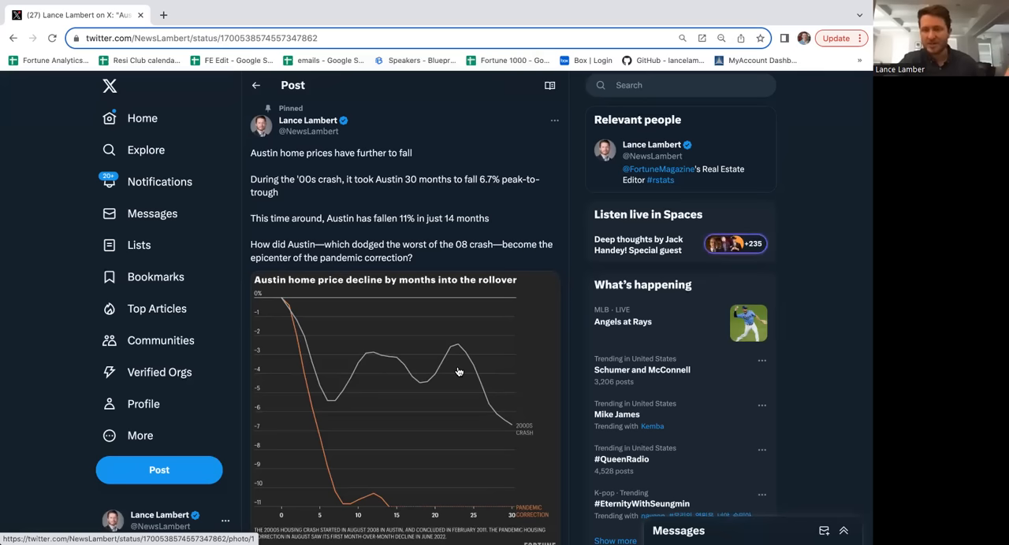
pyautogui.moveTo(387, 323)
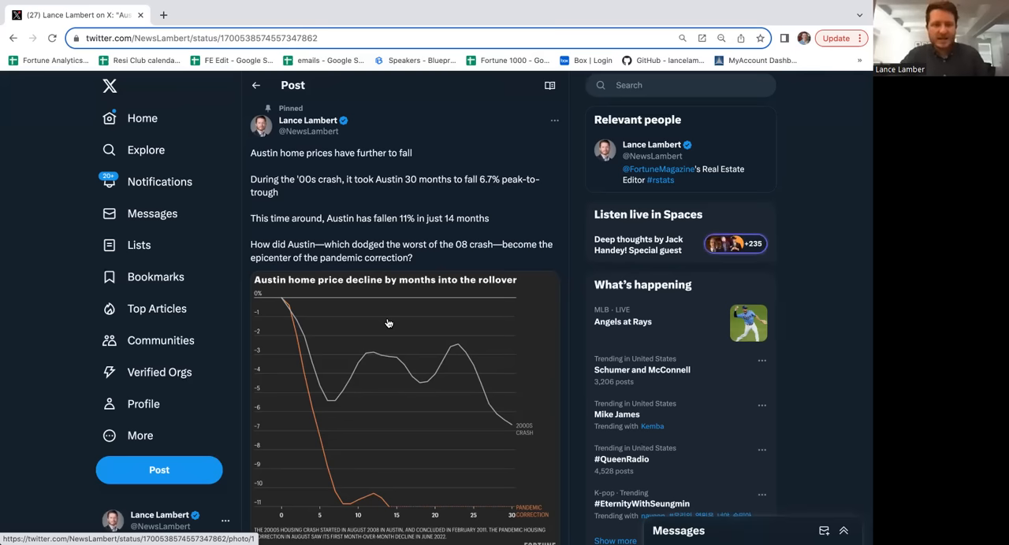
pyautogui.scroll(-3)
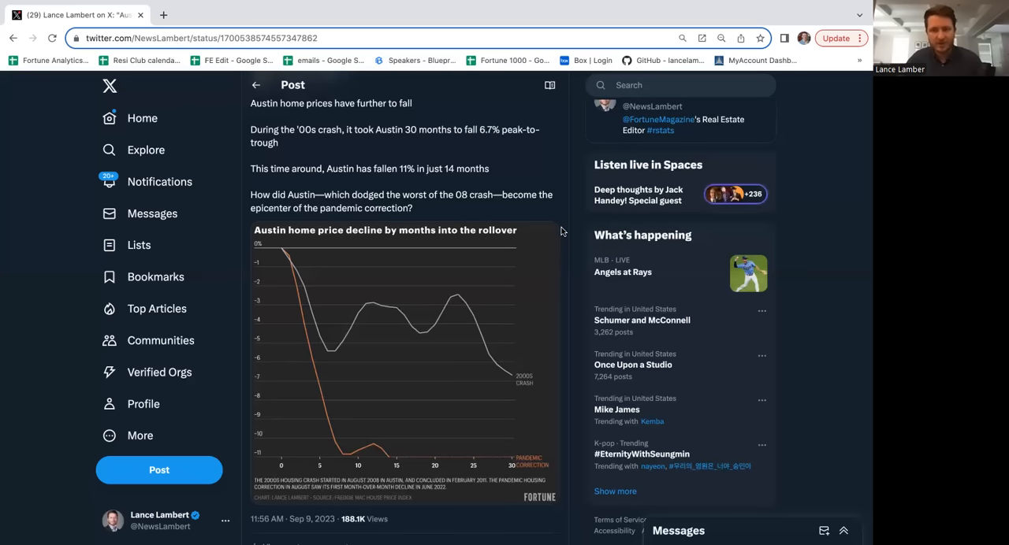
pyautogui.scroll(-3)
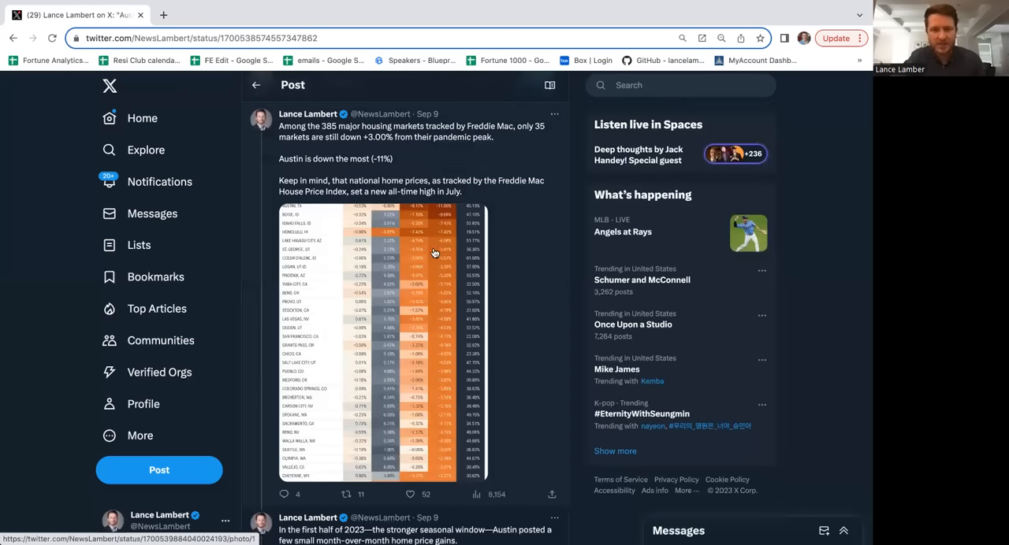
pyautogui.moveTo(329, 141)
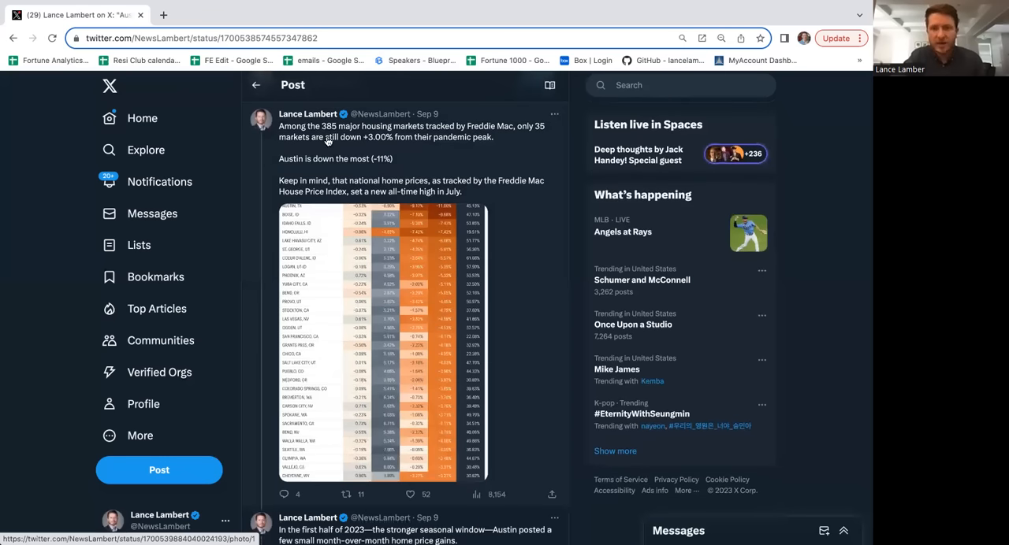
pyautogui.moveTo(492, 131)
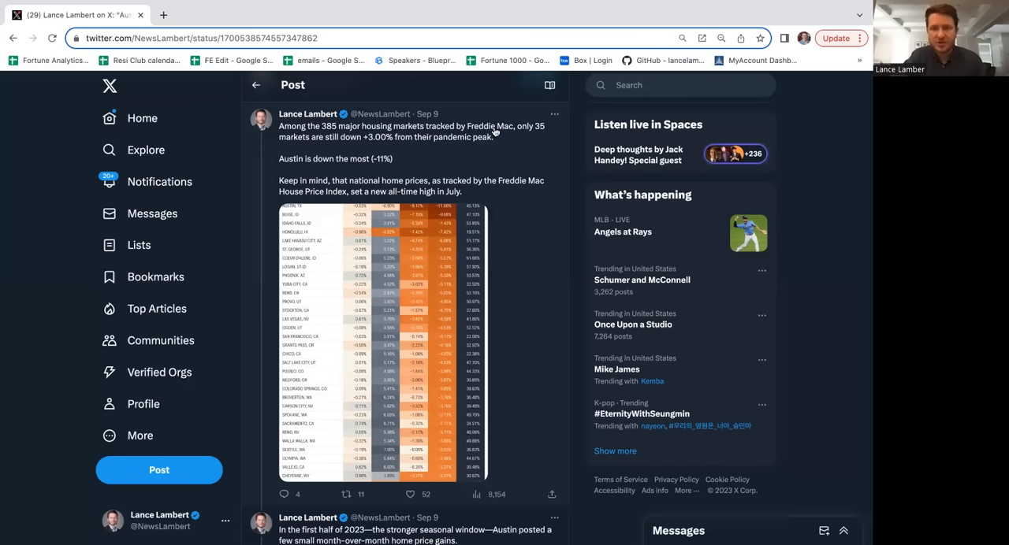
pyautogui.moveTo(477, 170)
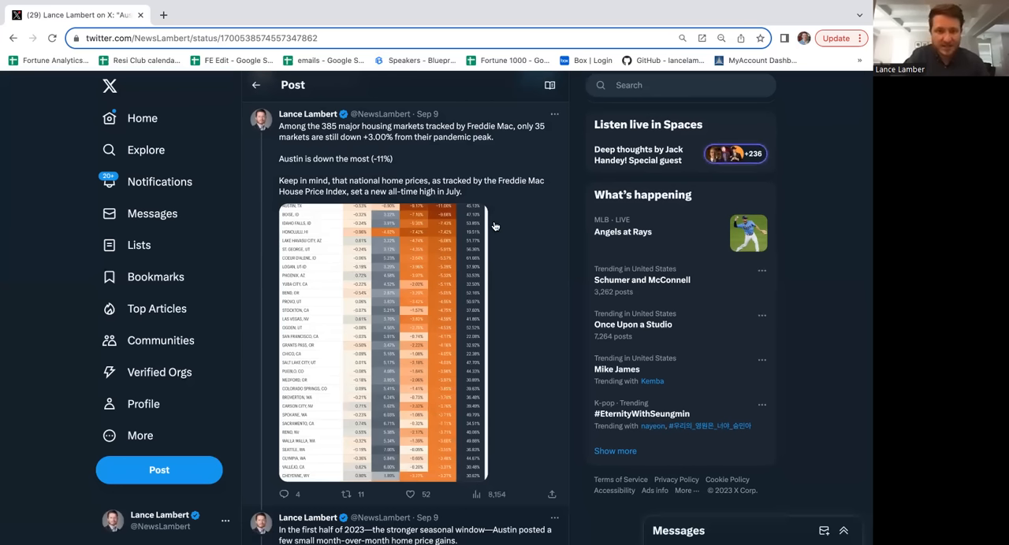
pyautogui.moveTo(386, 149)
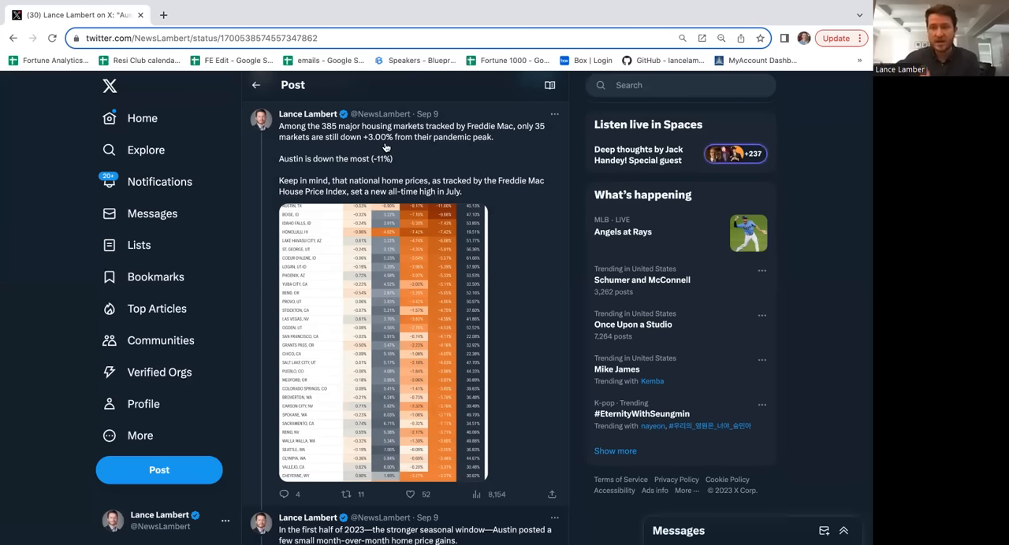
pyautogui.moveTo(461, 287)
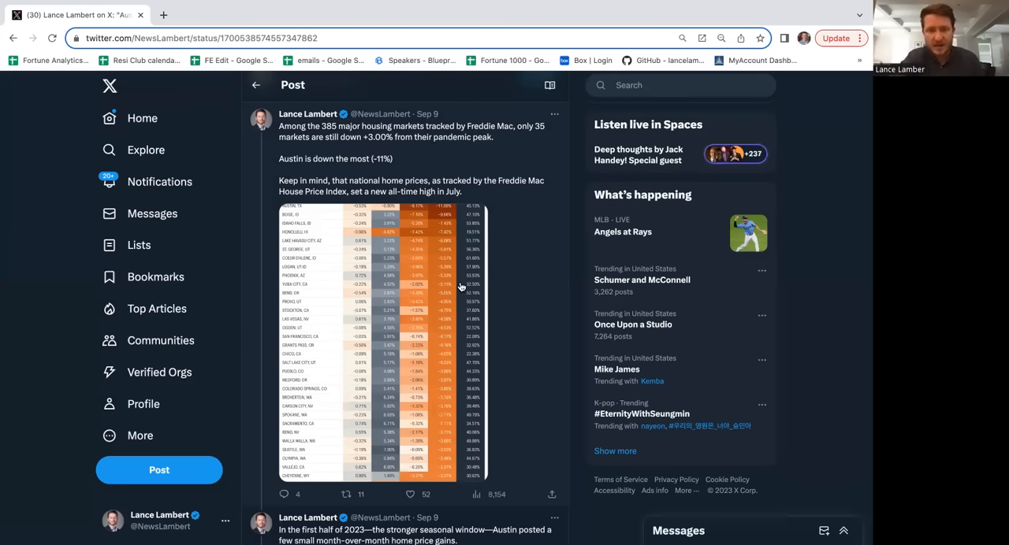
pyautogui.click(382, 343)
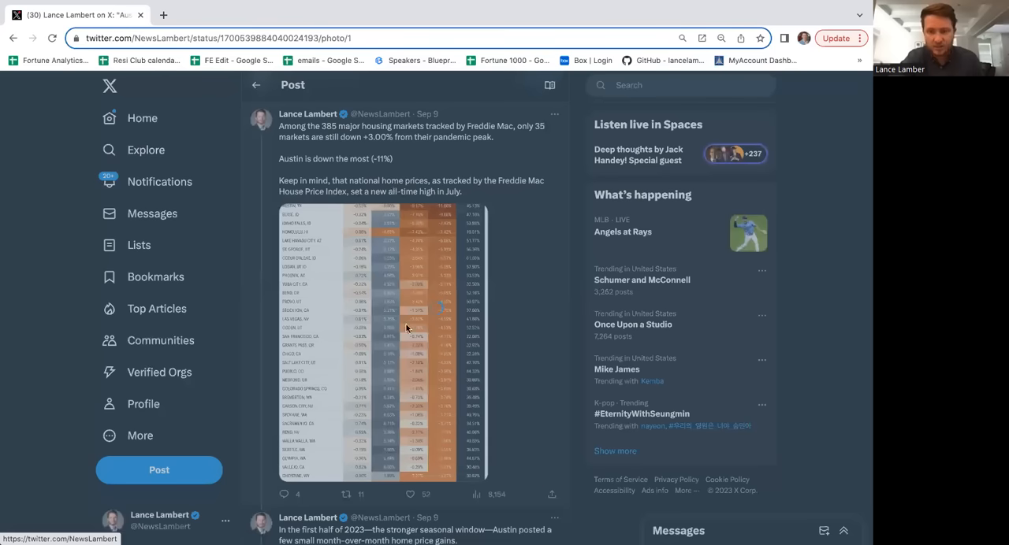
# Step: View the enlarged Freddie Mac House Price Index table, then close the viewer
pyautogui.click(382, 339)
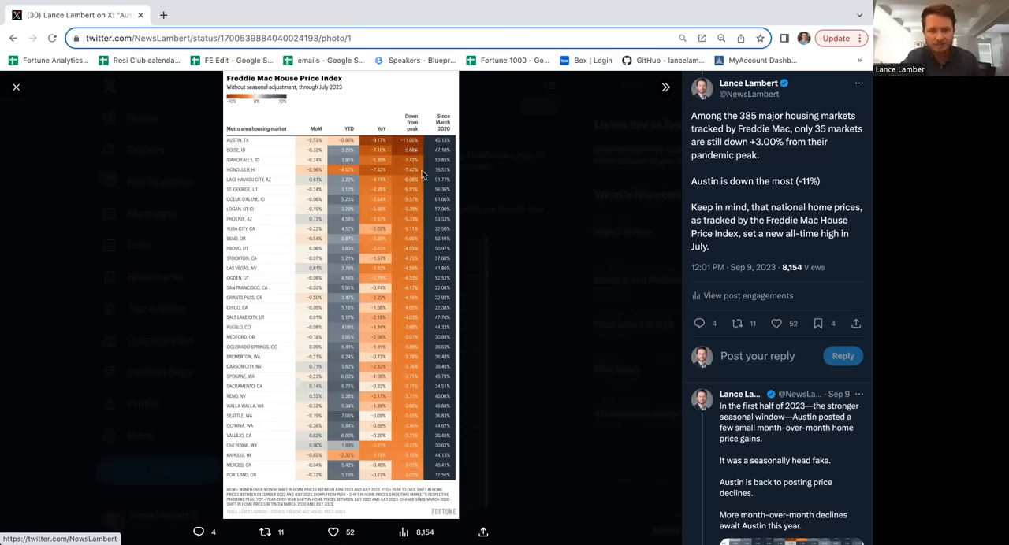
pyautogui.moveTo(420, 179)
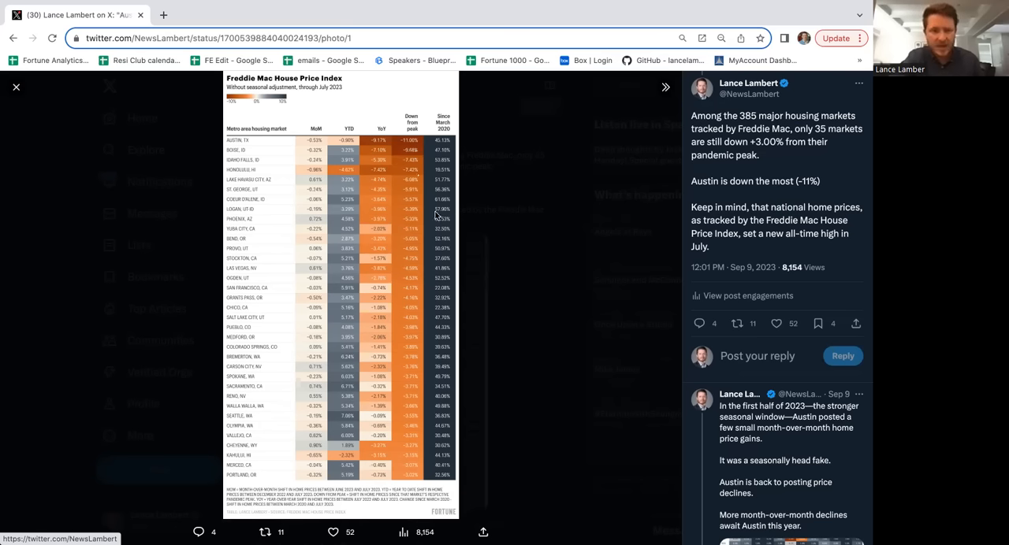
pyautogui.moveTo(411, 447)
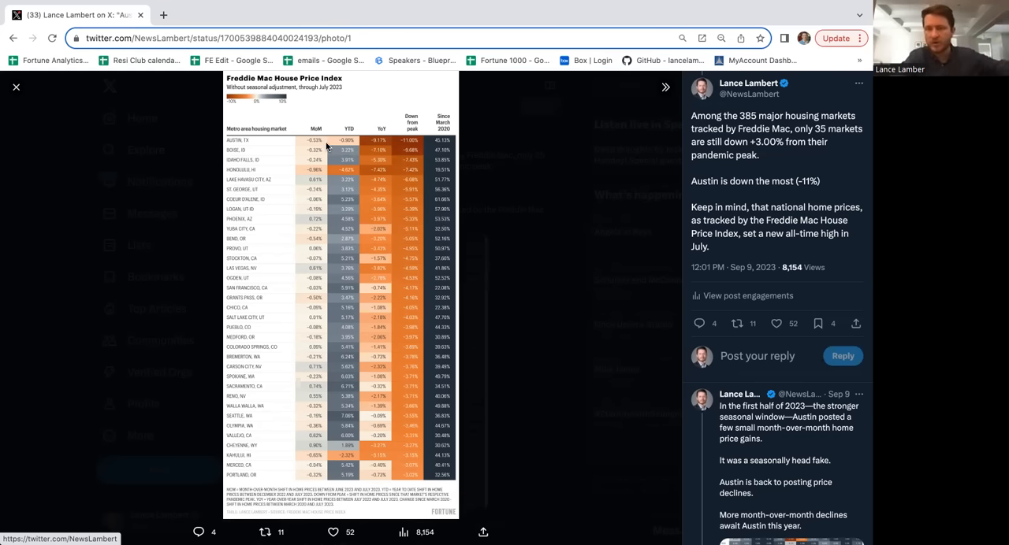
pyautogui.moveTo(35, 87)
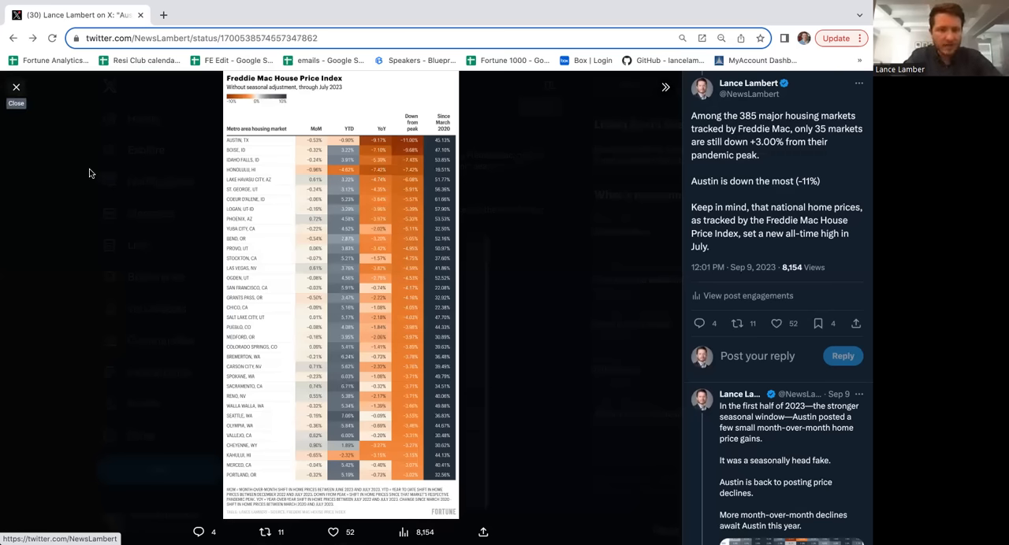
pyautogui.click(16, 90)
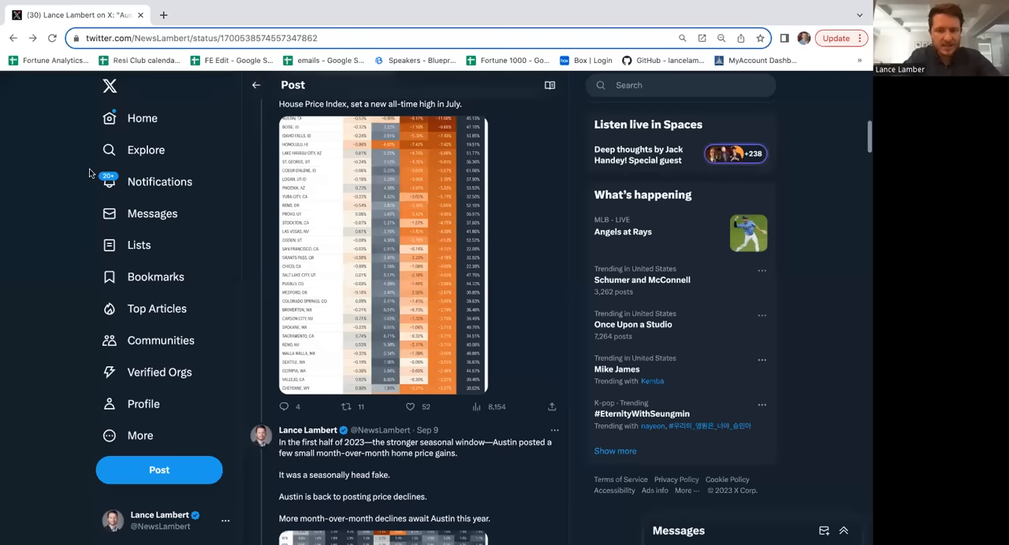
# Step: Scroll down to the post with the heatmap of monthly Austin home price shifts
pyautogui.scroll(-3)
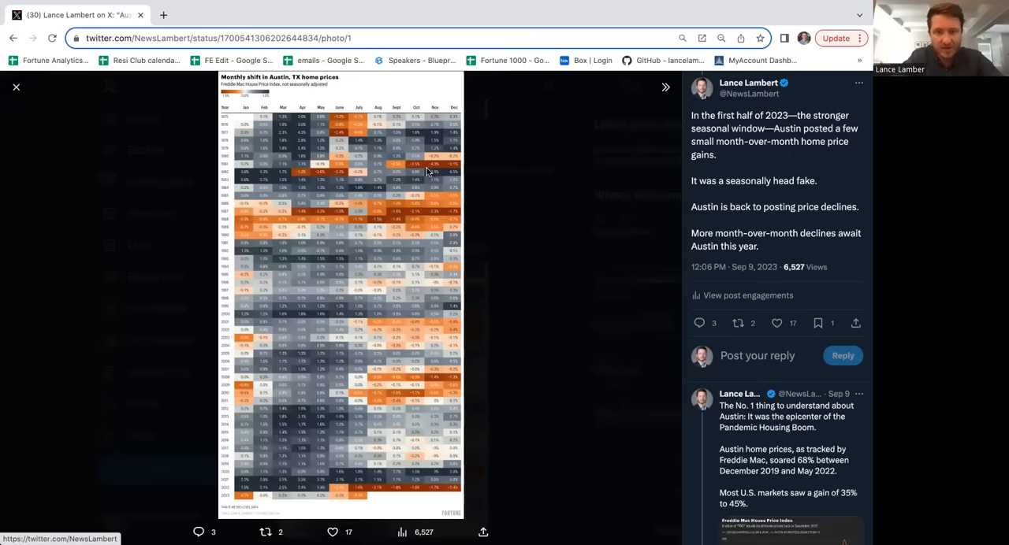
pyautogui.moveTo(424, 171)
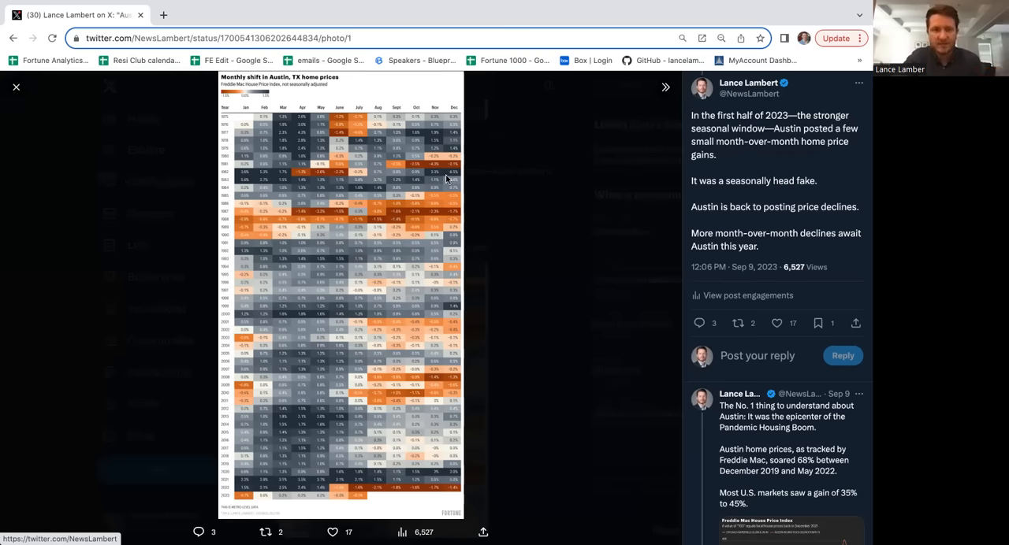
pyautogui.moveTo(396, 190)
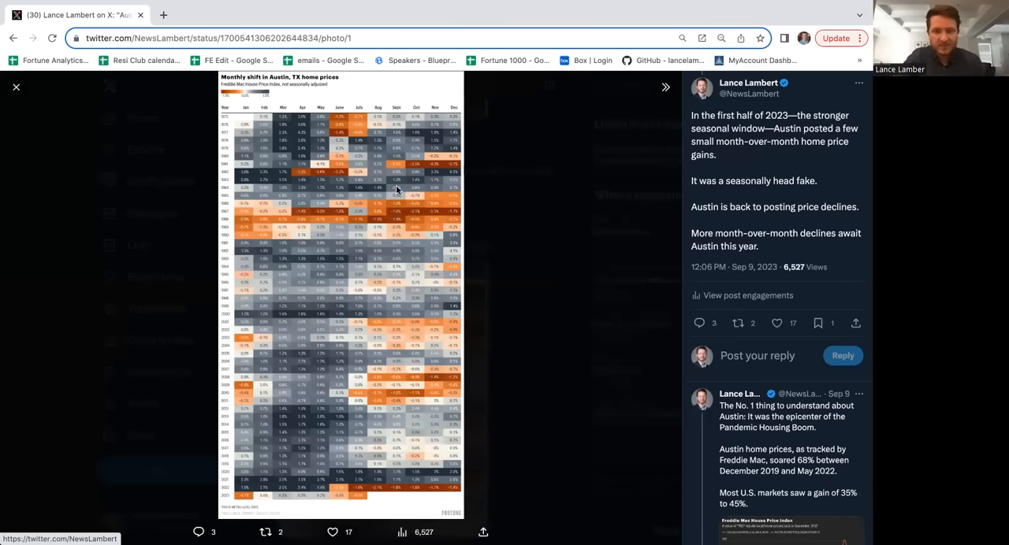
pyautogui.moveTo(326, 174)
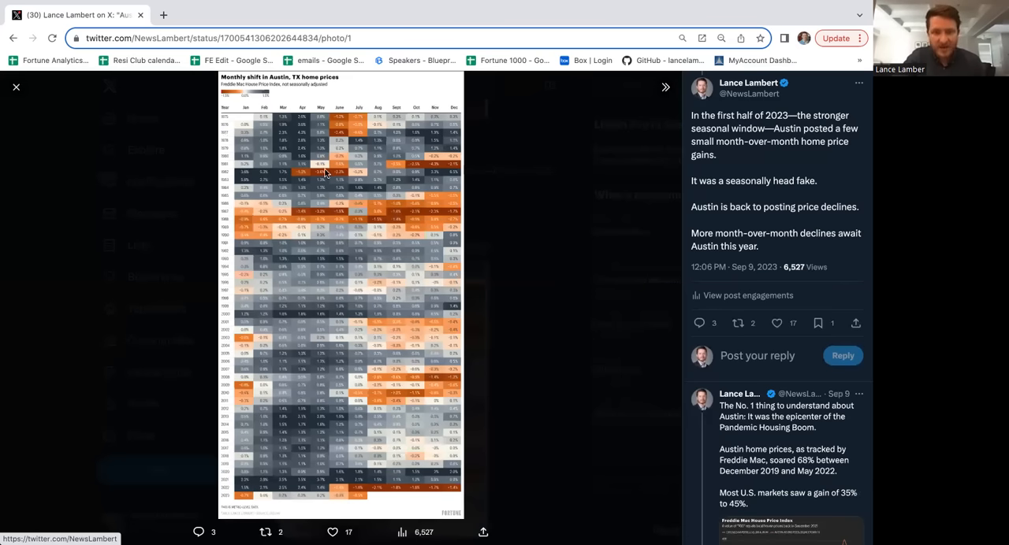
pyautogui.moveTo(436, 175)
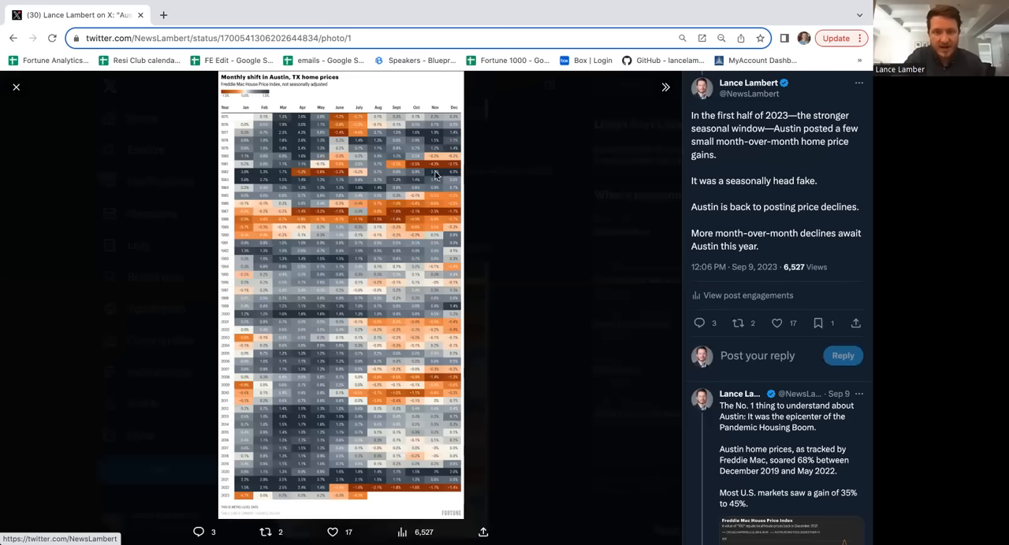
pyautogui.moveTo(270, 207)
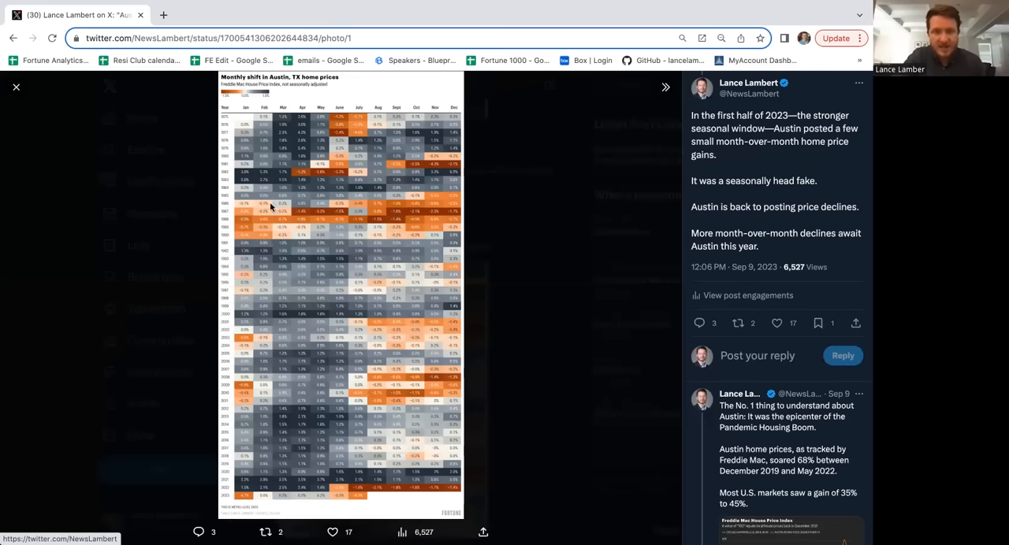
pyautogui.moveTo(439, 224)
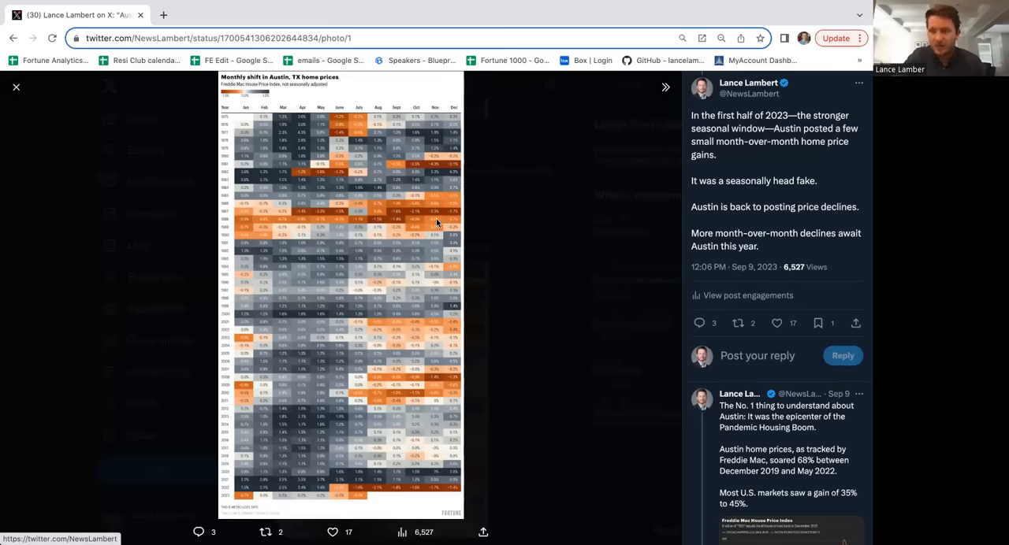
pyautogui.moveTo(369, 238)
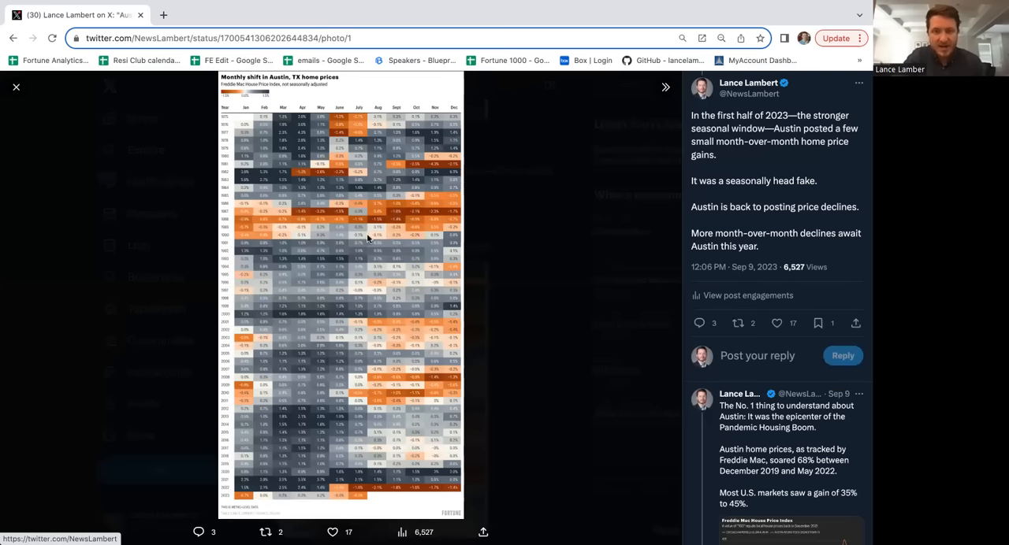
pyautogui.moveTo(349, 302)
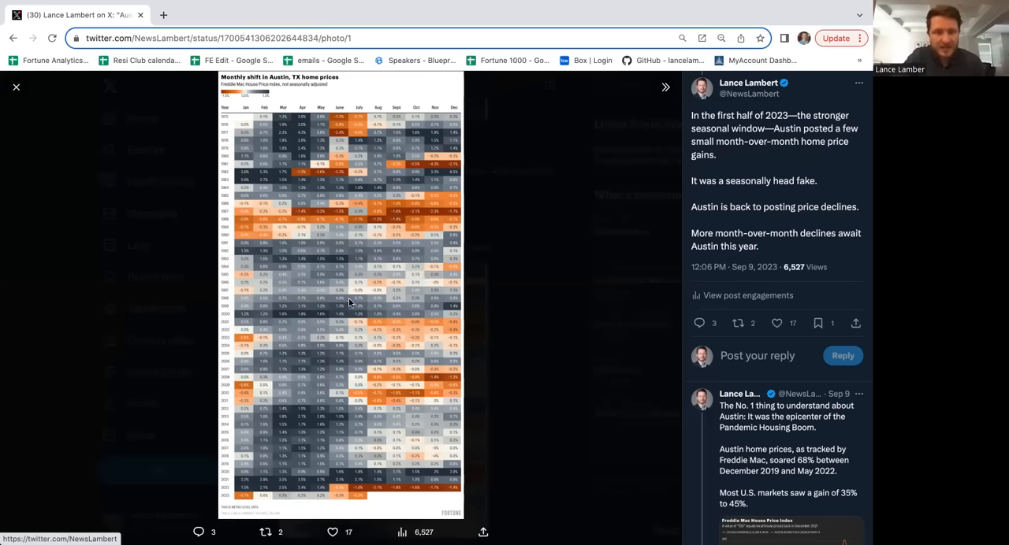
pyautogui.moveTo(429, 333)
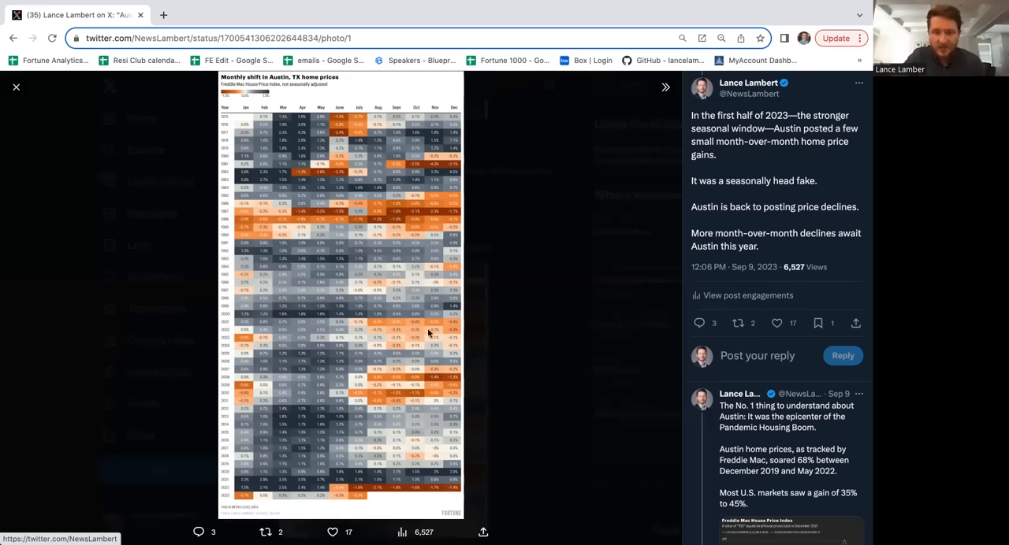
pyautogui.moveTo(416, 357)
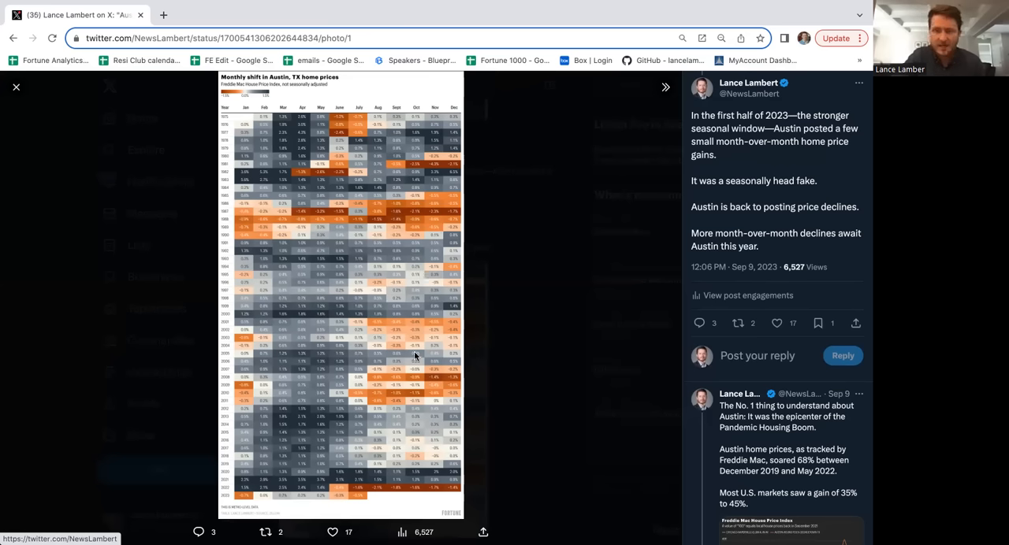
pyautogui.moveTo(331, 325)
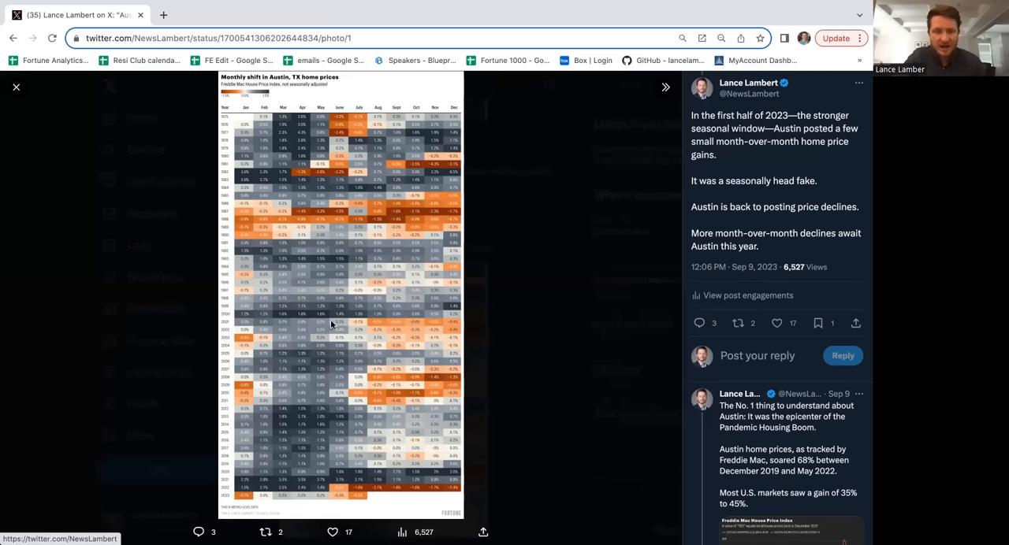
pyautogui.moveTo(264, 327)
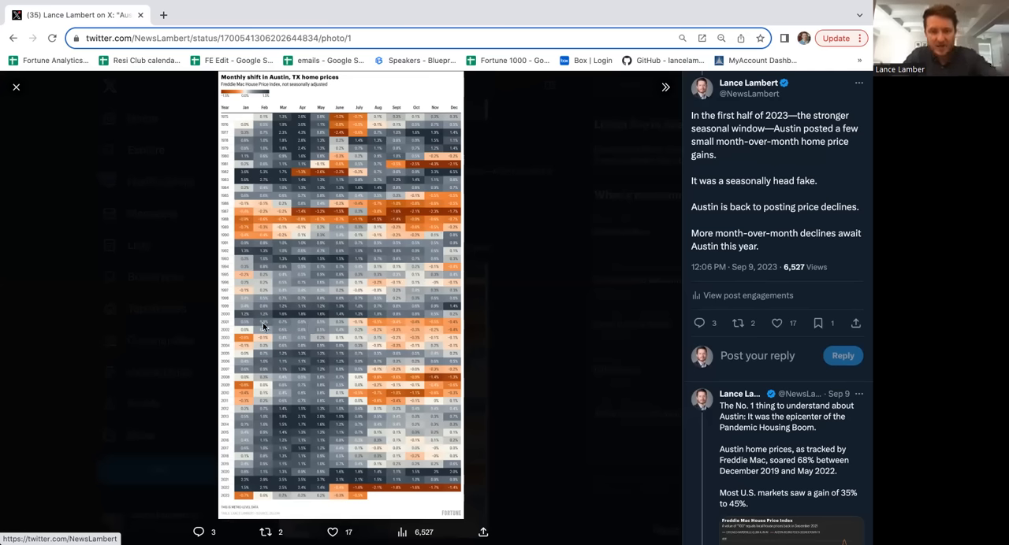
pyautogui.moveTo(265, 338)
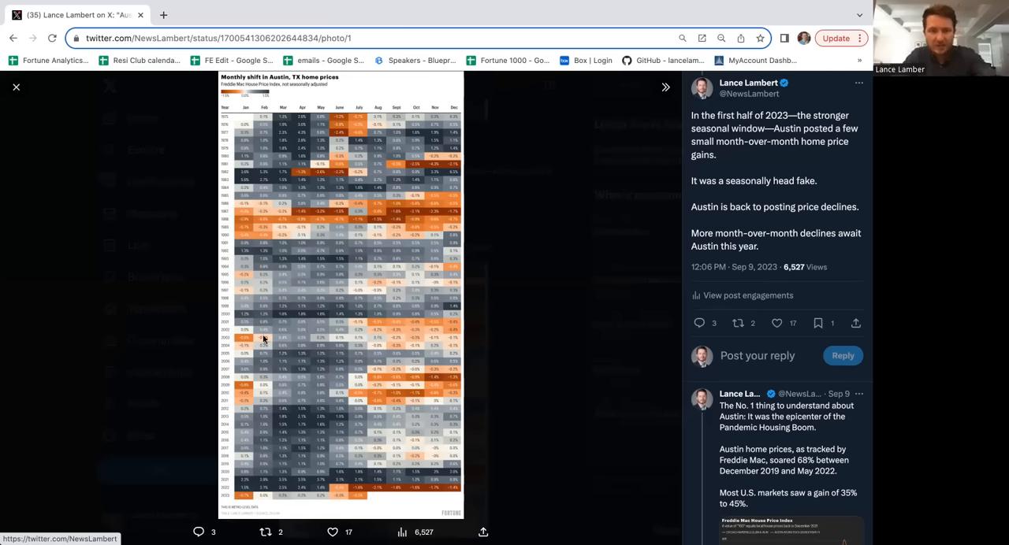
pyautogui.moveTo(407, 276)
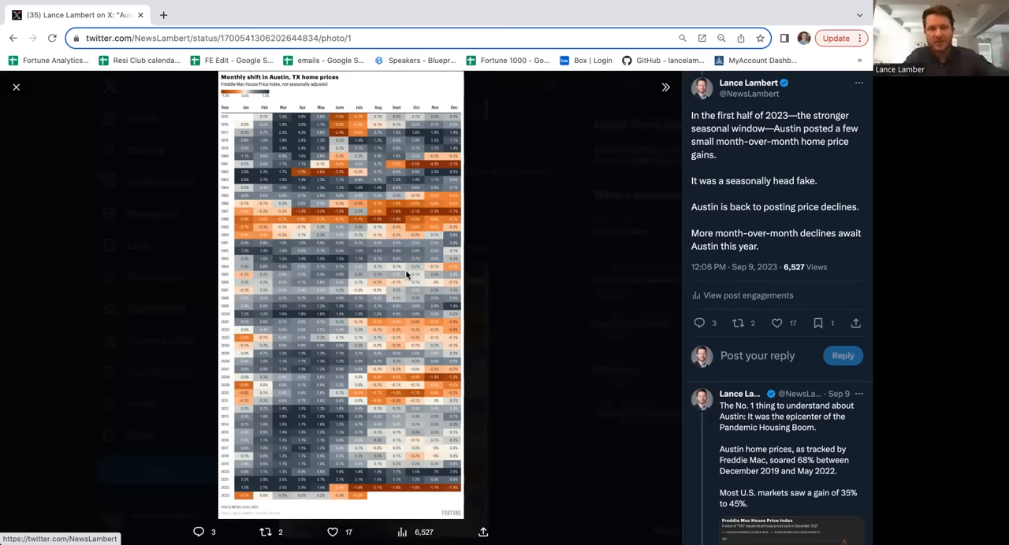
pyautogui.moveTo(396, 291)
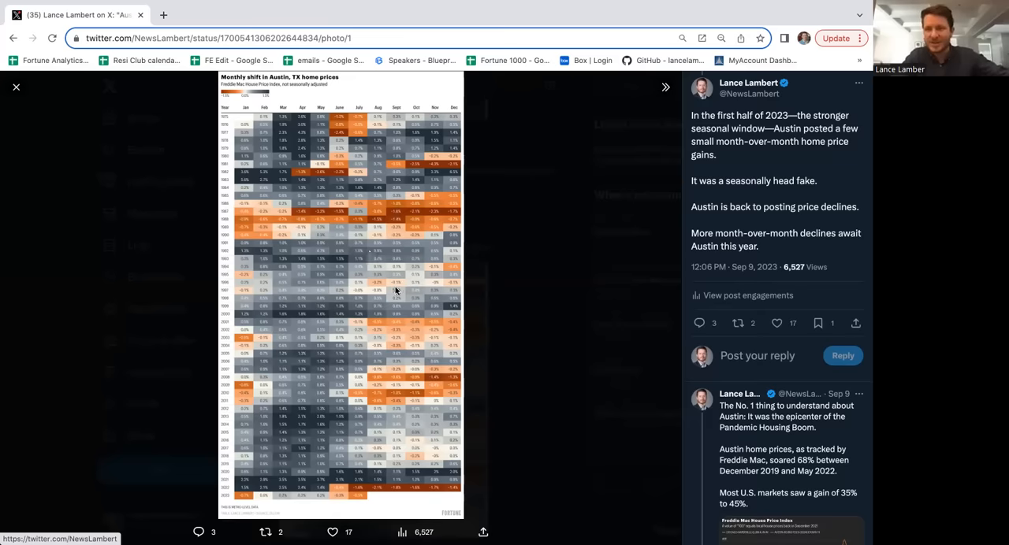
pyautogui.moveTo(412, 295)
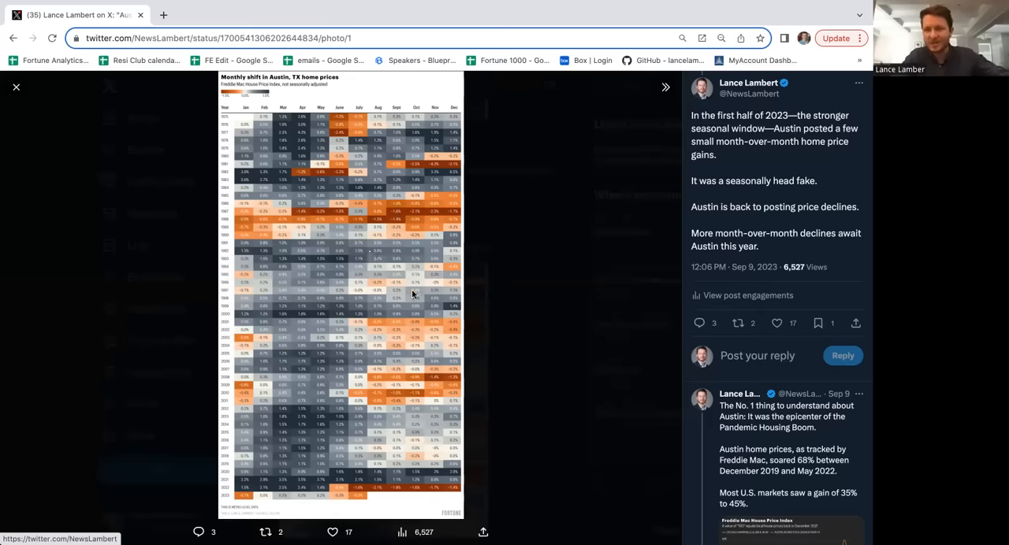
pyautogui.moveTo(412, 215)
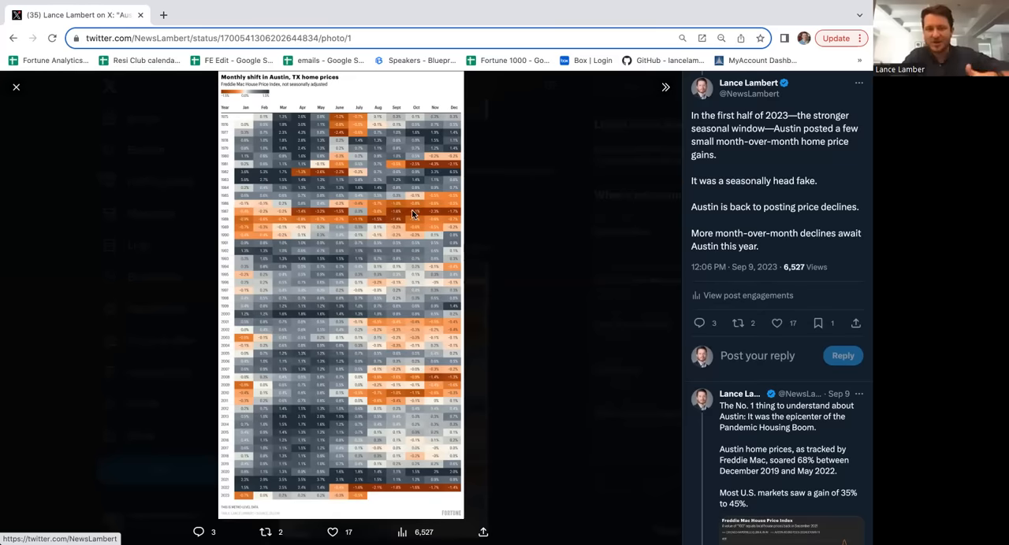
pyautogui.moveTo(418, 208)
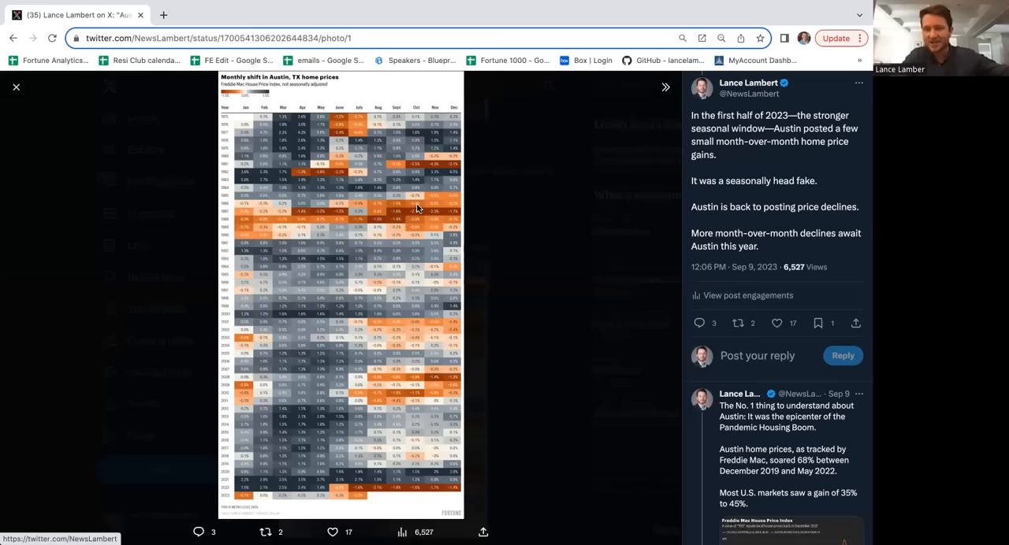
pyautogui.moveTo(386, 197)
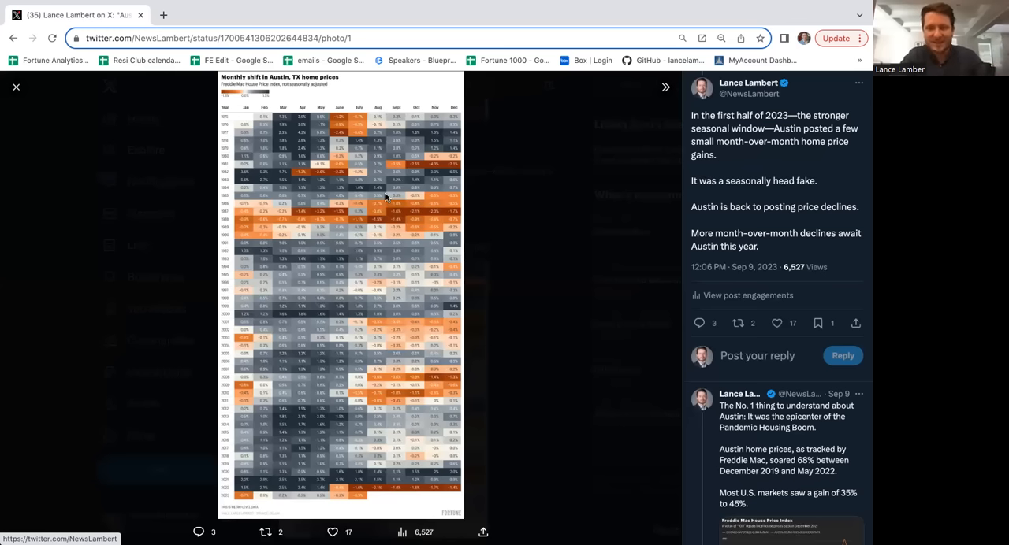
pyautogui.moveTo(296, 196)
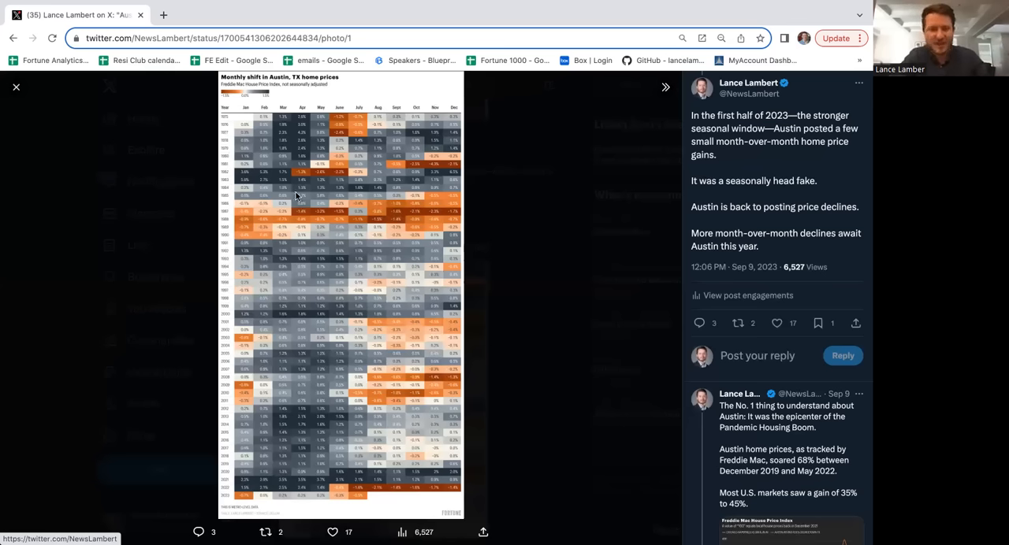
pyautogui.moveTo(433, 353)
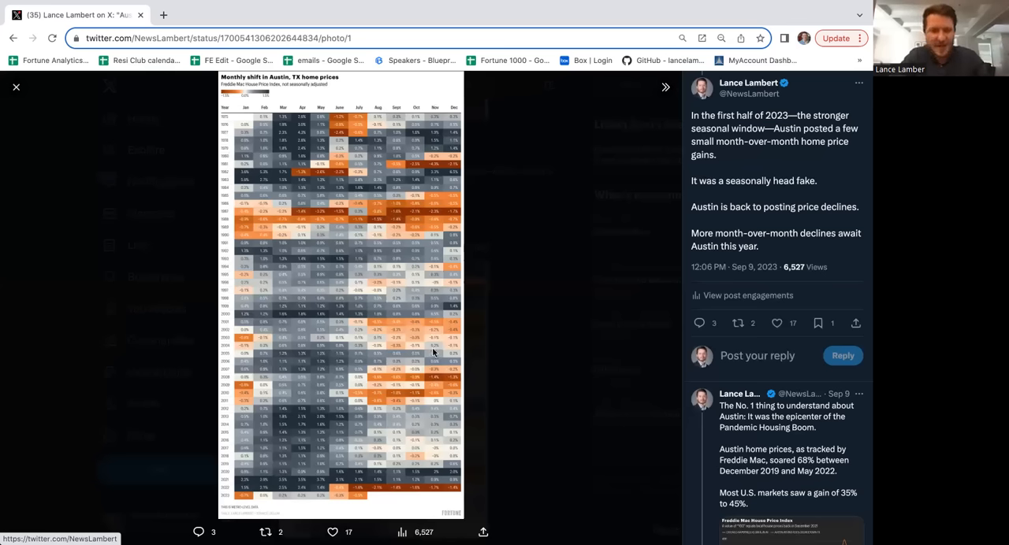
pyautogui.moveTo(390, 496)
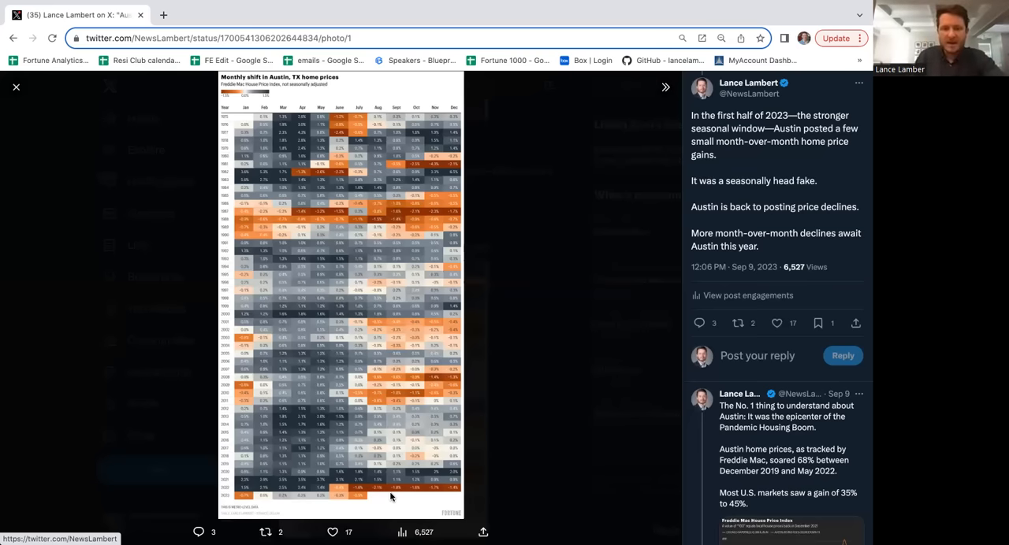
pyautogui.moveTo(331, 498)
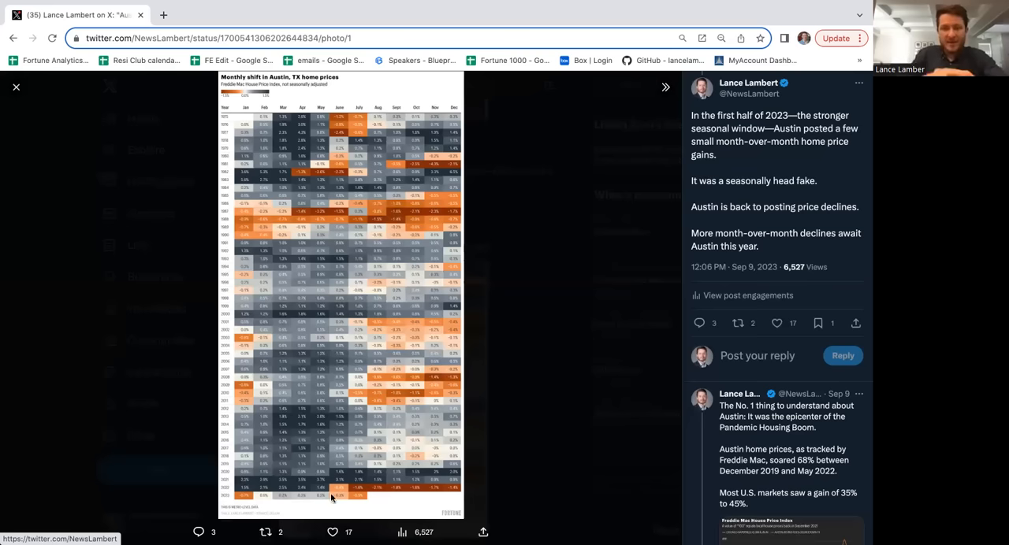
pyautogui.moveTo(277, 430)
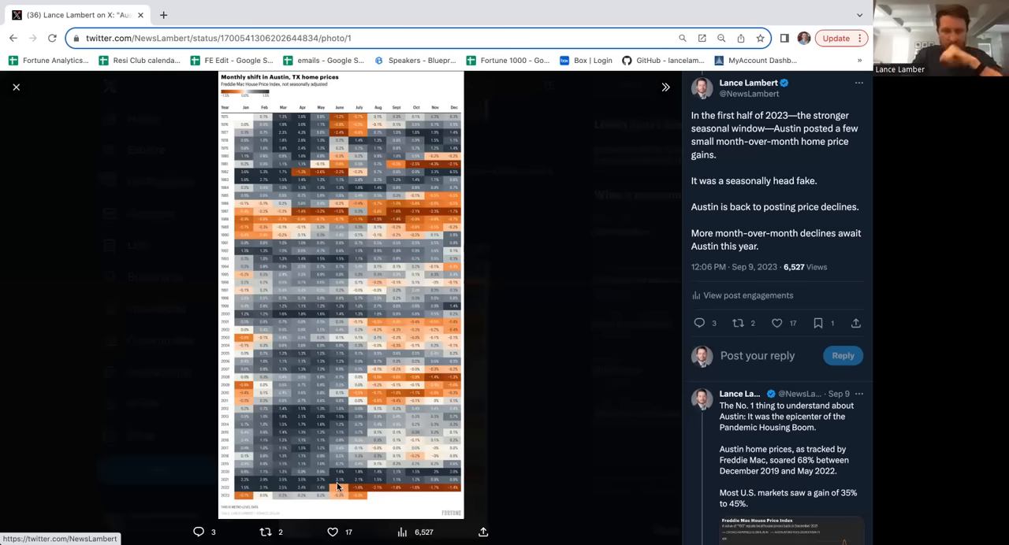
pyautogui.moveTo(307, 433)
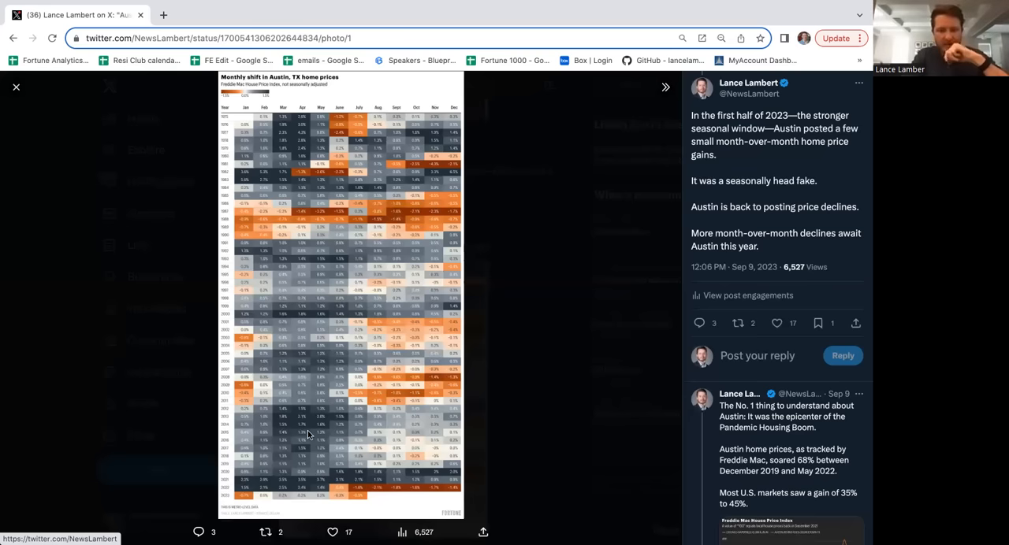
pyautogui.moveTo(313, 482)
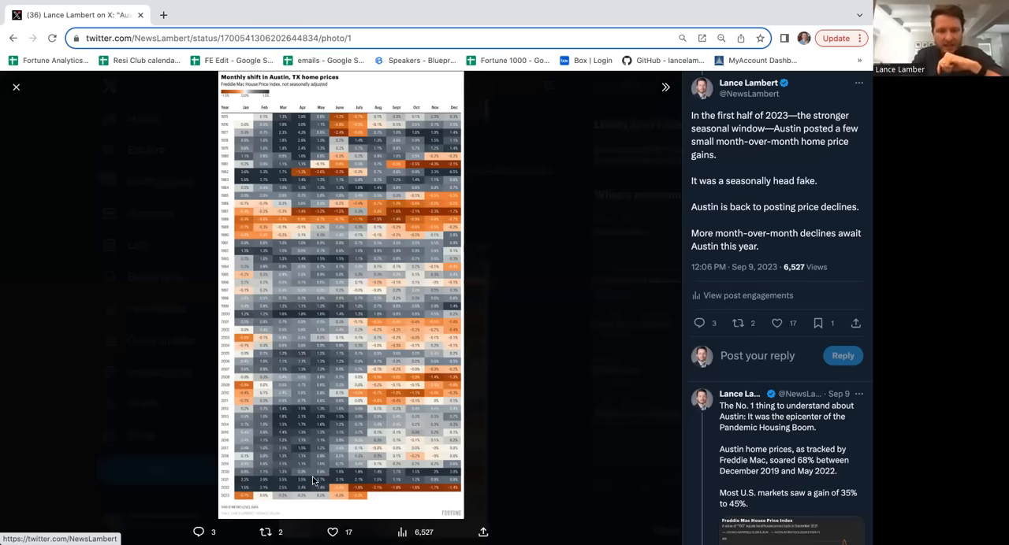
pyautogui.moveTo(347, 479)
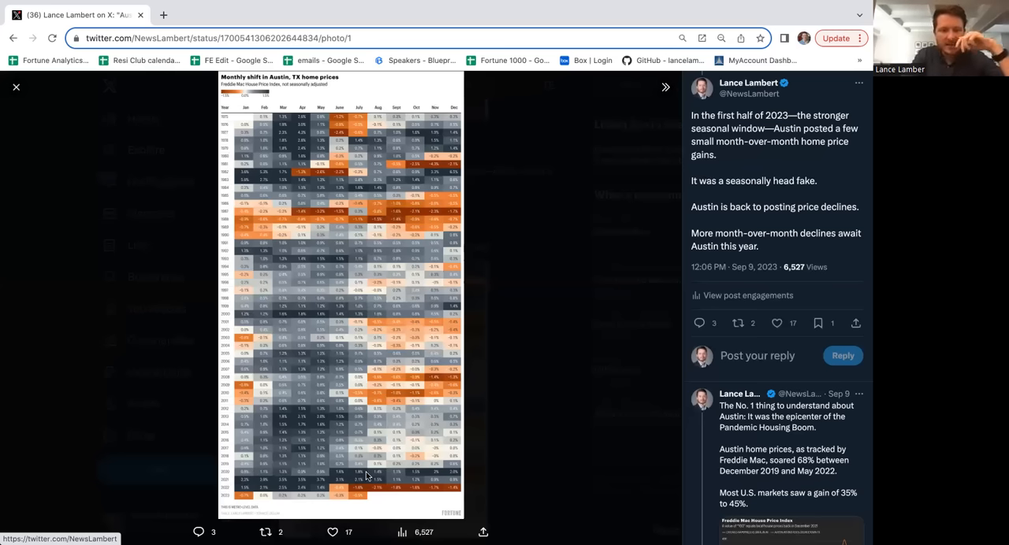
pyautogui.moveTo(365, 479)
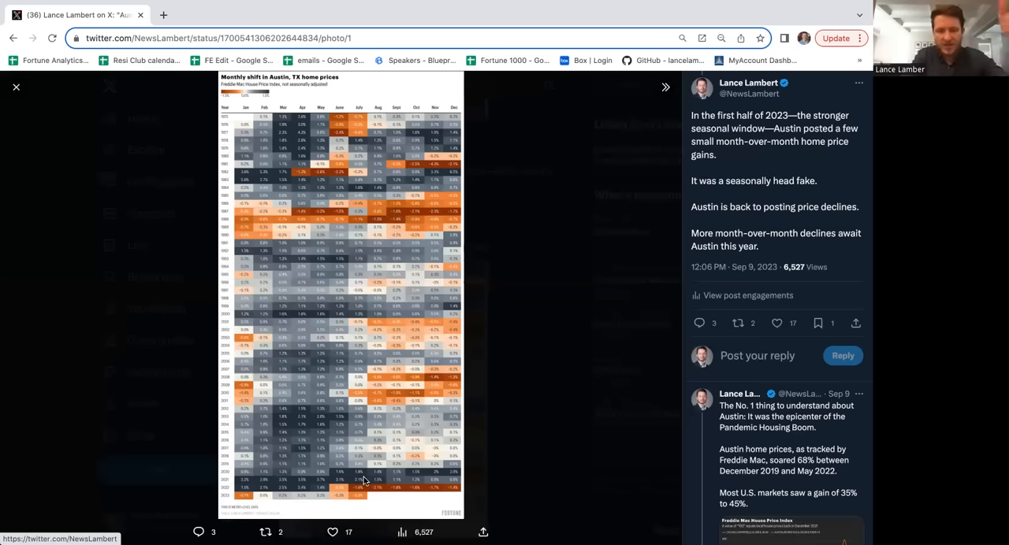
pyautogui.moveTo(370, 484)
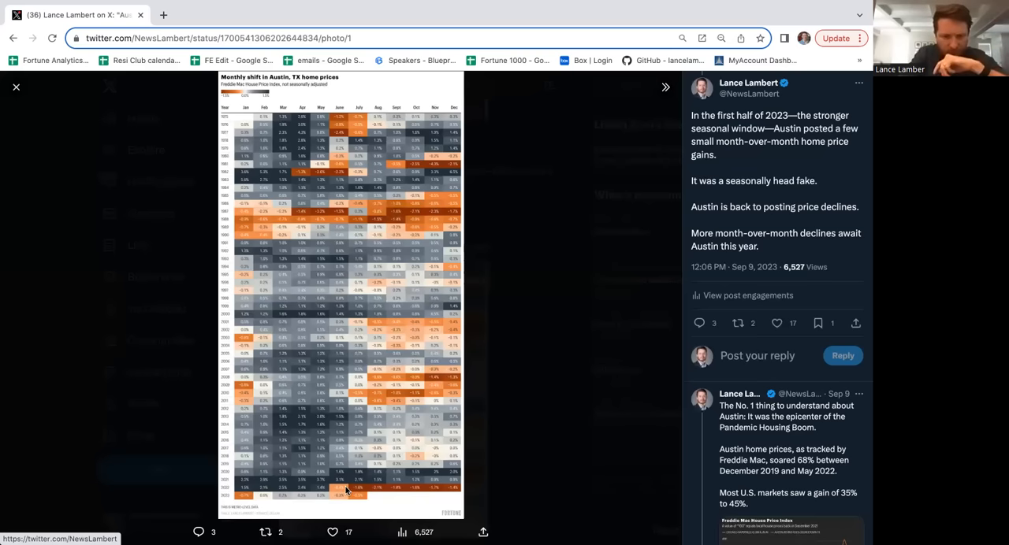
pyautogui.moveTo(277, 491)
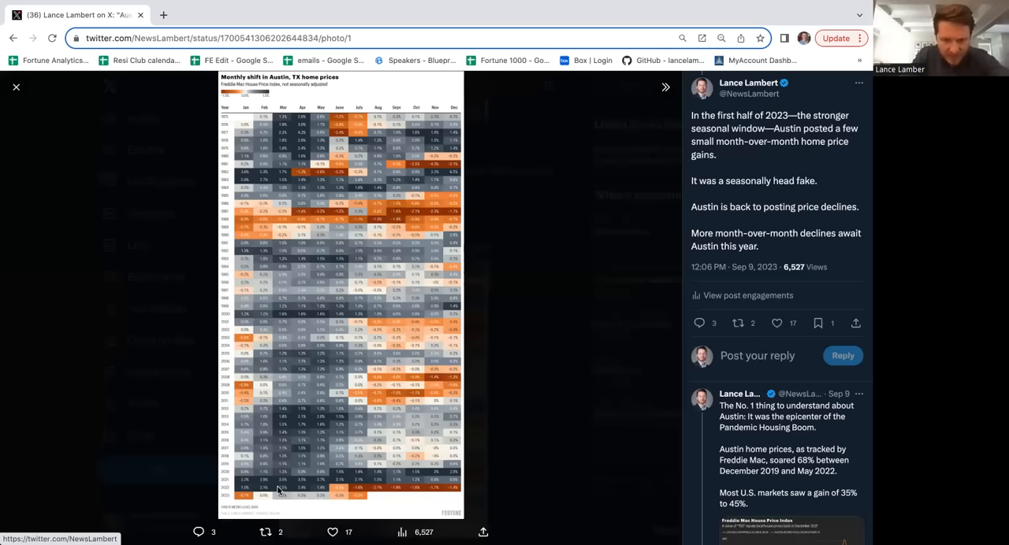
pyautogui.moveTo(242, 489)
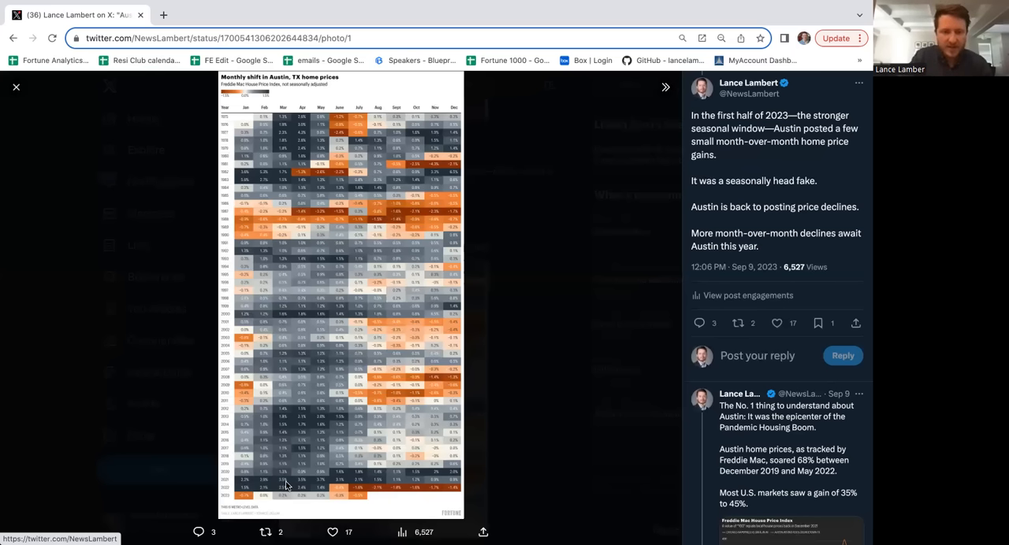
pyautogui.moveTo(319, 484)
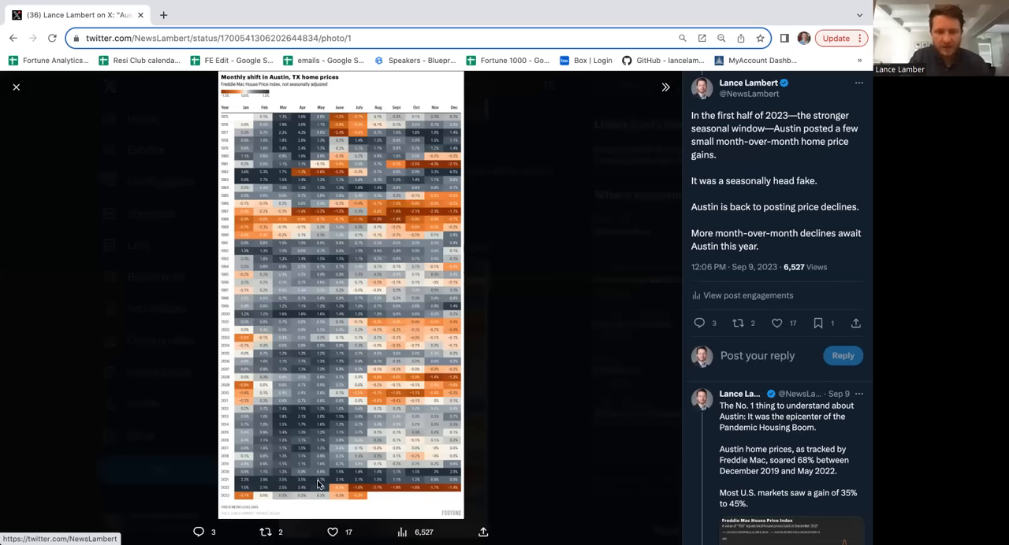
pyautogui.moveTo(354, 487)
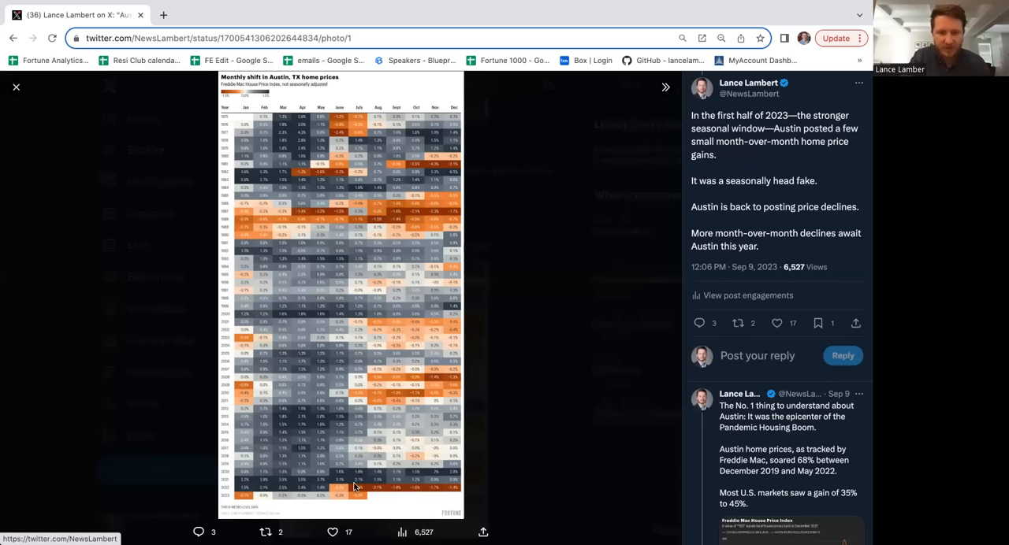
pyautogui.moveTo(175, 415)
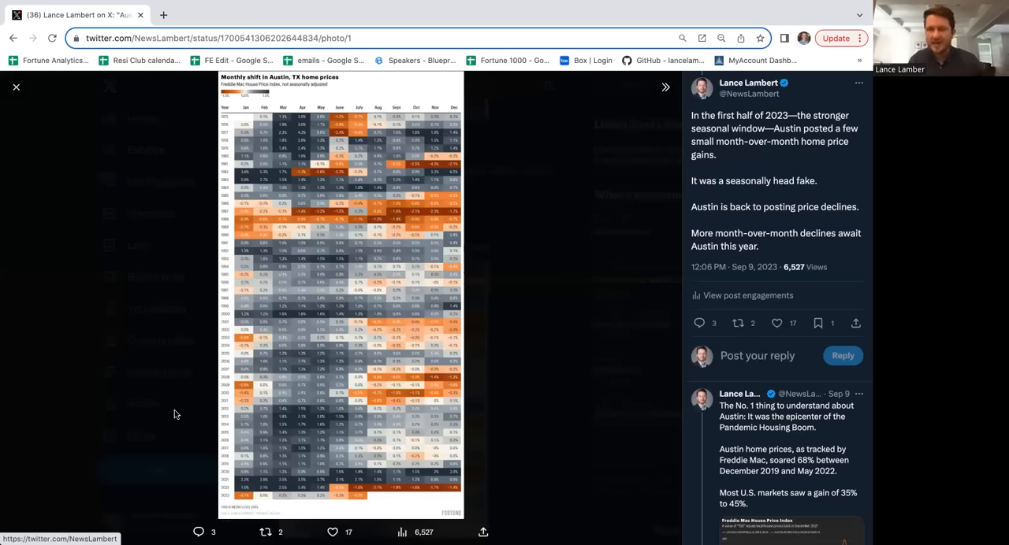
pyautogui.moveTo(358, 502)
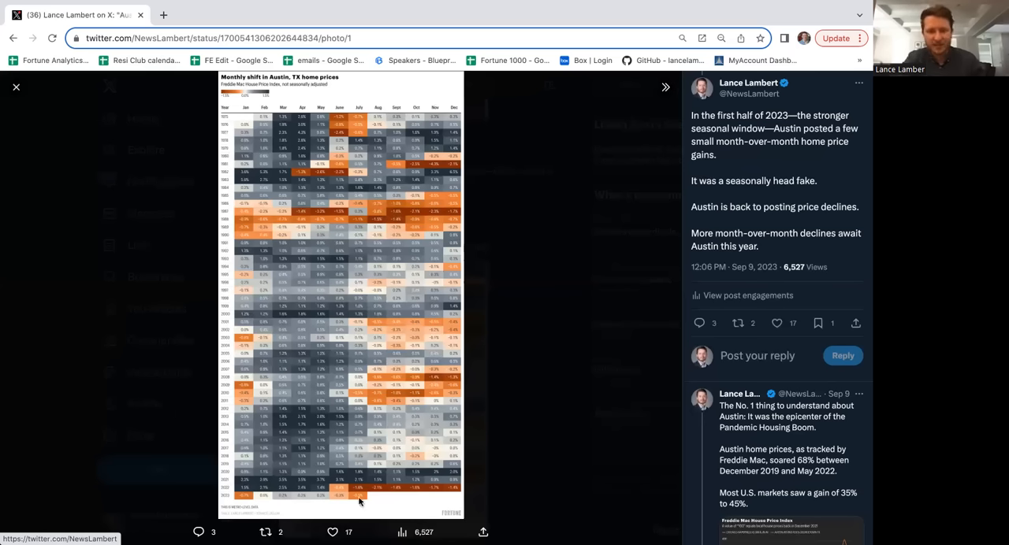
pyautogui.moveTo(413, 503)
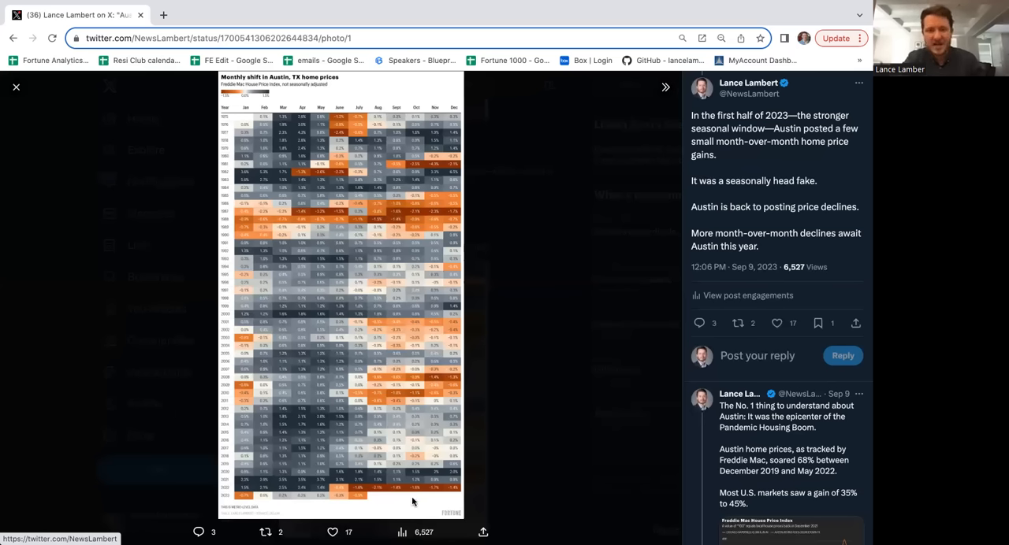
pyautogui.moveTo(378, 501)
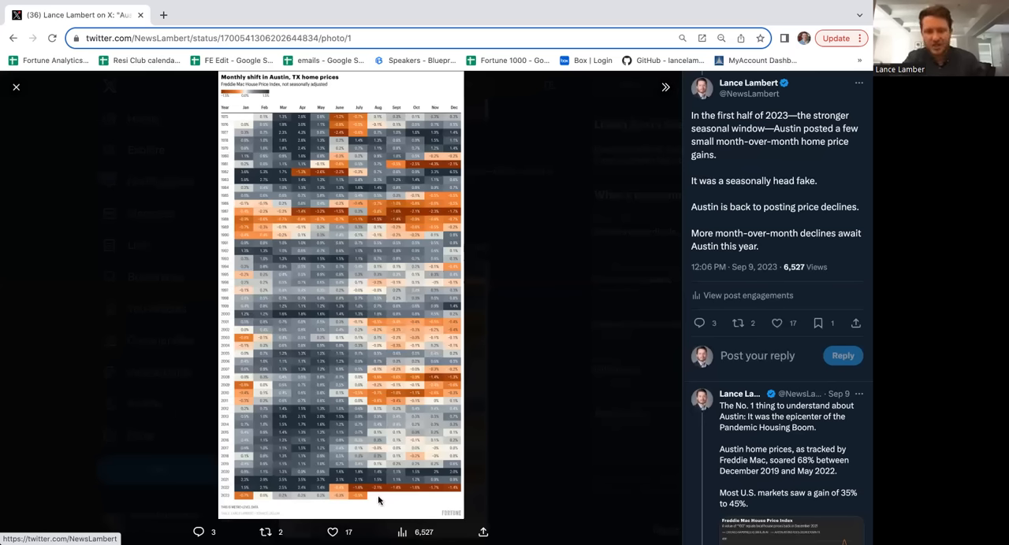
pyautogui.moveTo(455, 495)
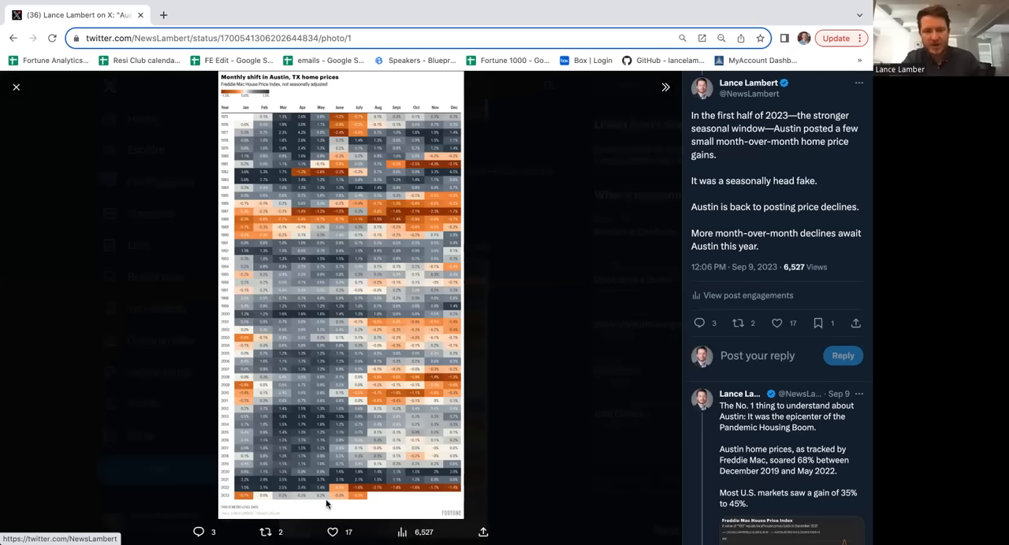
pyautogui.moveTo(416, 495)
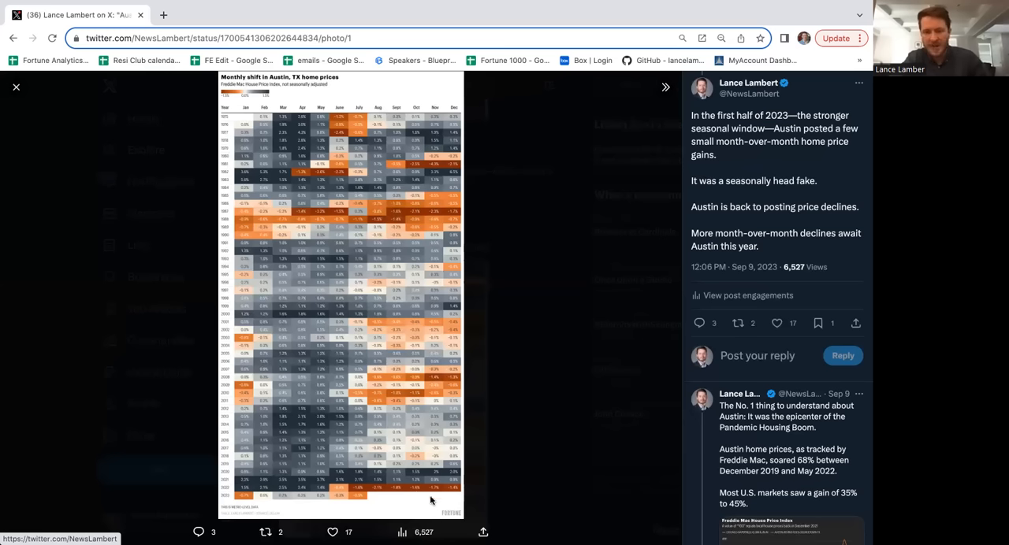
pyautogui.moveTo(456, 502)
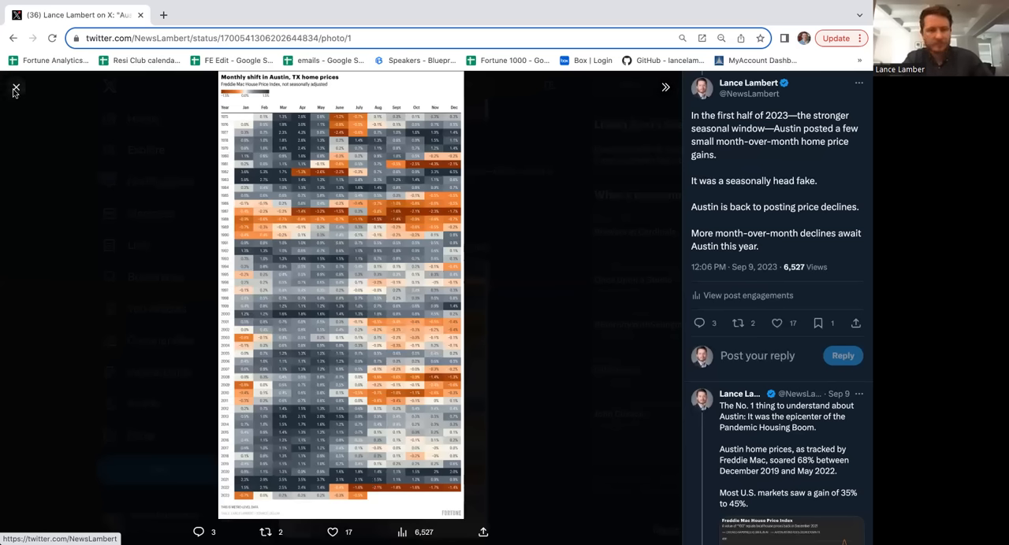
# Step: Close the heatmap and open the Austin vs. Chicago Freddie Mac House Price Index chart
pyautogui.click(16, 87)
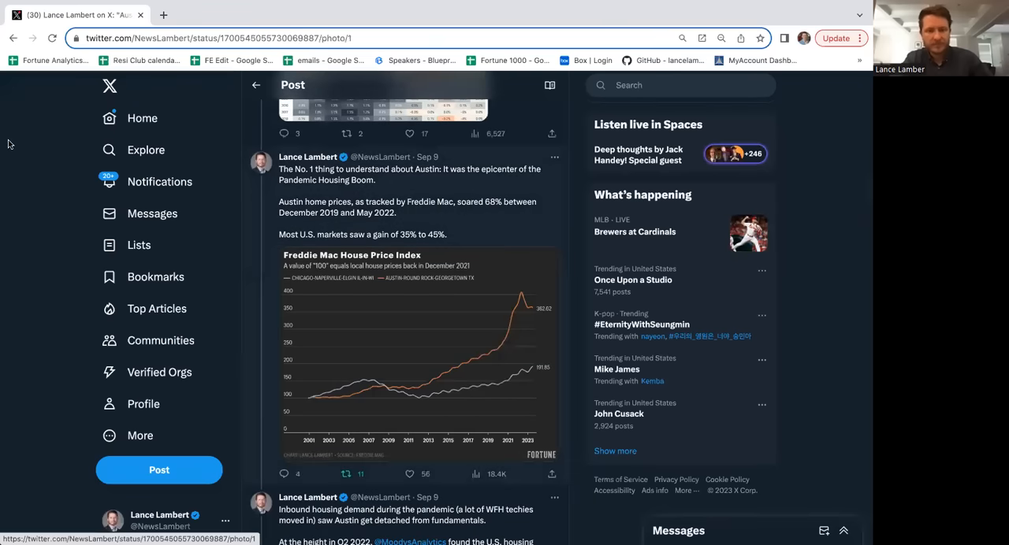
pyautogui.click(414, 354)
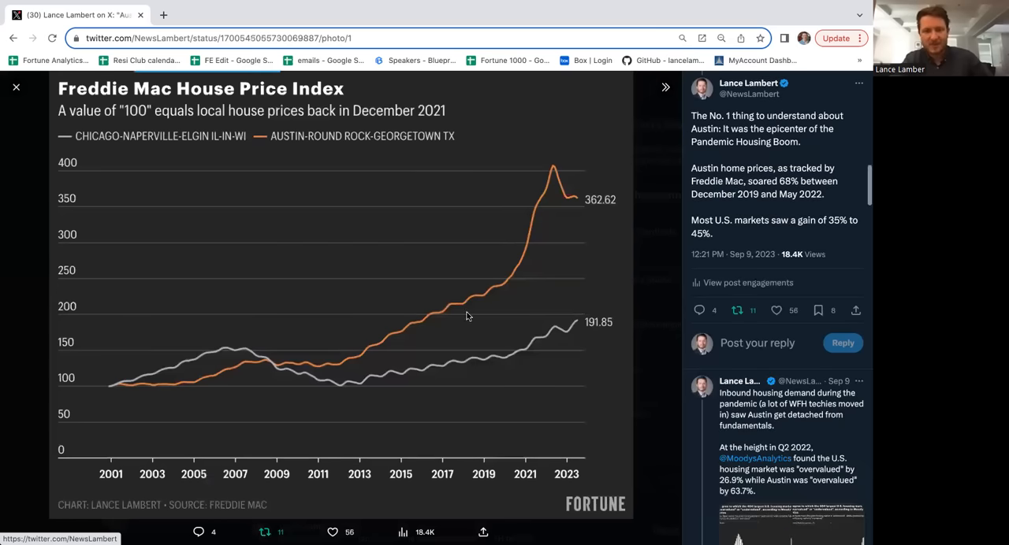
pyautogui.moveTo(197, 379)
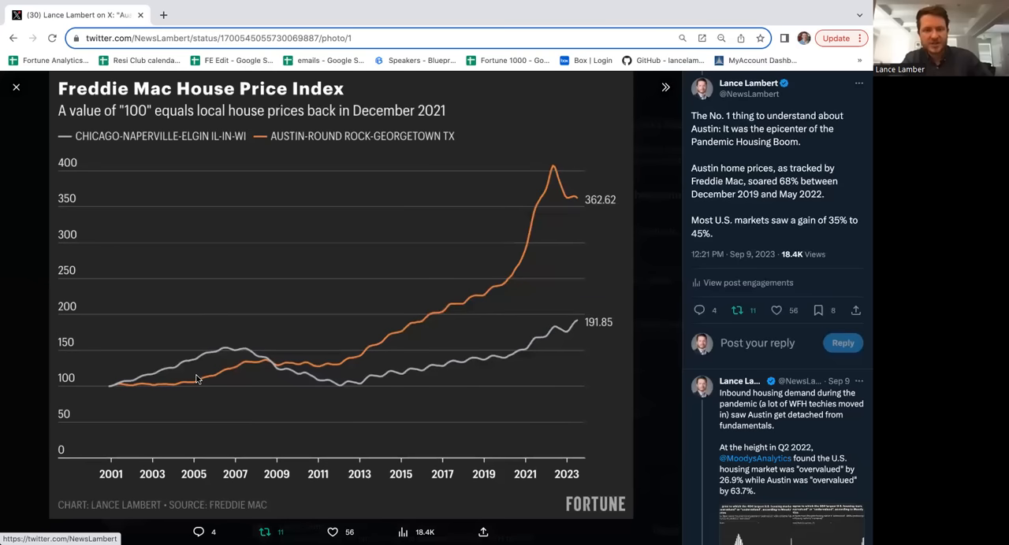
pyautogui.moveTo(227, 372)
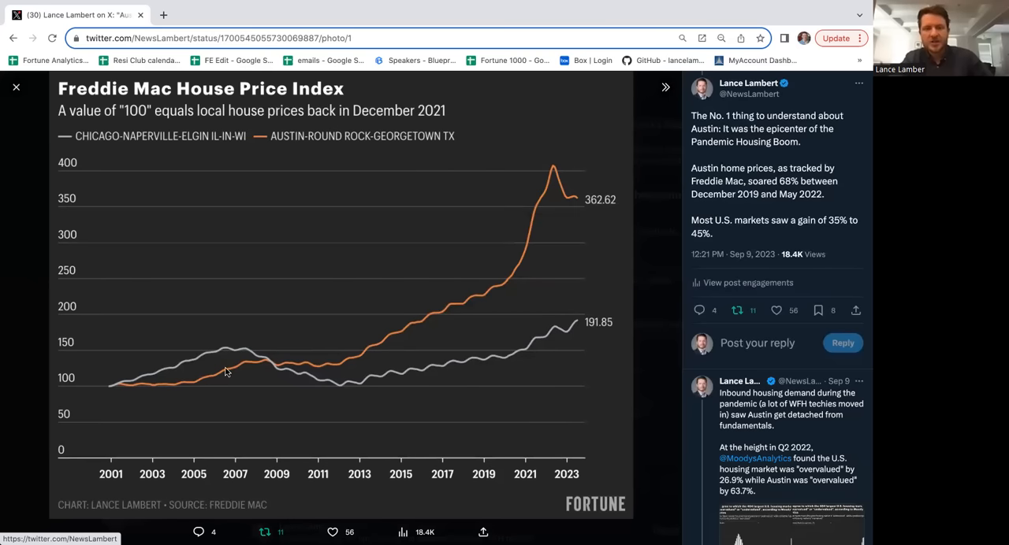
pyautogui.moveTo(223, 364)
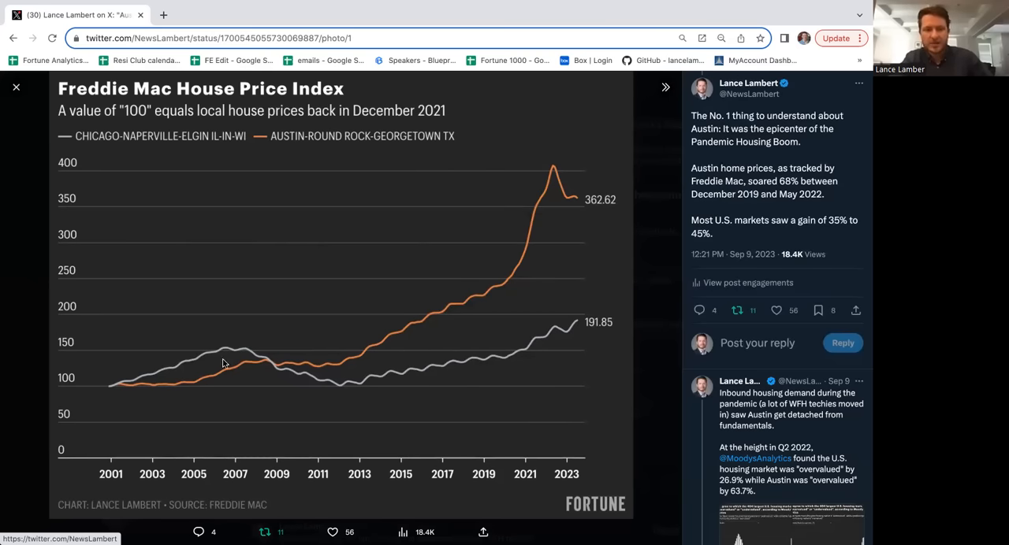
pyautogui.moveTo(346, 387)
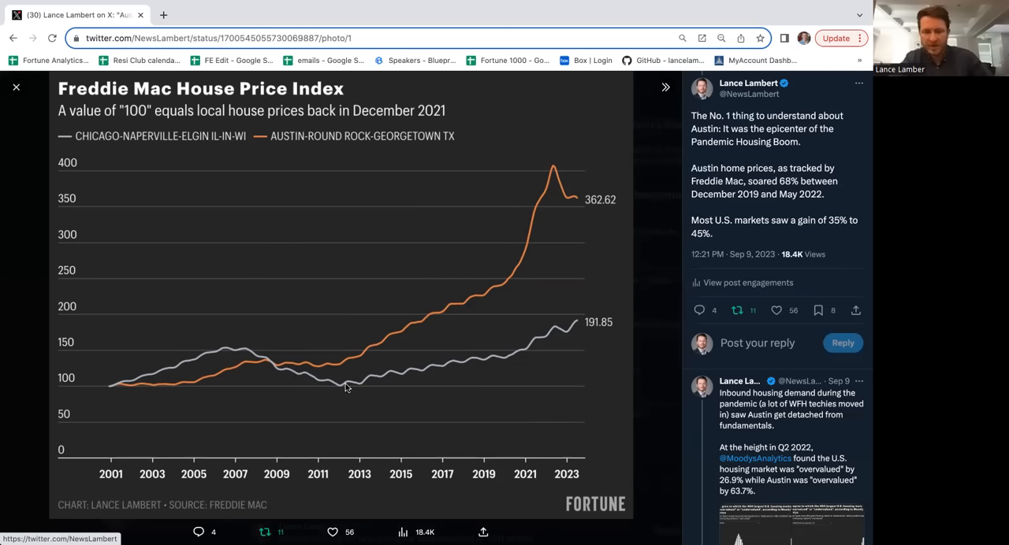
pyautogui.moveTo(319, 370)
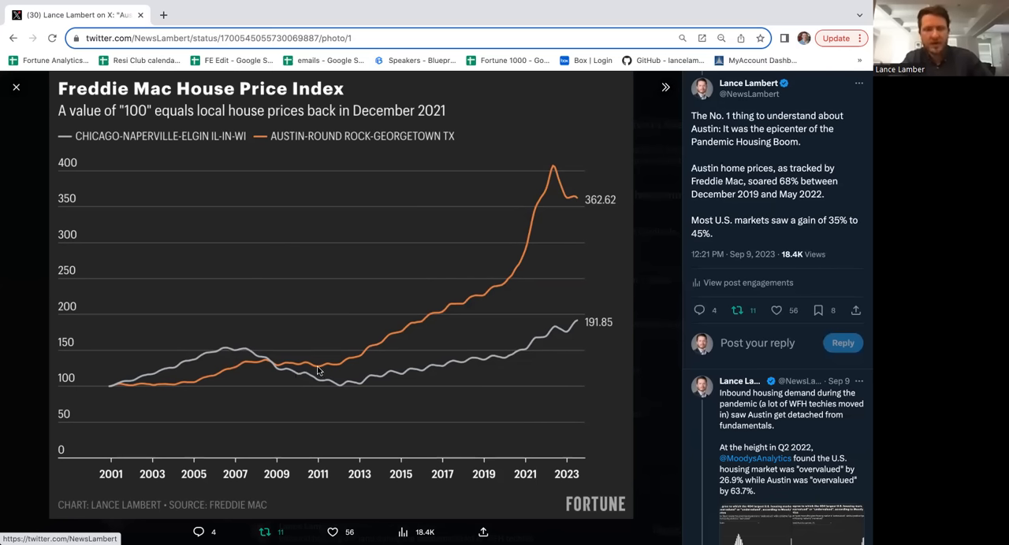
pyautogui.moveTo(409, 350)
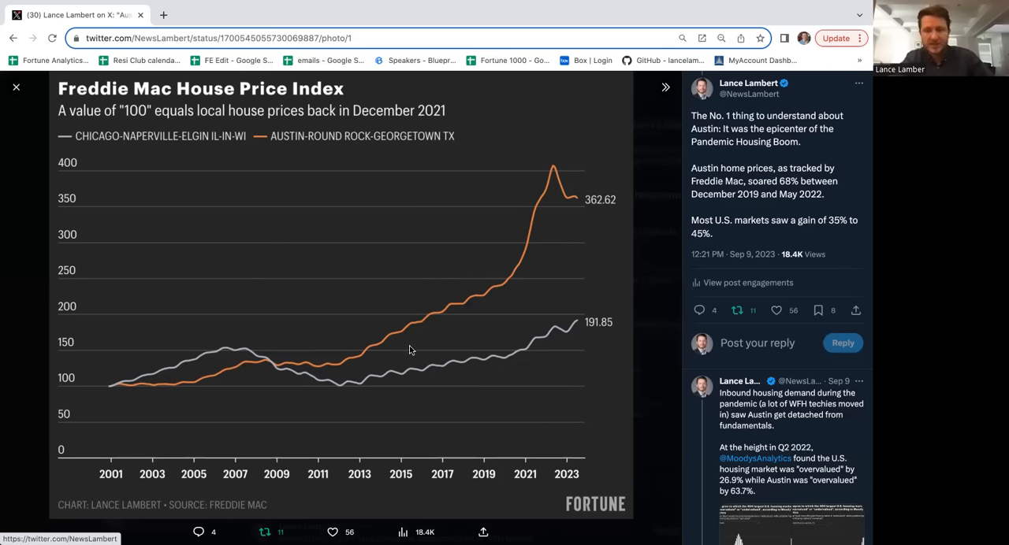
pyautogui.moveTo(512, 284)
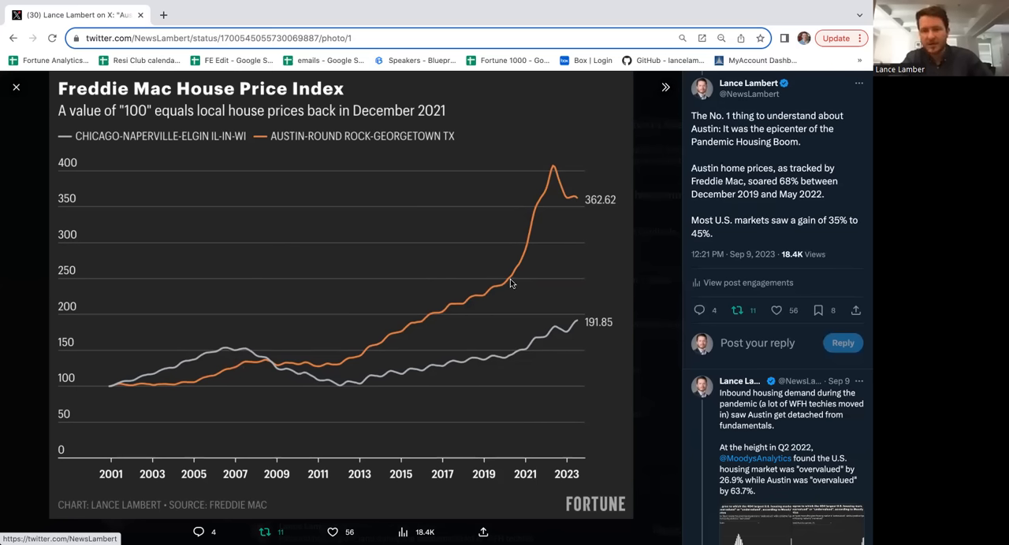
pyautogui.moveTo(601, 406)
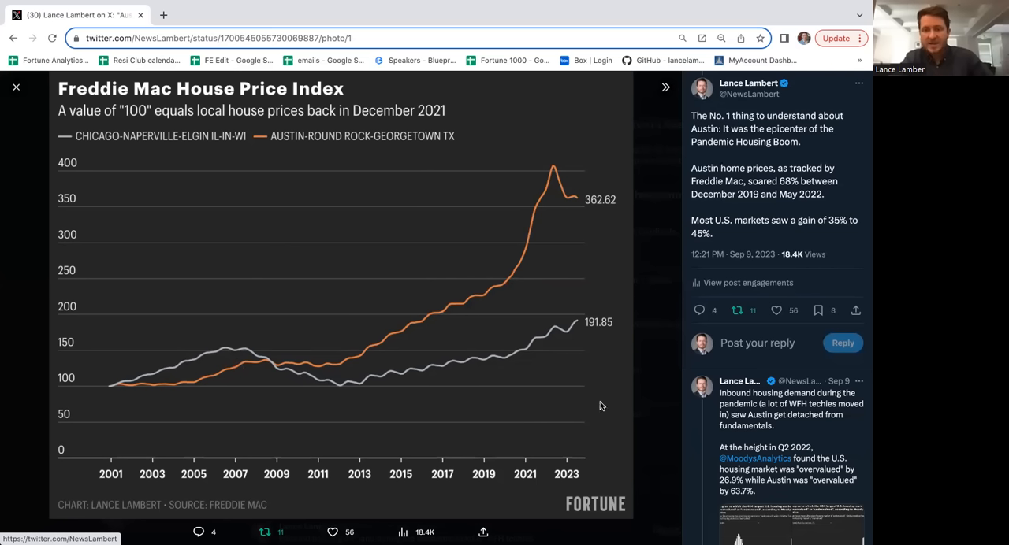
pyautogui.moveTo(584, 326)
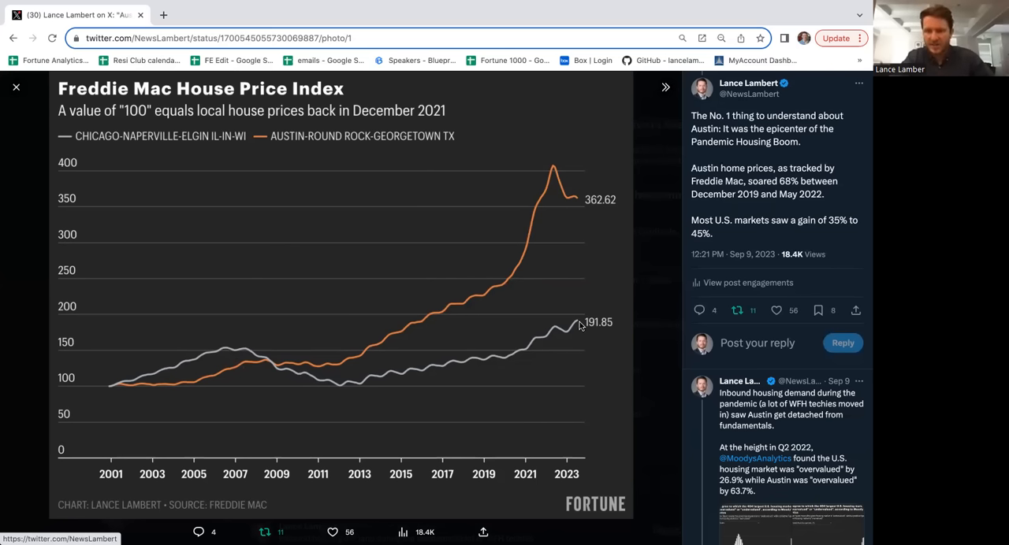
pyautogui.moveTo(522, 312)
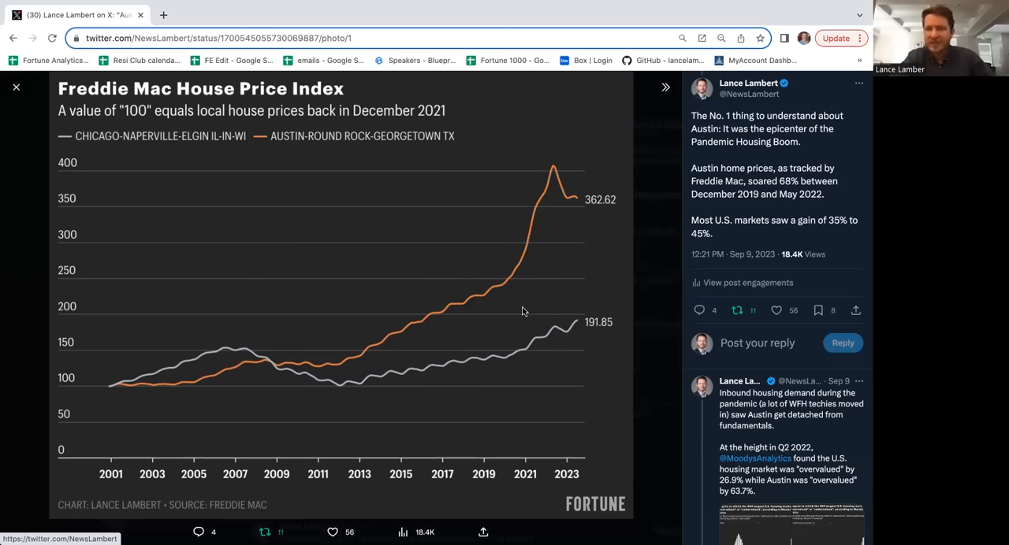
pyautogui.moveTo(536, 231)
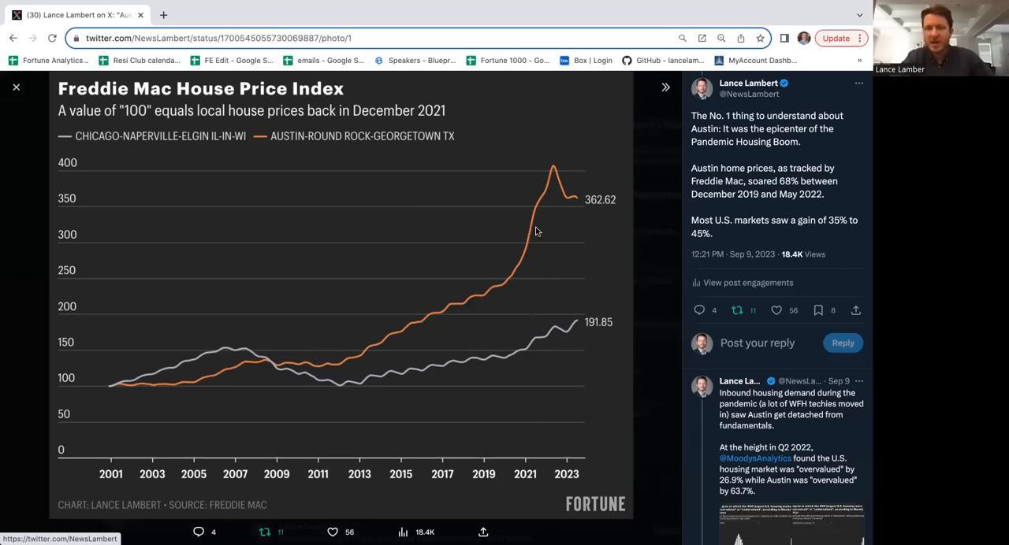
pyautogui.moveTo(431, 325)
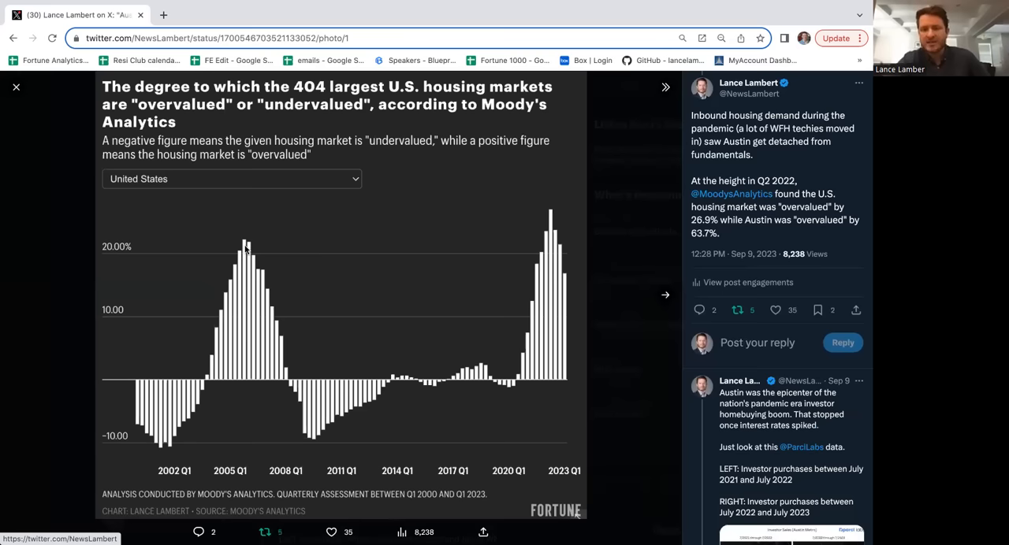
pyautogui.moveTo(281, 368)
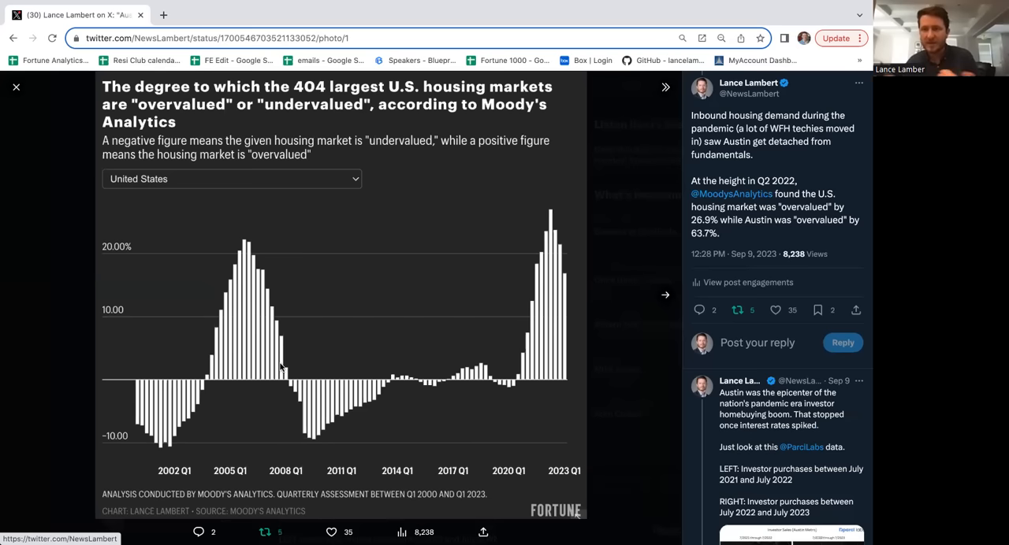
pyautogui.moveTo(560, 265)
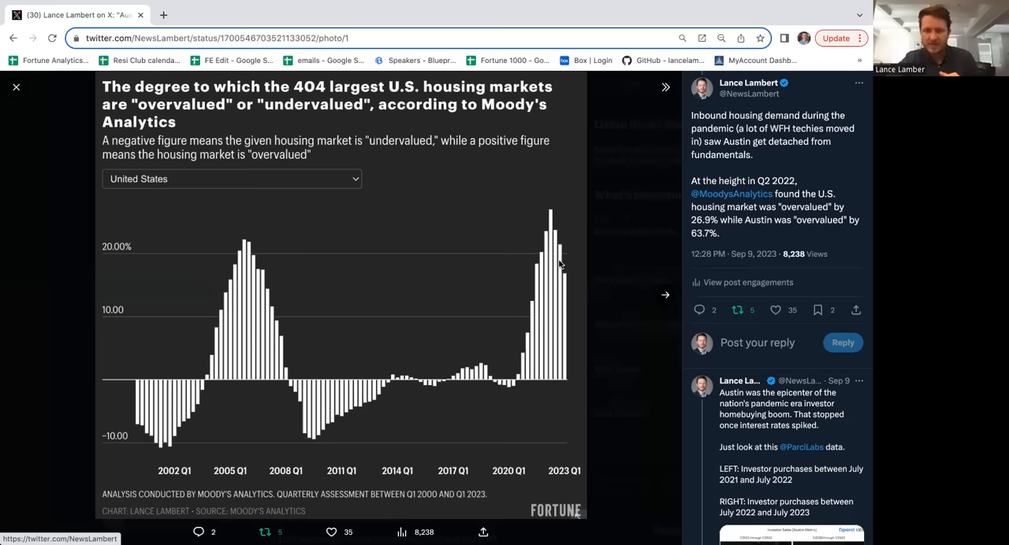
pyautogui.moveTo(565, 264)
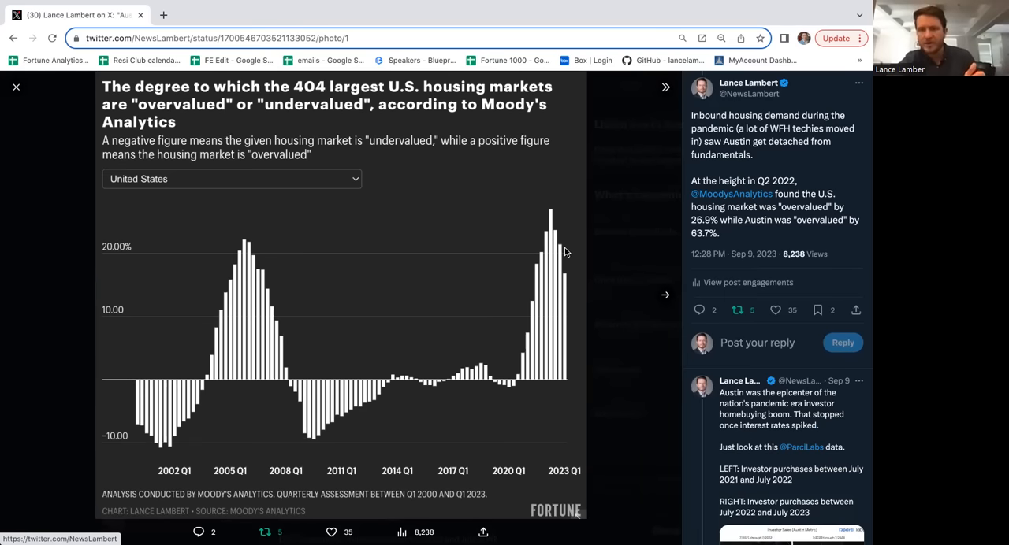
pyautogui.moveTo(561, 261)
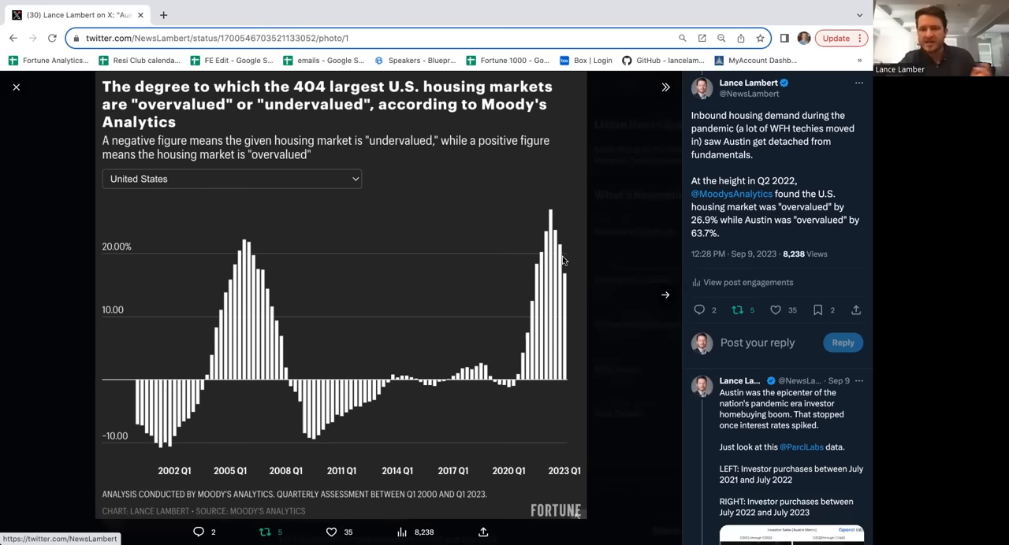
pyautogui.moveTo(559, 274)
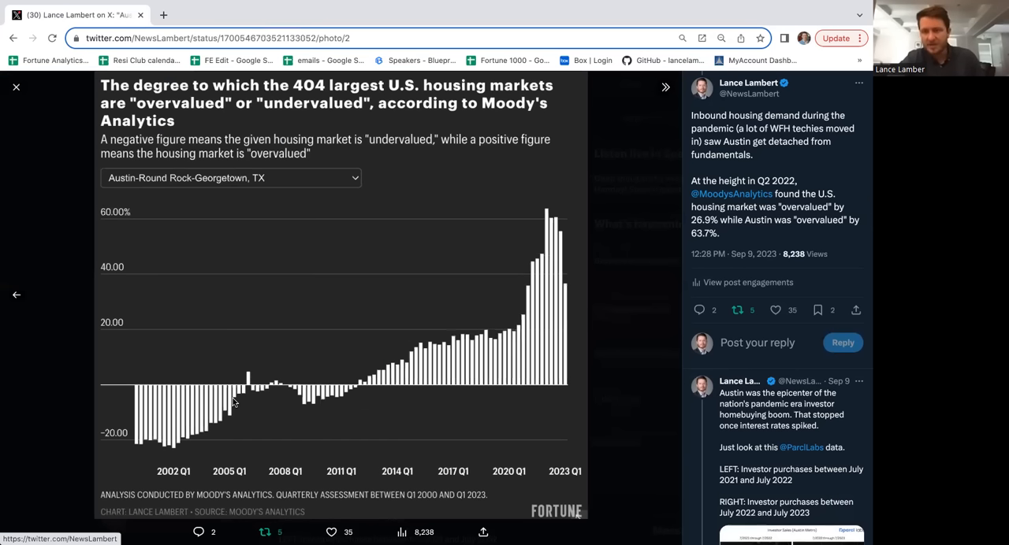
pyautogui.moveTo(532, 305)
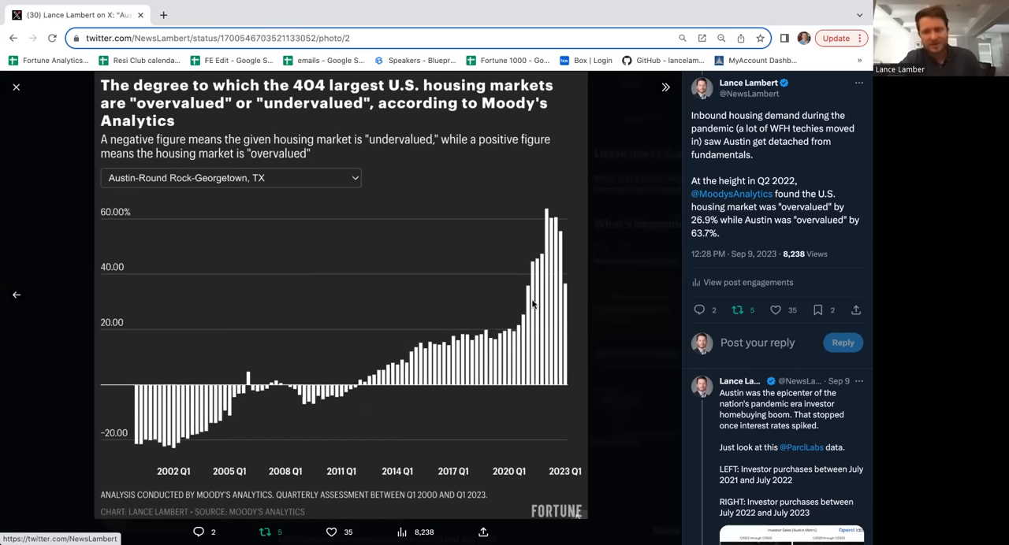
pyautogui.moveTo(229, 223)
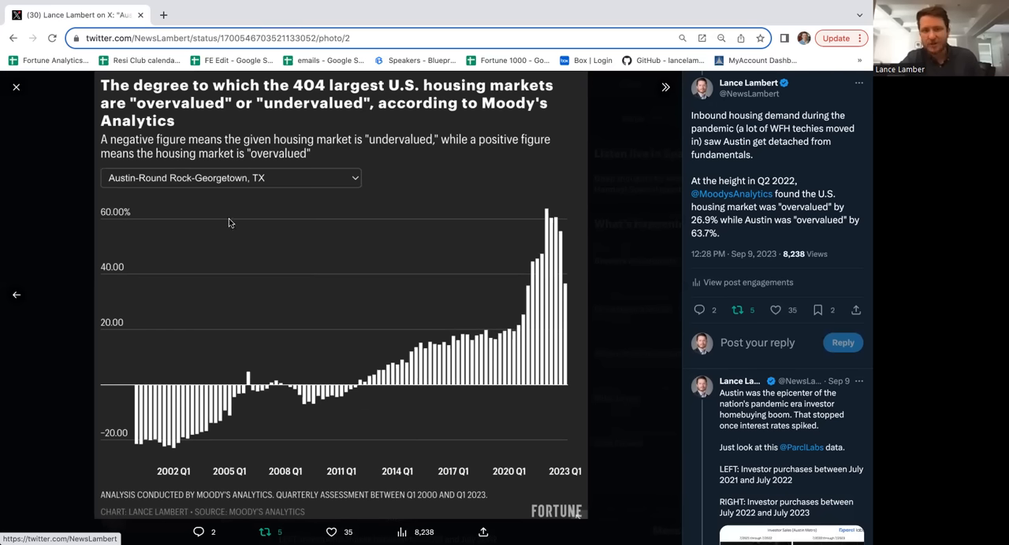
pyautogui.moveTo(549, 219)
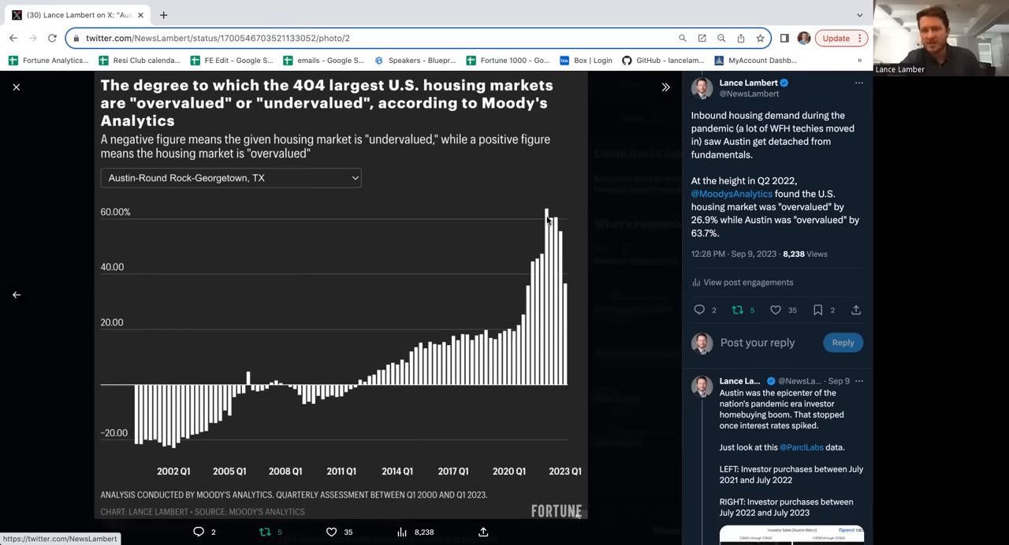
pyautogui.moveTo(269, 368)
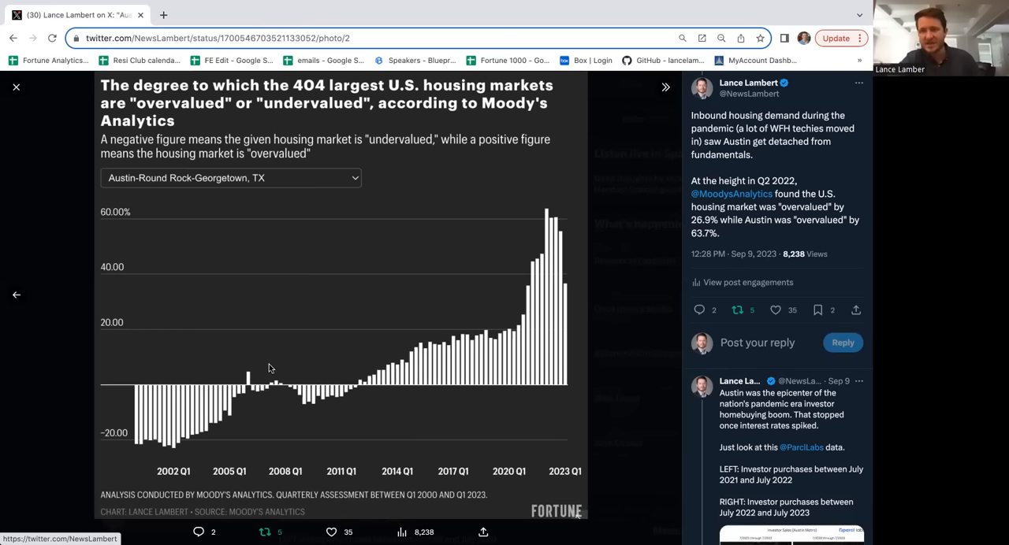
pyautogui.moveTo(578, 291)
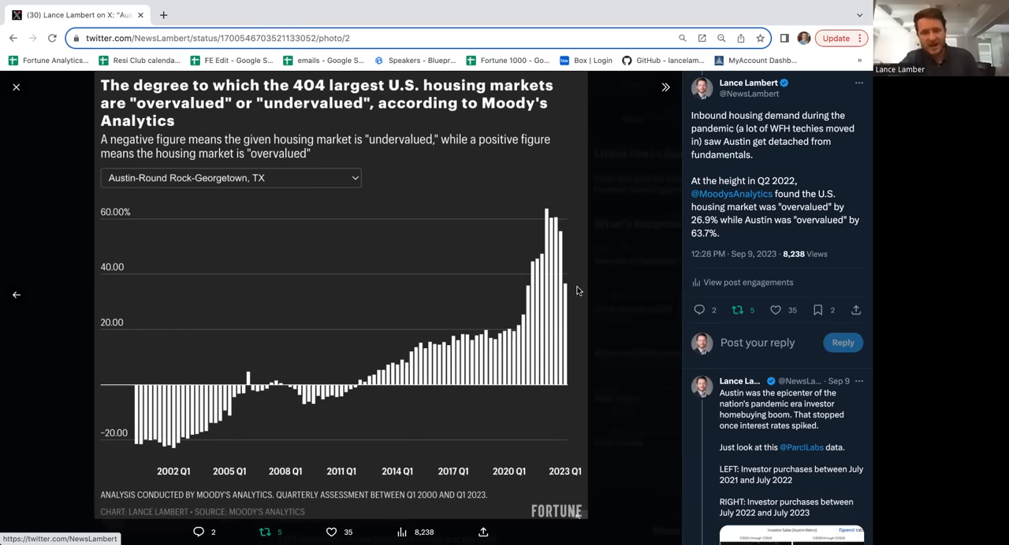
pyautogui.moveTo(551, 270)
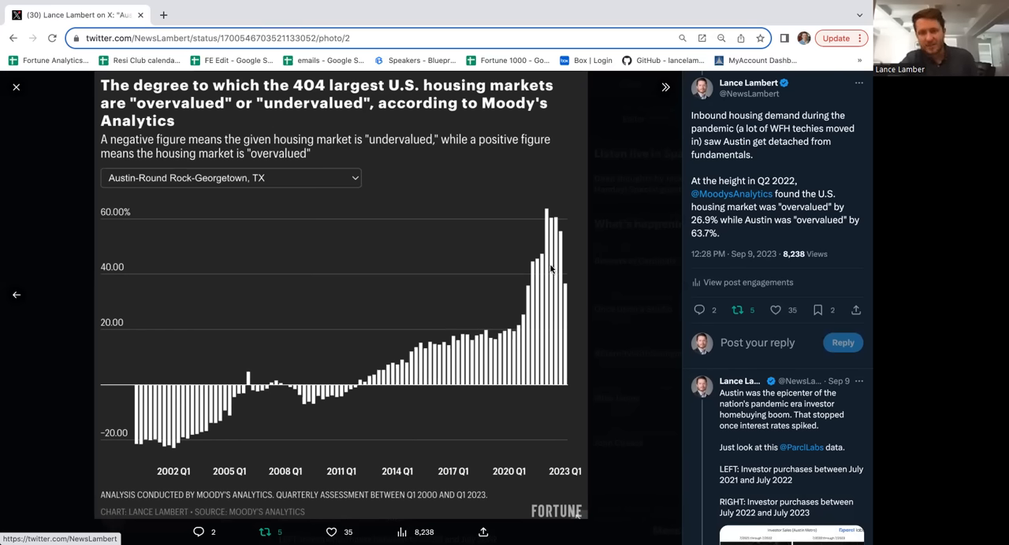
pyautogui.moveTo(574, 289)
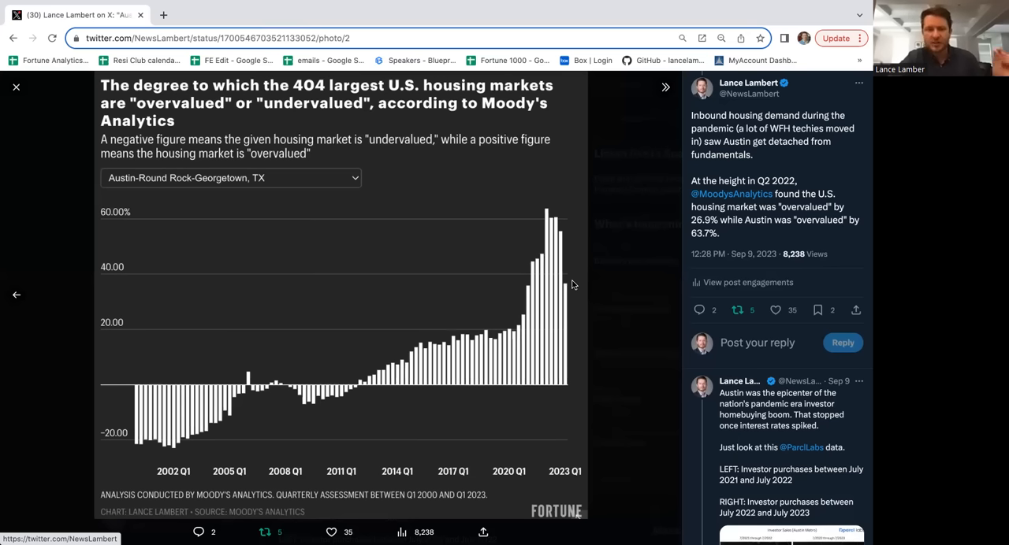
pyautogui.moveTo(574, 264)
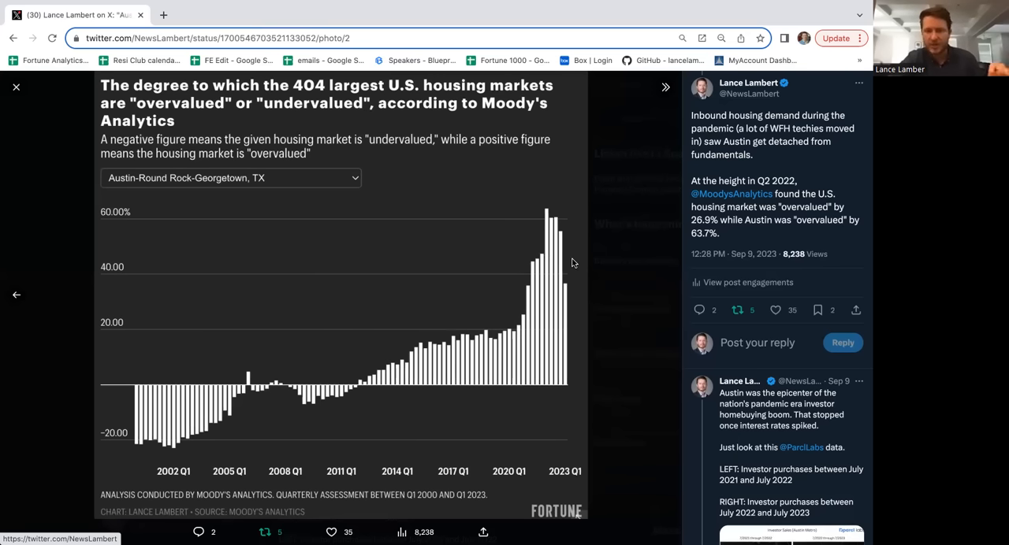
pyautogui.moveTo(577, 234)
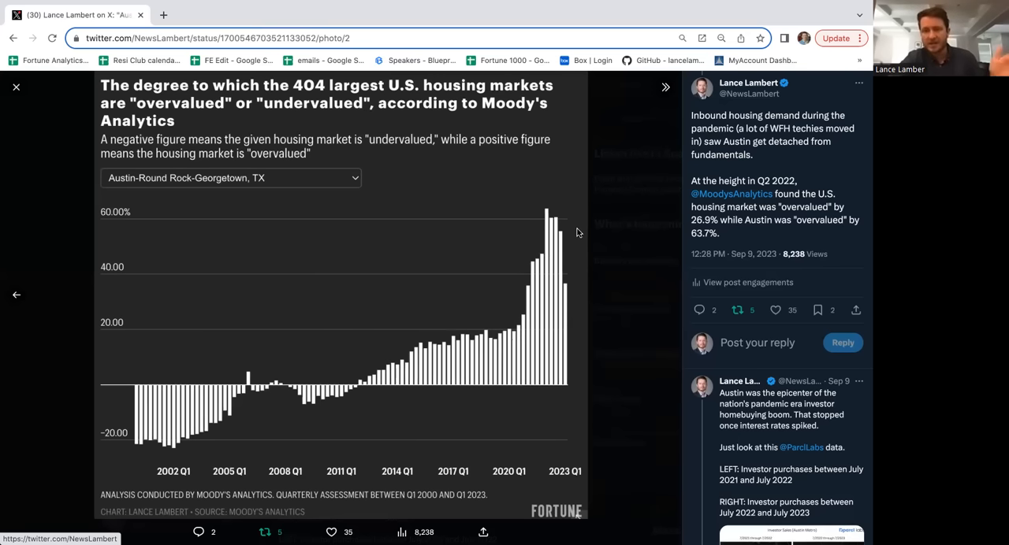
pyautogui.moveTo(556, 254)
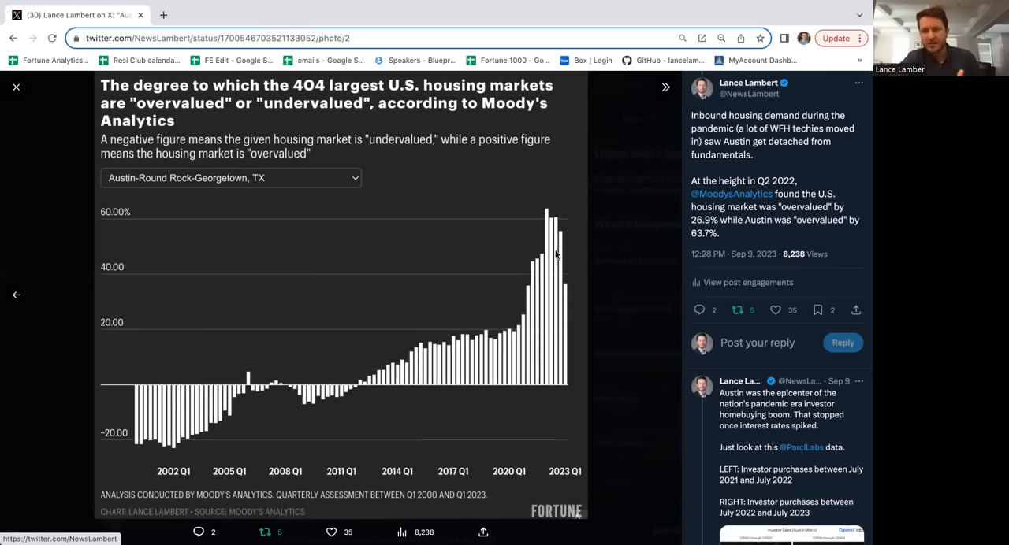
pyautogui.moveTo(525, 244)
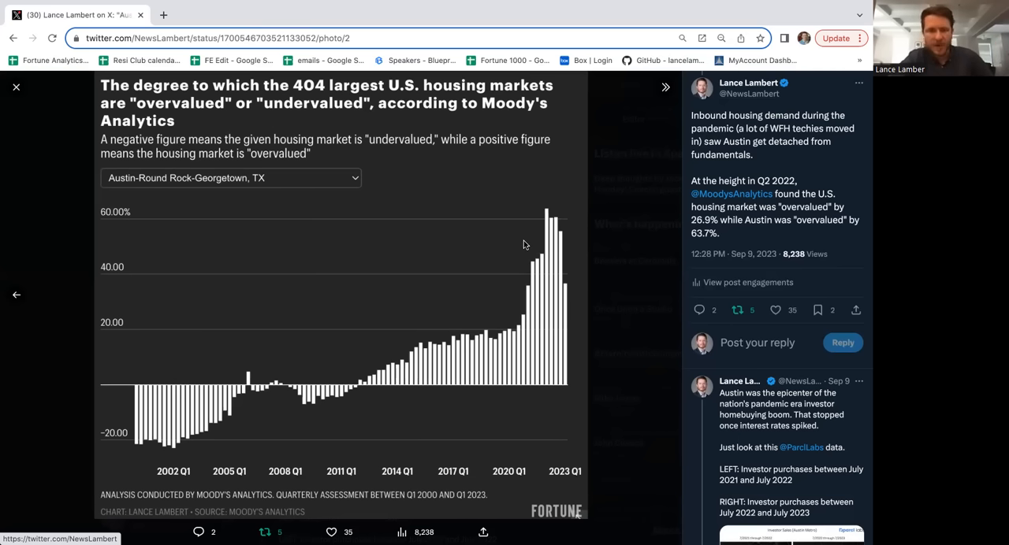
pyautogui.moveTo(14, 90)
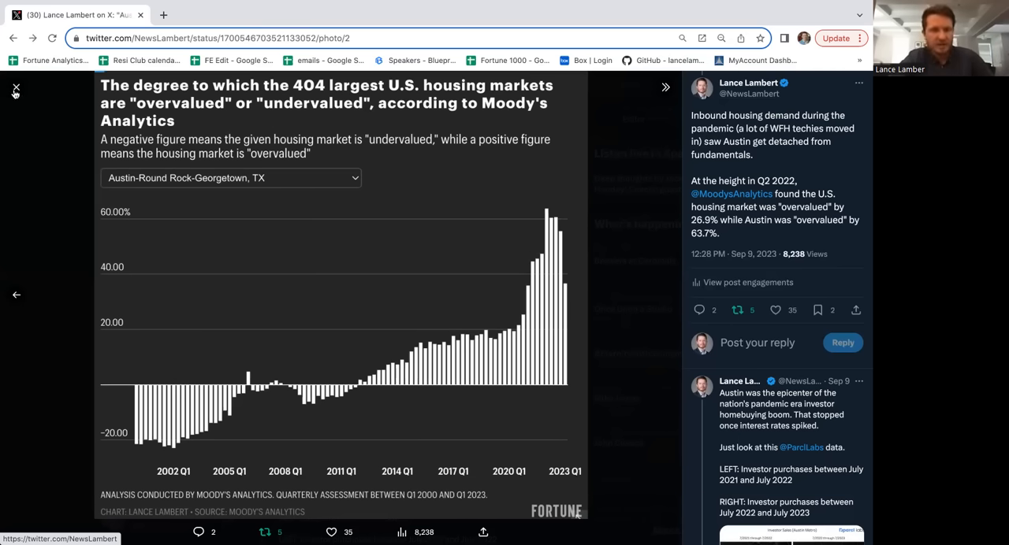
# Step: Close the overvaluation chart and scroll down to the Parcl Labs investor purchases post
pyautogui.click(15, 88)
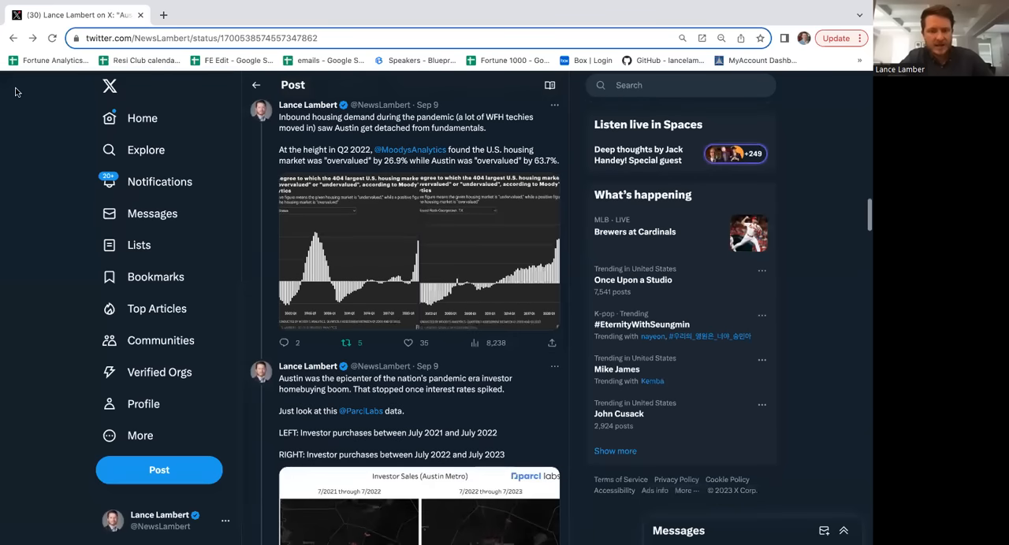
pyautogui.moveTo(446, 257)
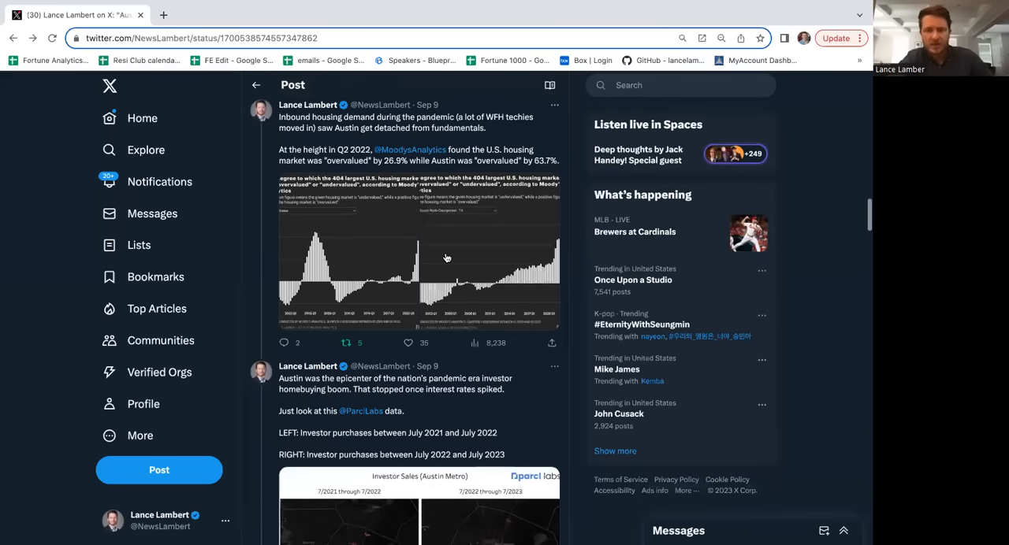
pyautogui.scroll(-3)
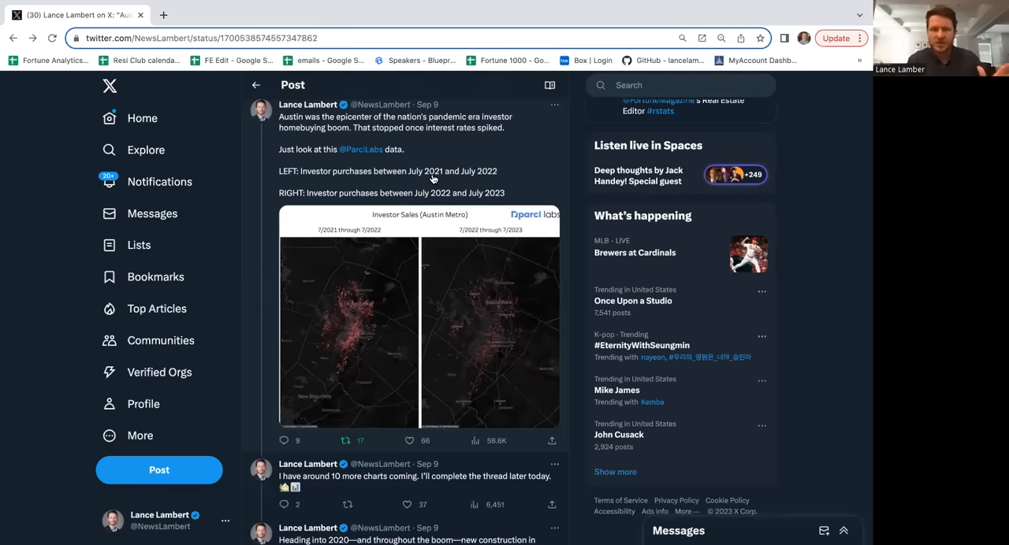
# Step: Open the Parcl Labs Investor Sales (Austin Metro) maps full-screen
pyautogui.click(430, 315)
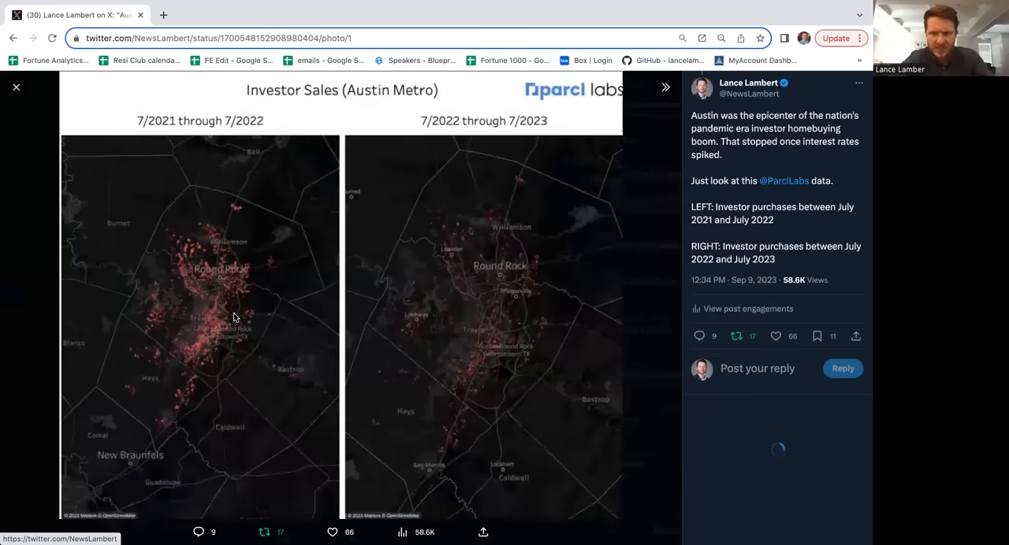
pyautogui.moveTo(160, 174)
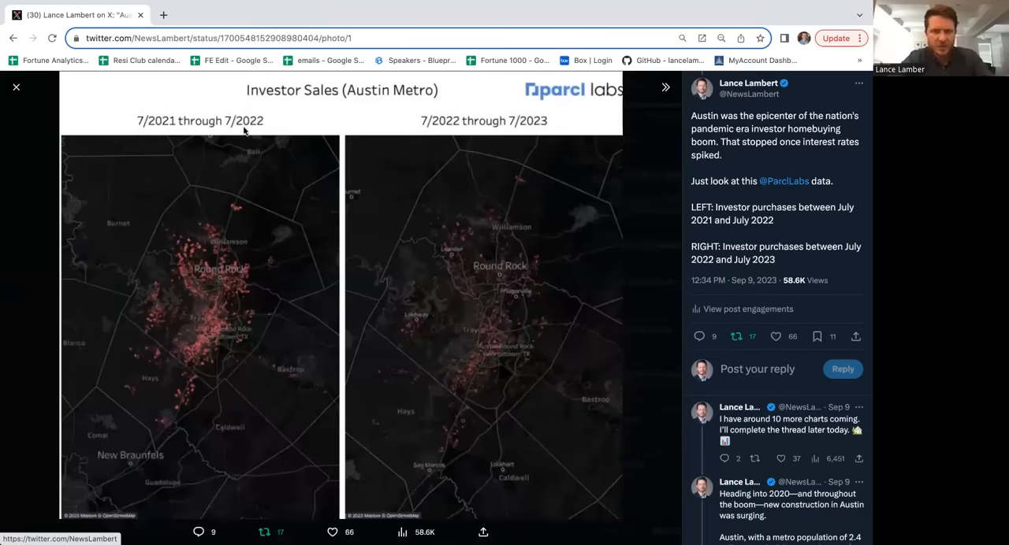
pyautogui.moveTo(296, 265)
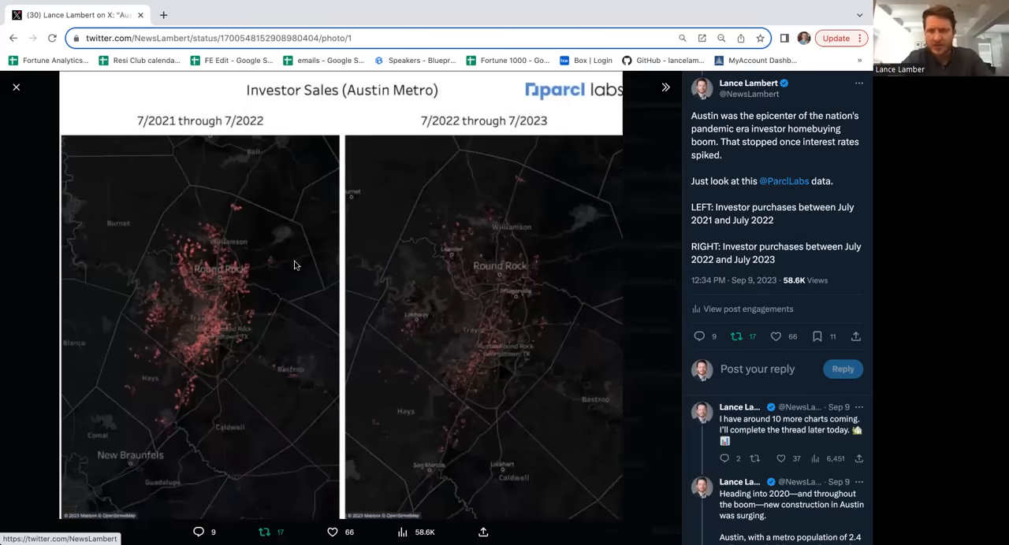
pyautogui.moveTo(540, 311)
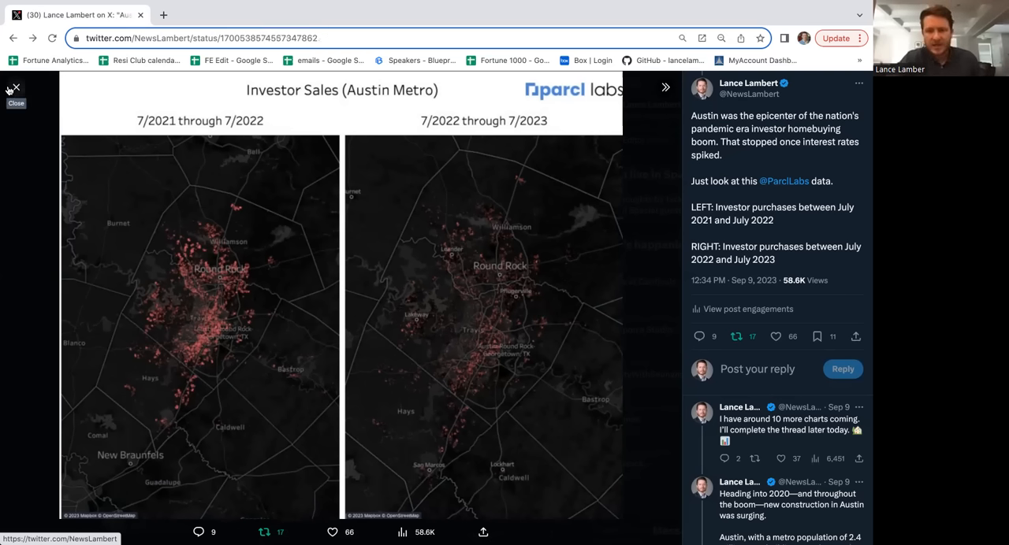
# Step: Close the investor sales maps and scroll toward the building permits post
pyautogui.click(15, 95)
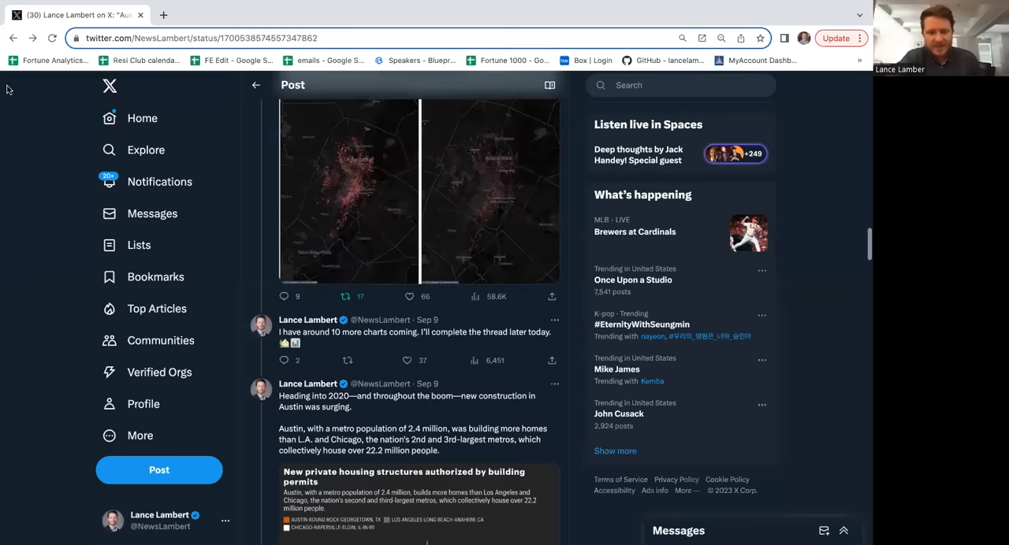
pyautogui.scroll(-3)
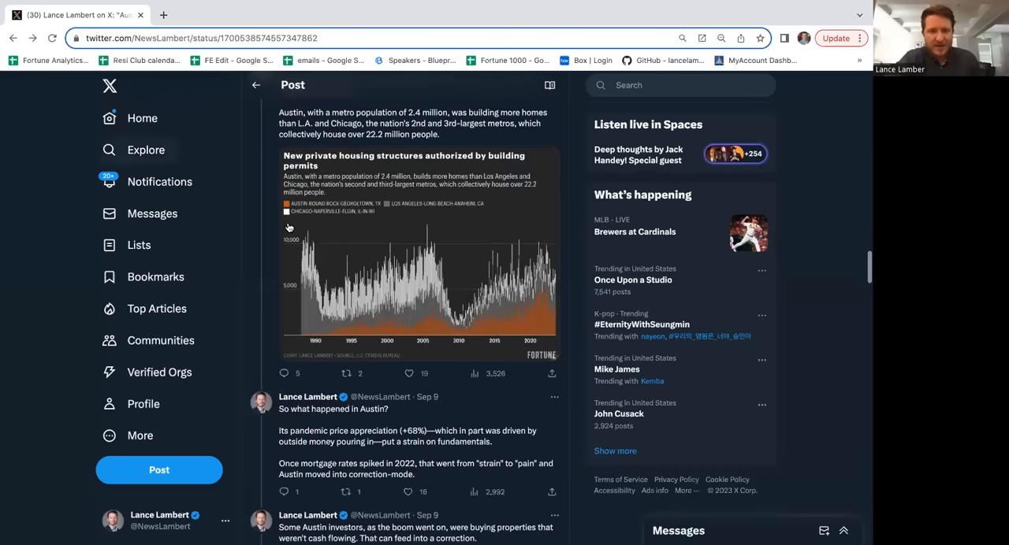
pyautogui.scroll(3)
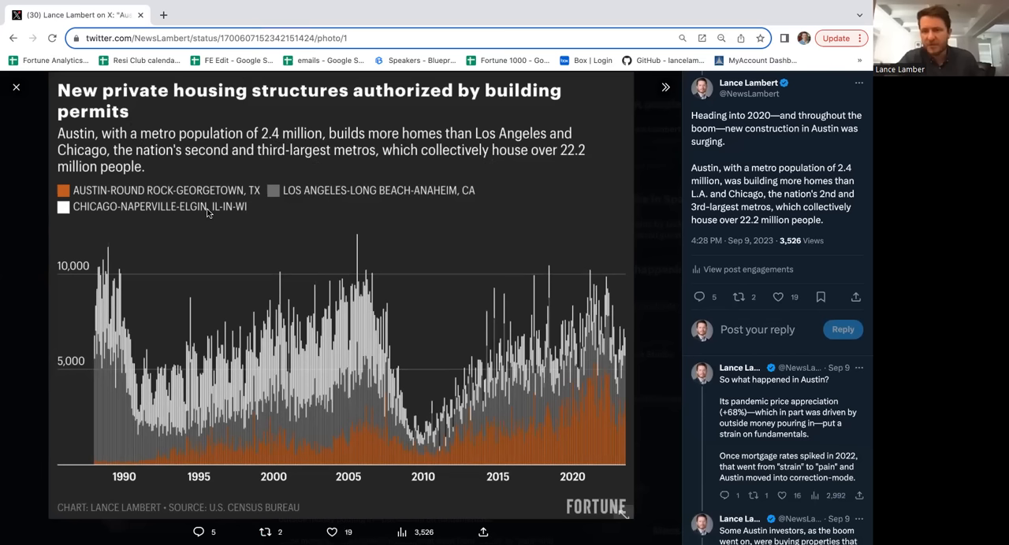
pyautogui.moveTo(606, 405)
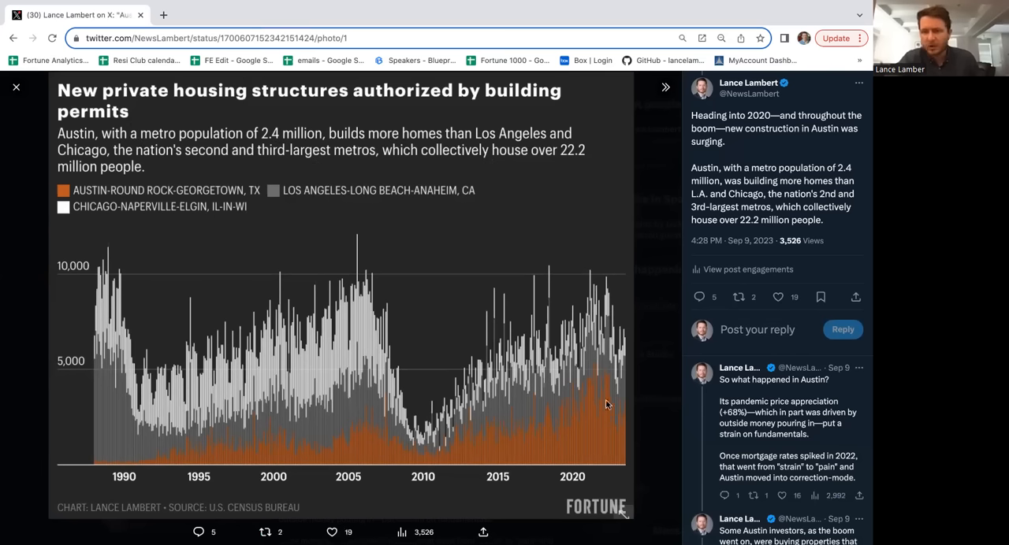
pyautogui.moveTo(604, 396)
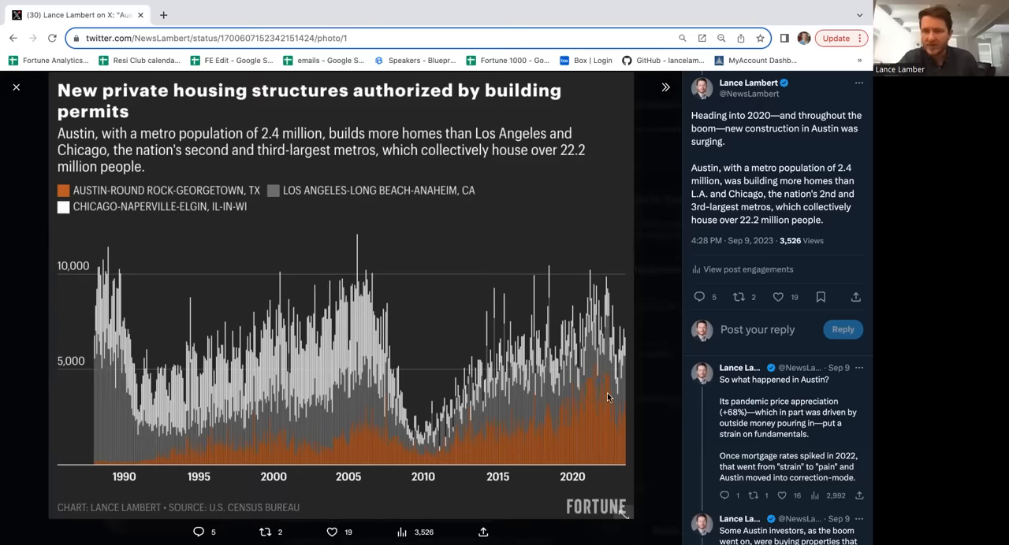
pyautogui.moveTo(596, 394)
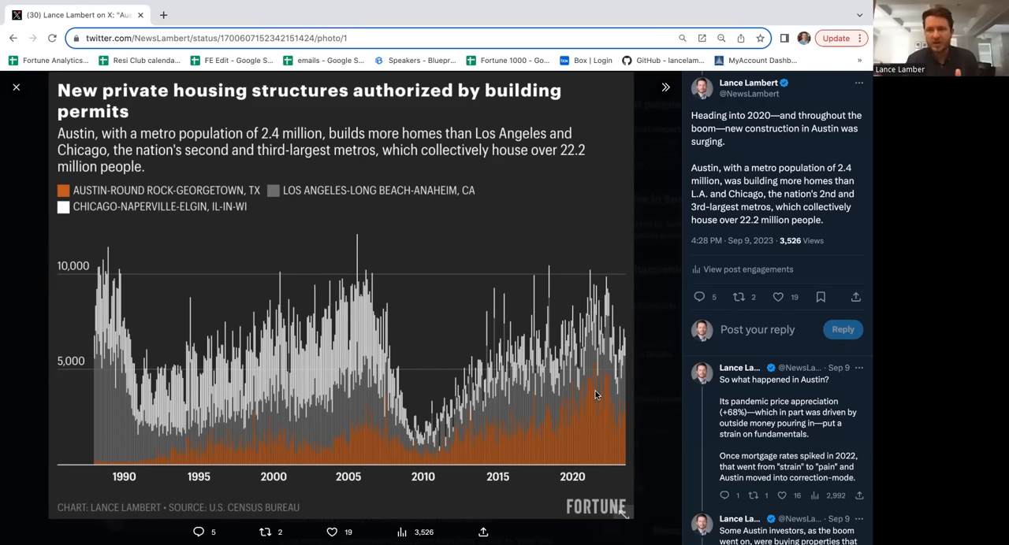
pyautogui.moveTo(9, 88)
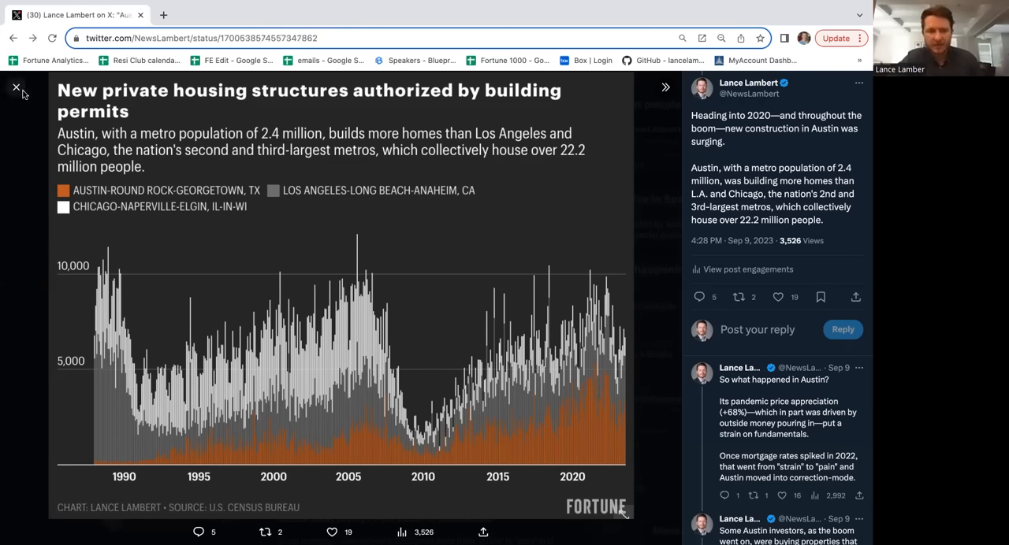
pyautogui.click(16, 86)
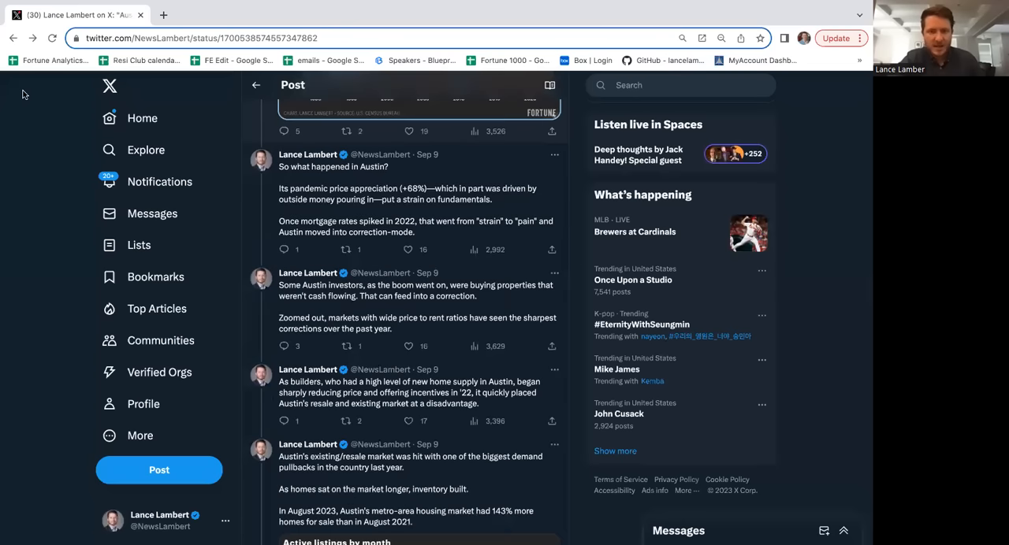
pyautogui.scroll(-3)
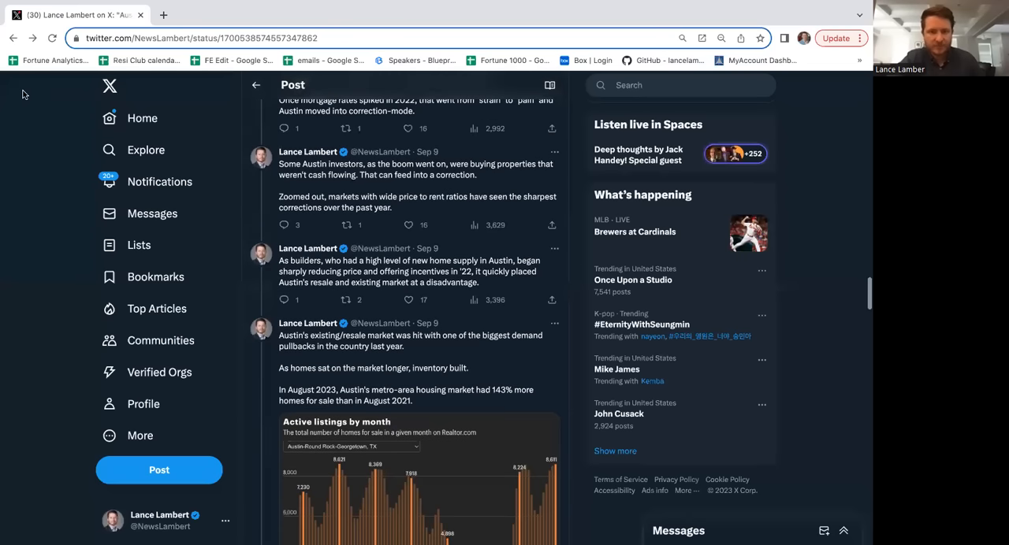
pyautogui.scroll(-3)
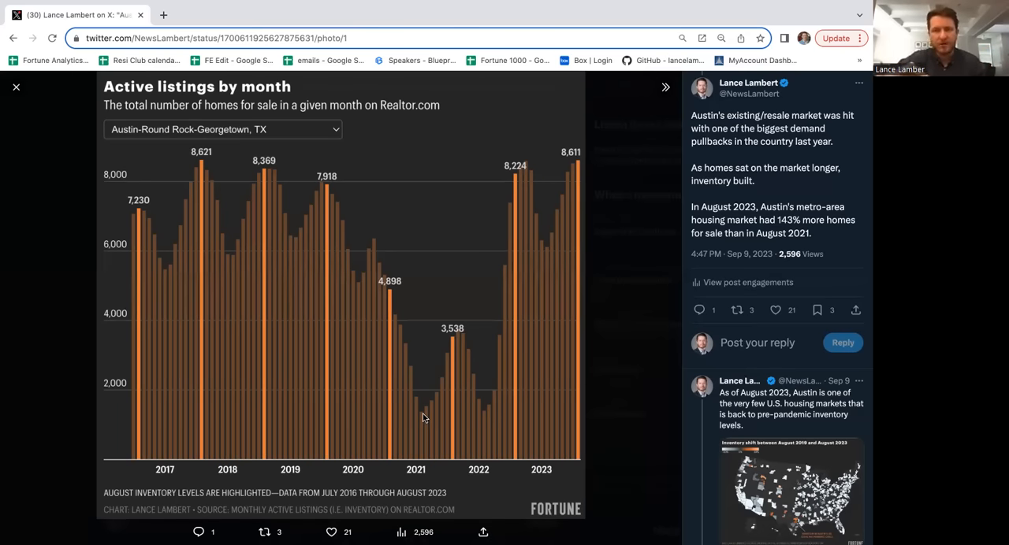
pyautogui.moveTo(424, 391)
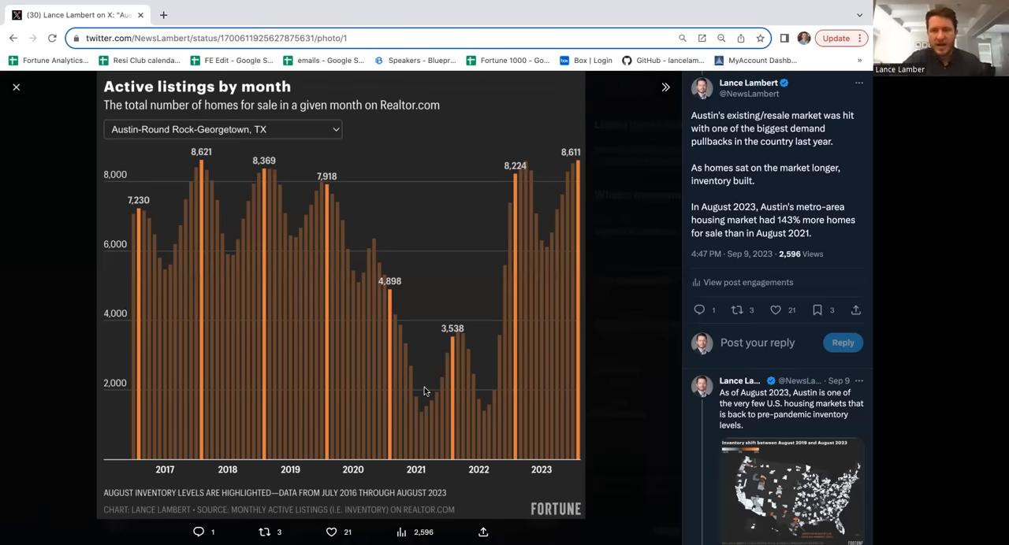
pyautogui.moveTo(456, 355)
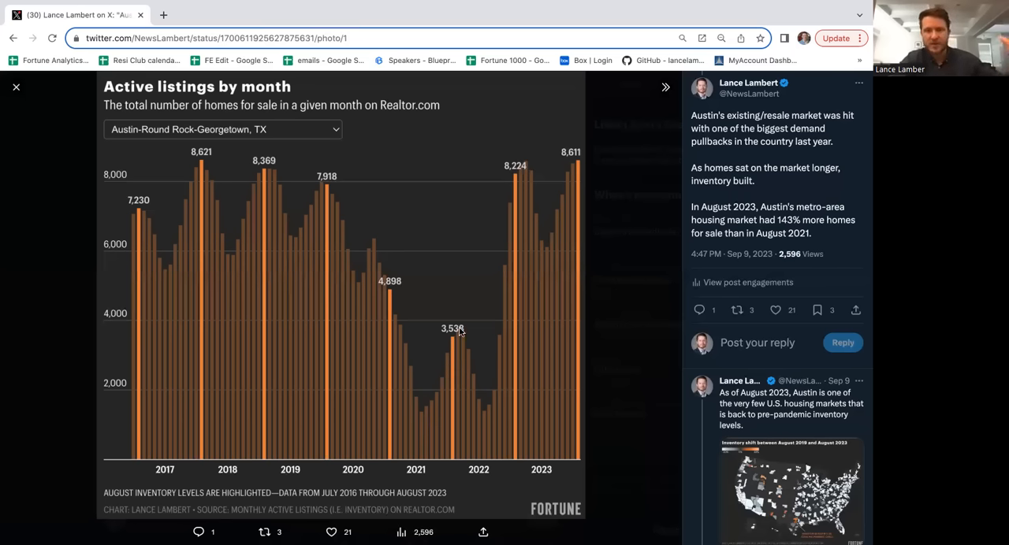
pyautogui.moveTo(486, 405)
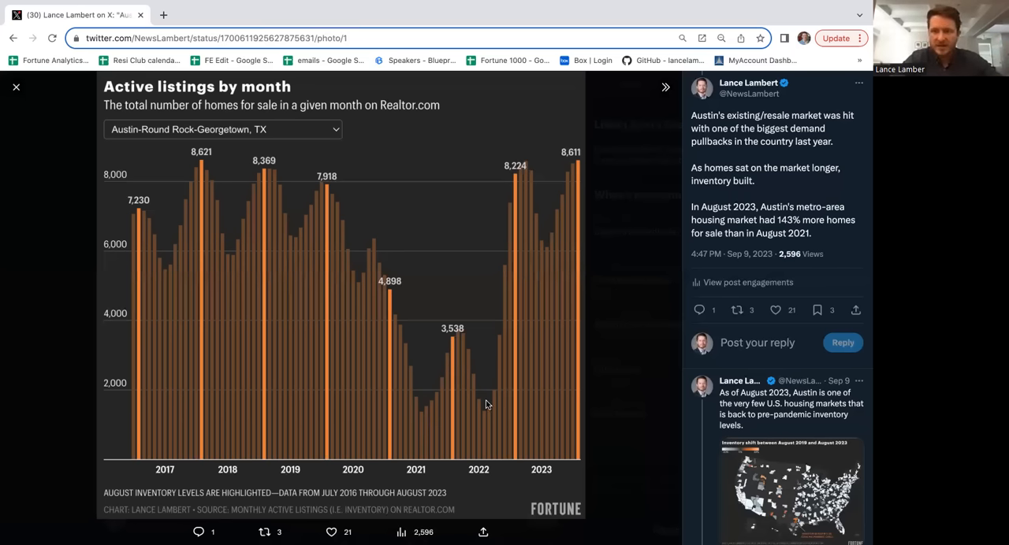
pyautogui.moveTo(511, 237)
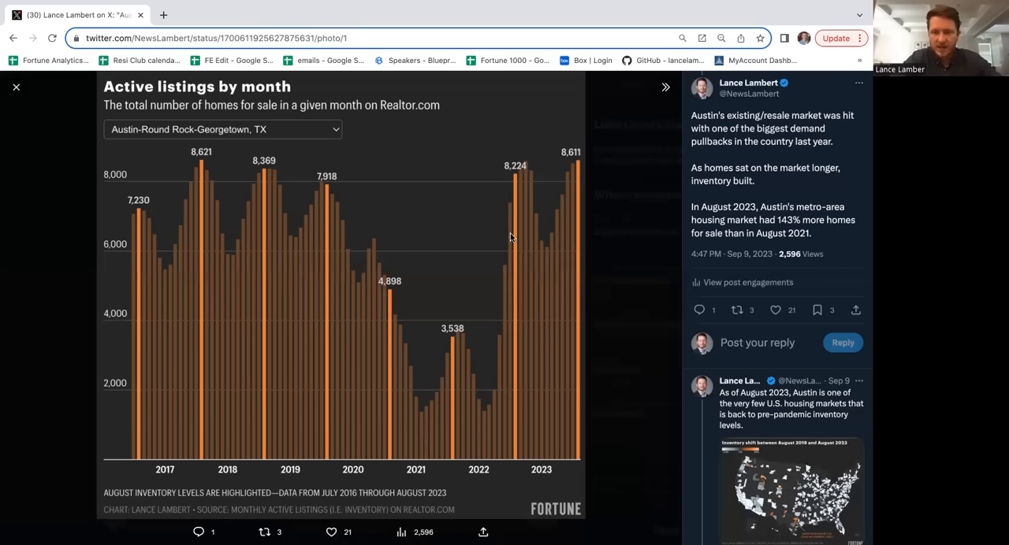
pyautogui.moveTo(521, 188)
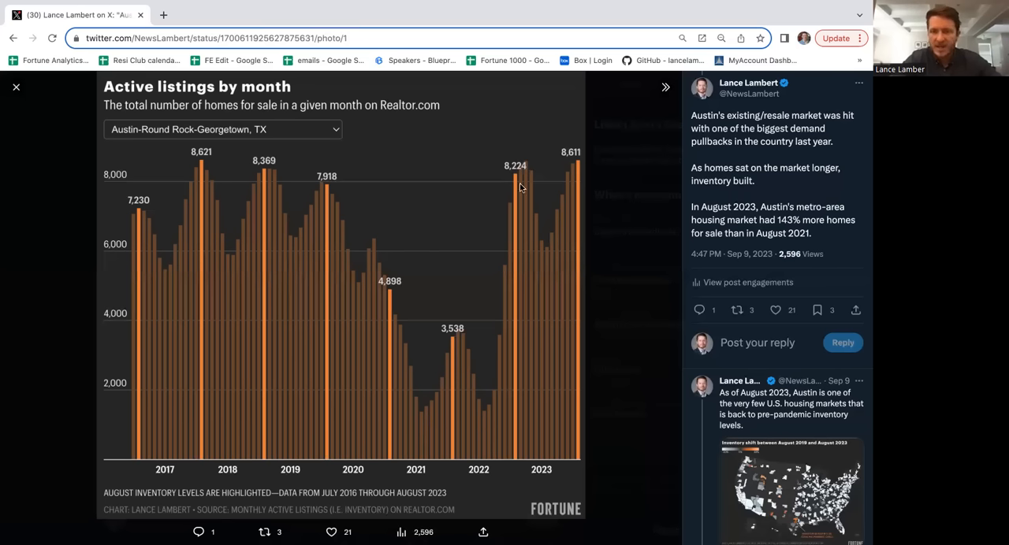
pyautogui.moveTo(519, 179)
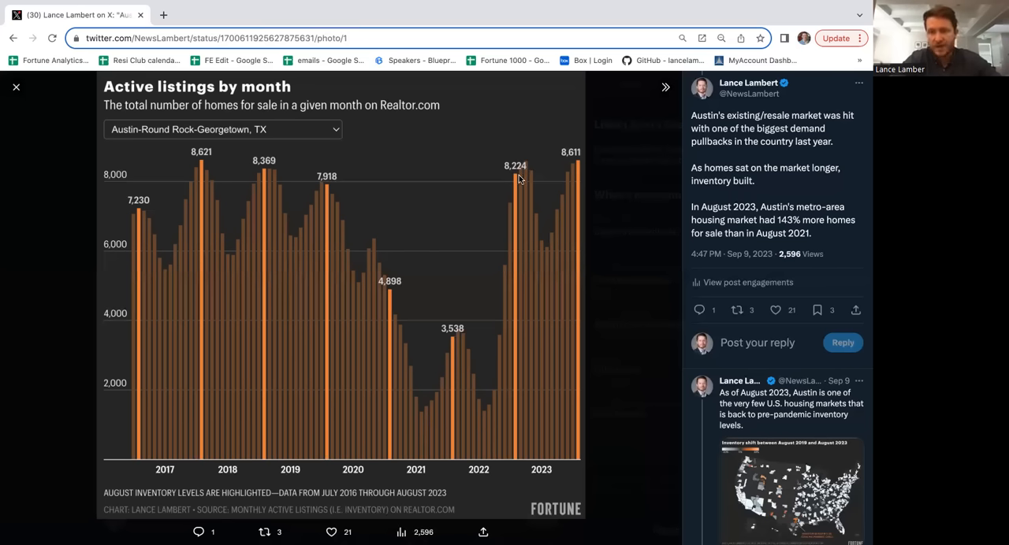
pyautogui.moveTo(516, 197)
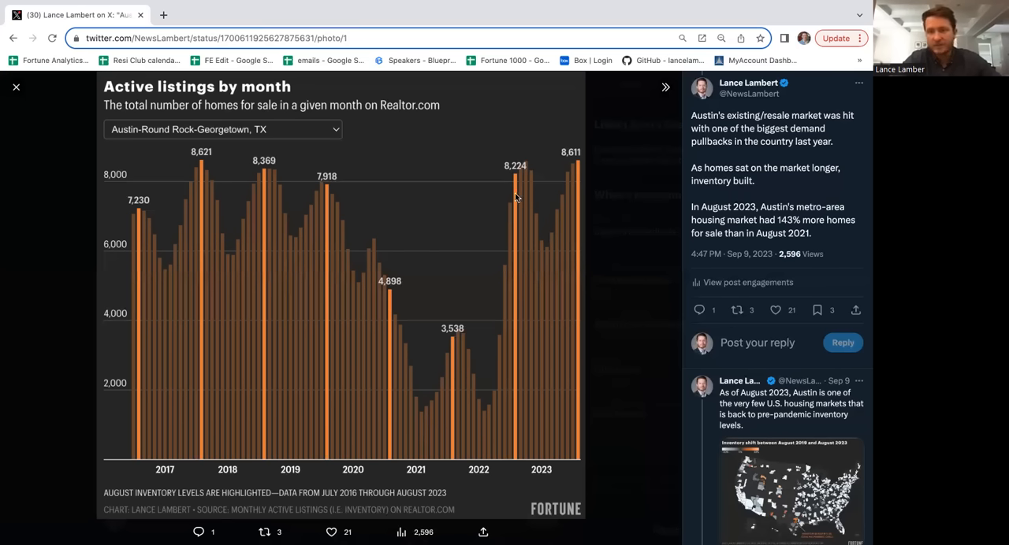
pyautogui.moveTo(537, 187)
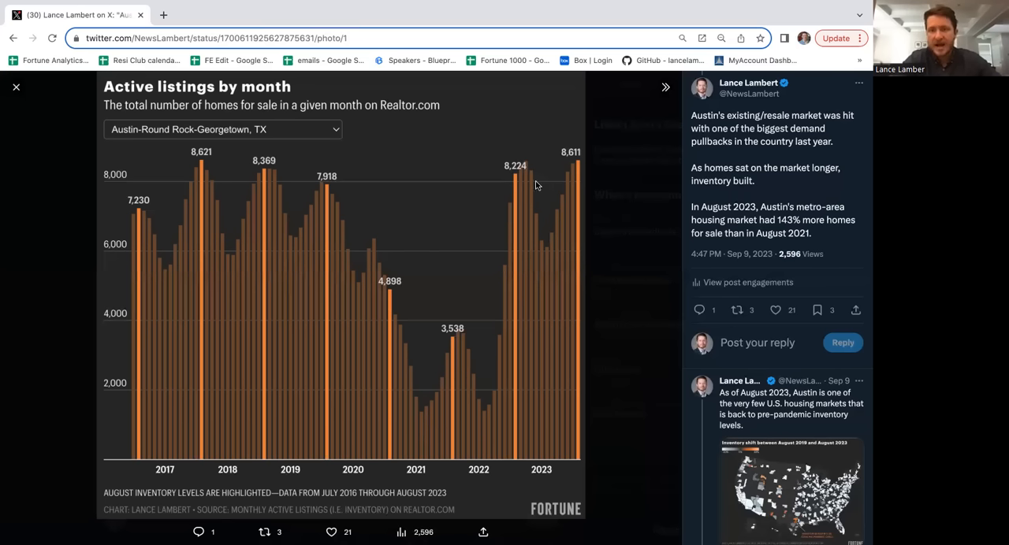
pyautogui.moveTo(526, 268)
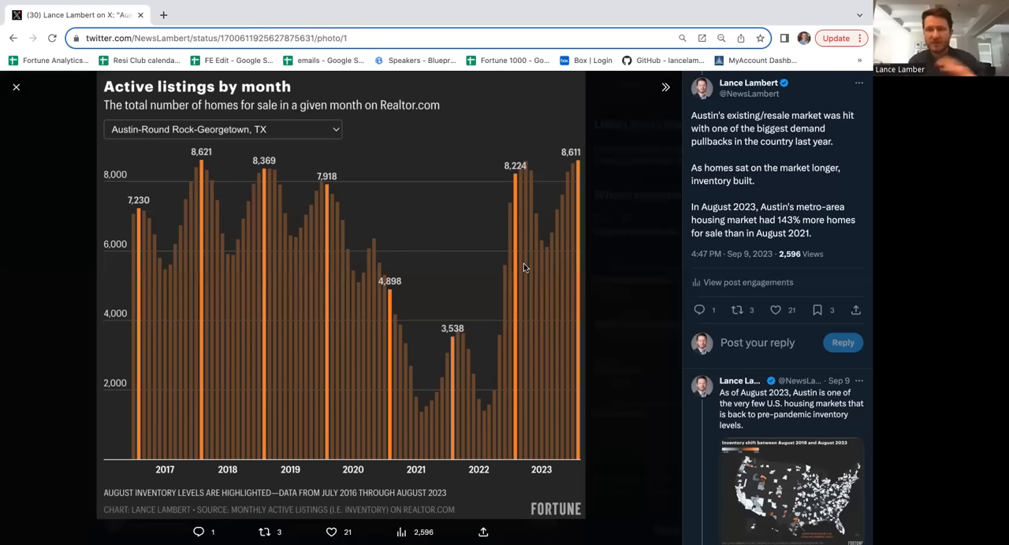
pyautogui.moveTo(330, 114)
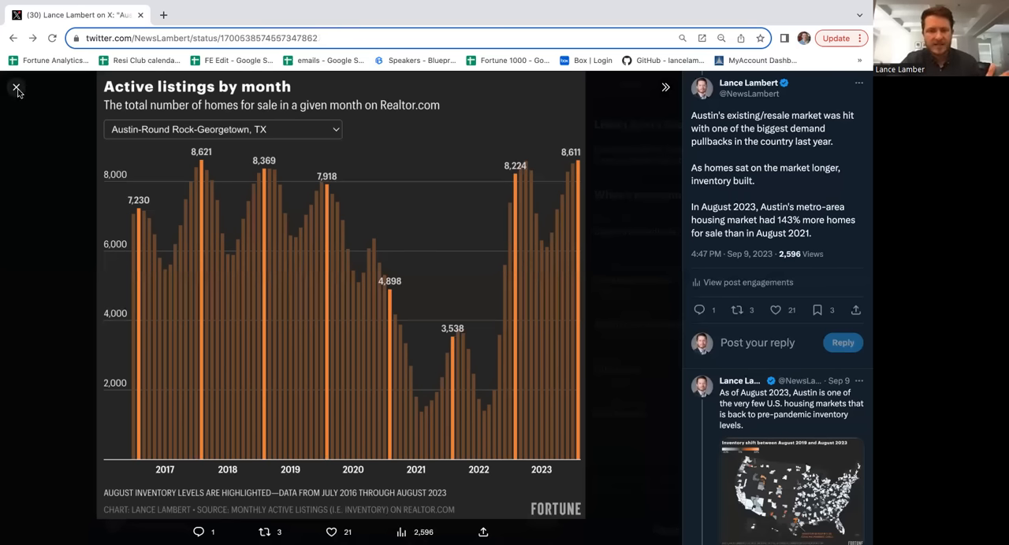
# Step: Close the full-screen active listings chart
pyautogui.click(16, 86)
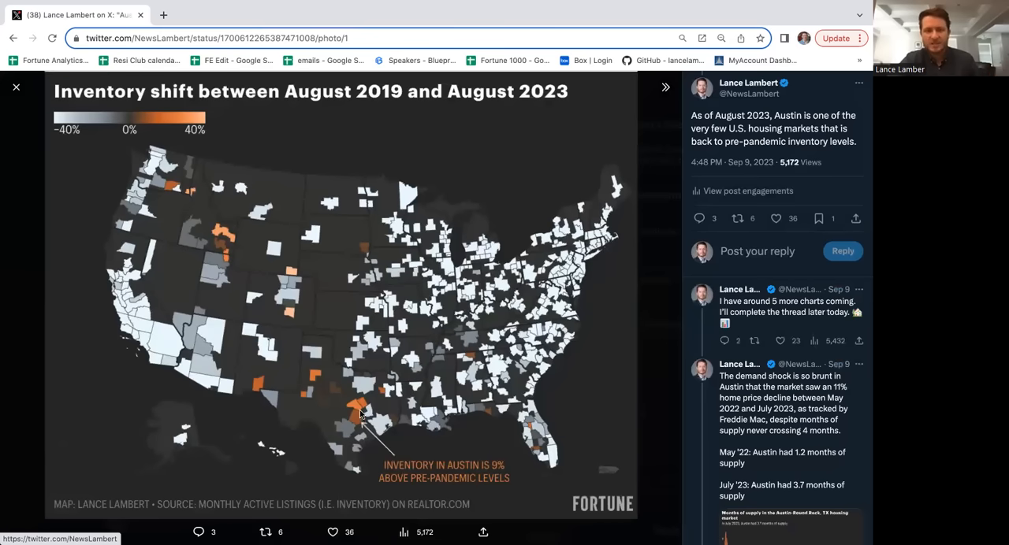
pyautogui.moveTo(348, 400)
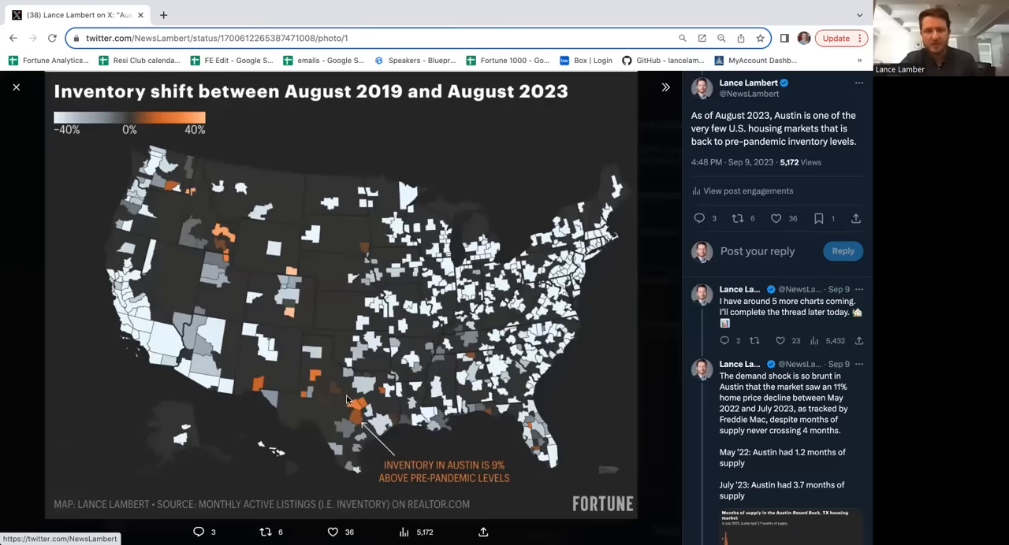
pyautogui.moveTo(475, 282)
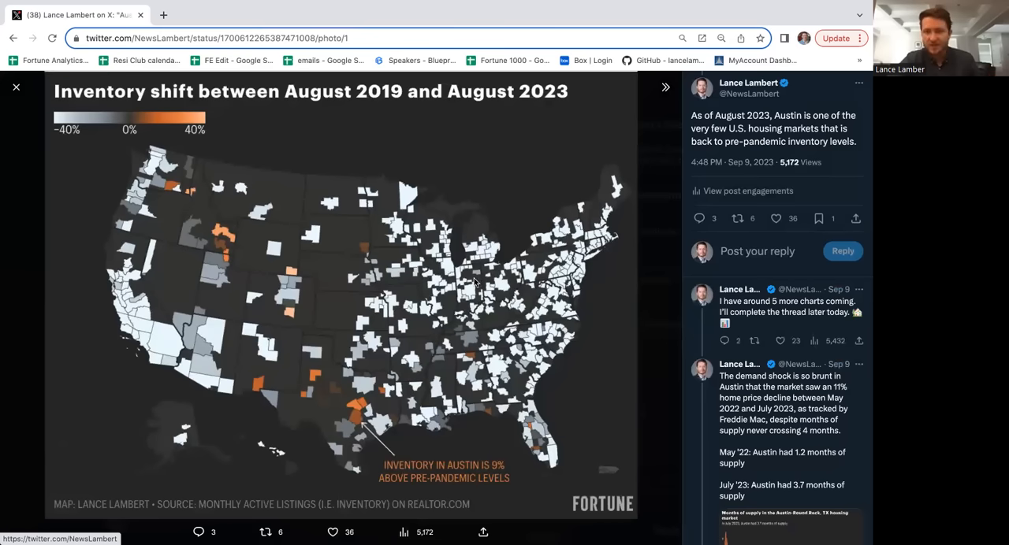
pyautogui.moveTo(418, 240)
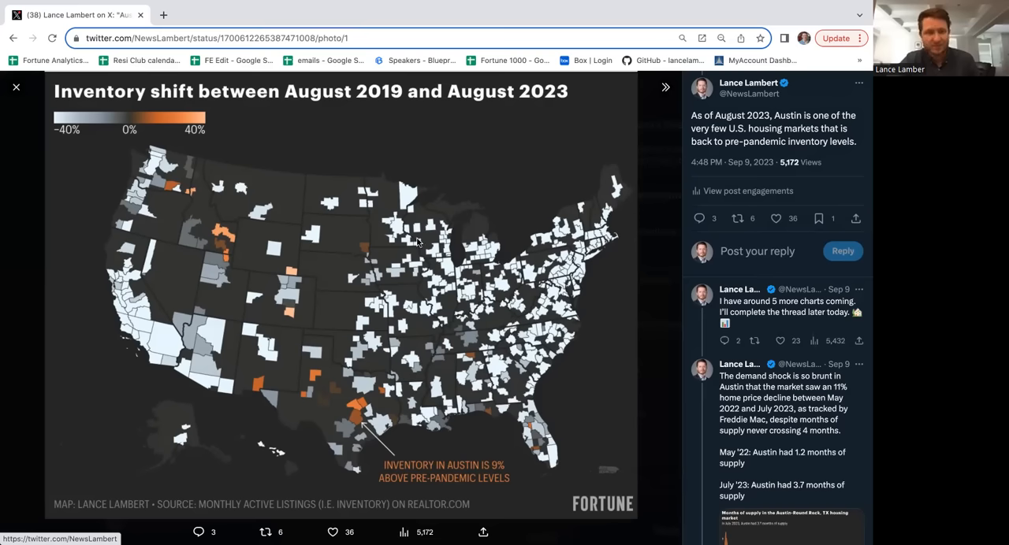
pyautogui.moveTo(372, 431)
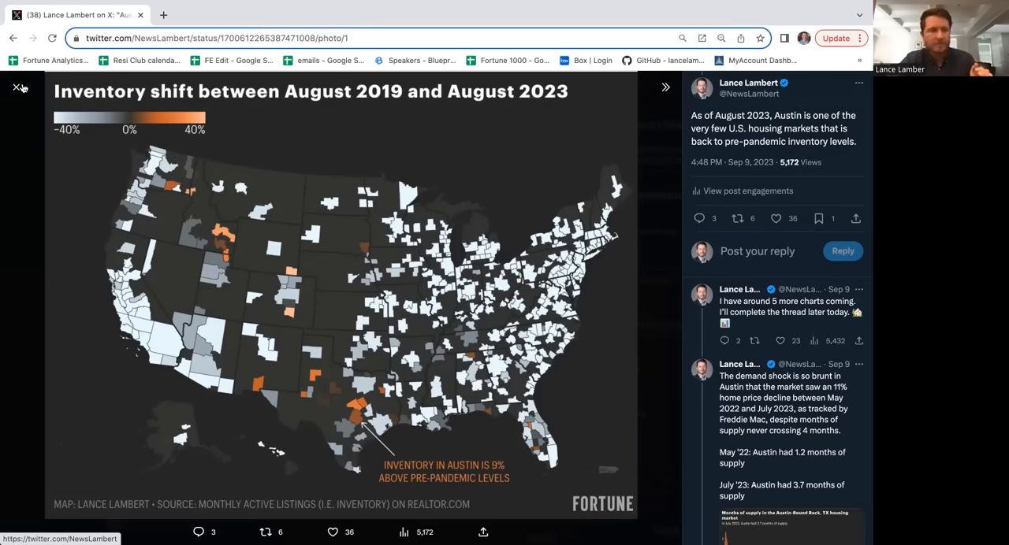
# Step: Close the inventory map, then view the Austin-Round Rock months-of-supply chart full-screen and close it
pyautogui.click(18, 87)
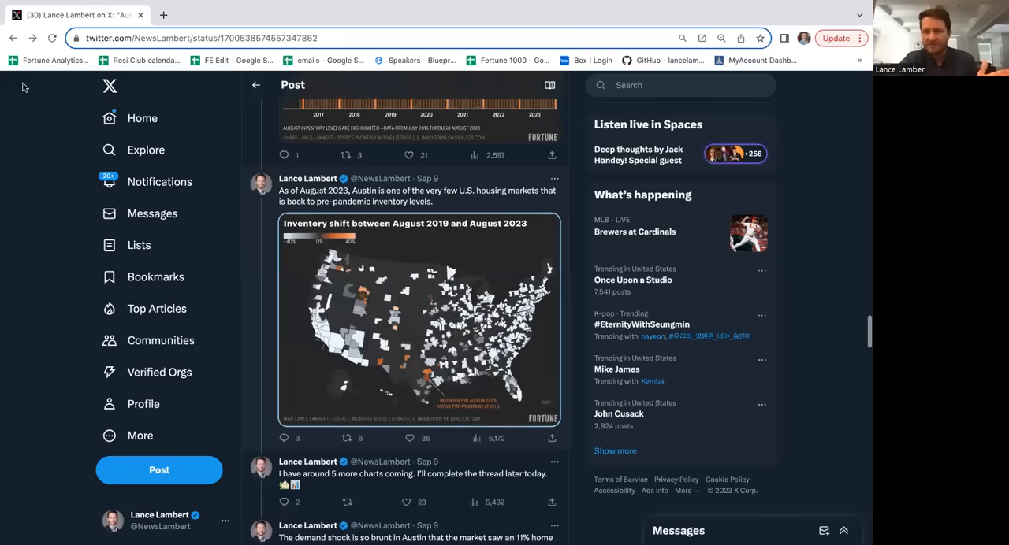
pyautogui.scroll(-3)
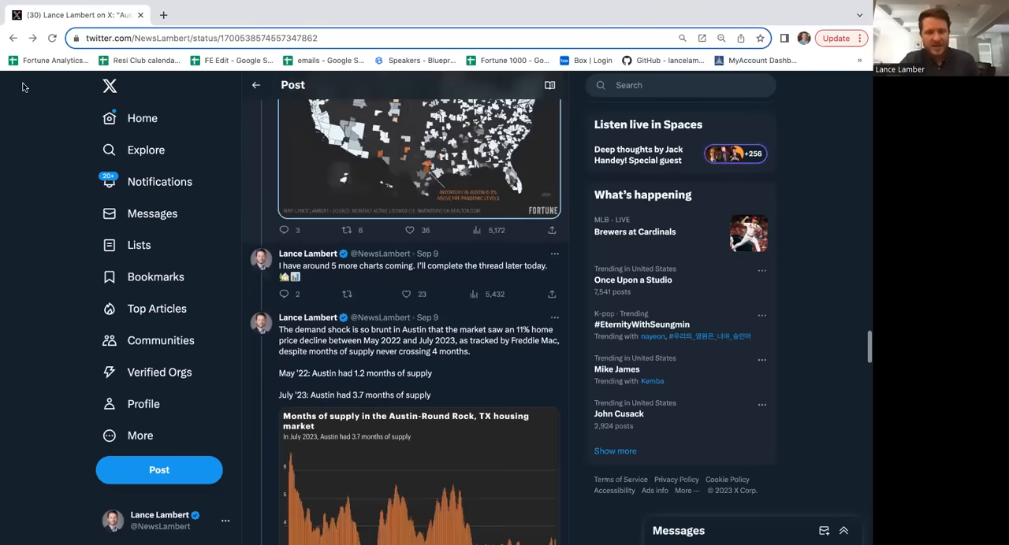
pyautogui.scroll(-3)
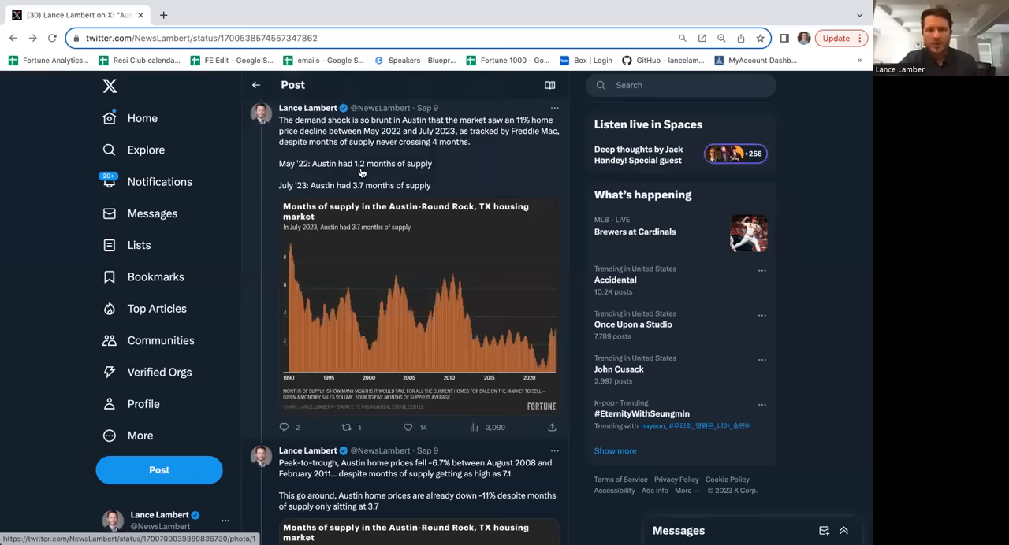
pyautogui.moveTo(489, 316)
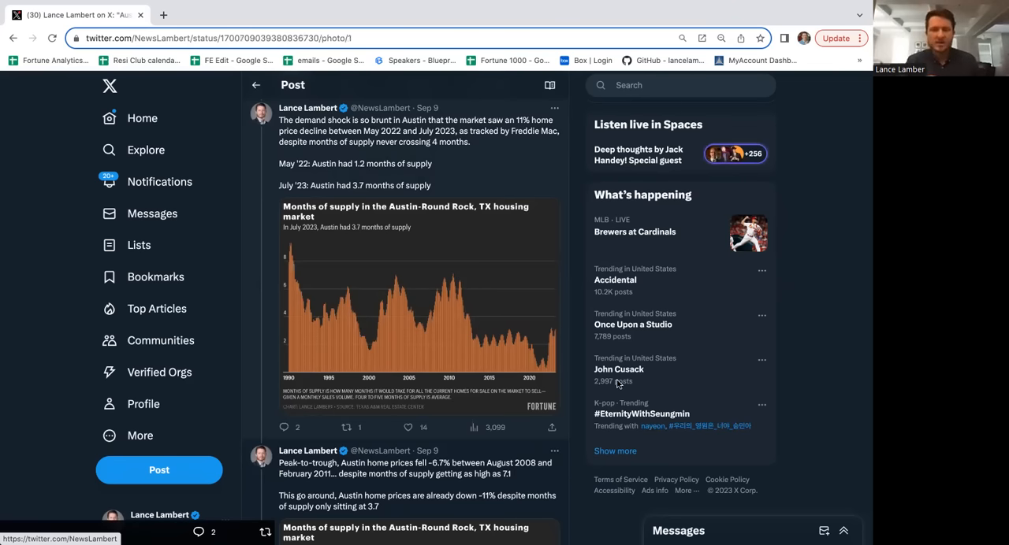
pyautogui.click(418, 307)
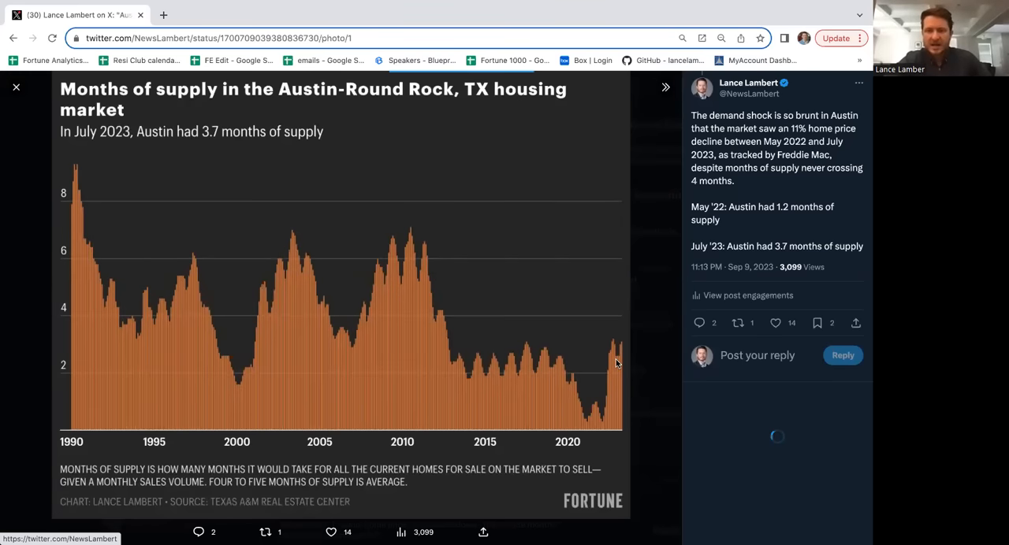
pyautogui.moveTo(394, 216)
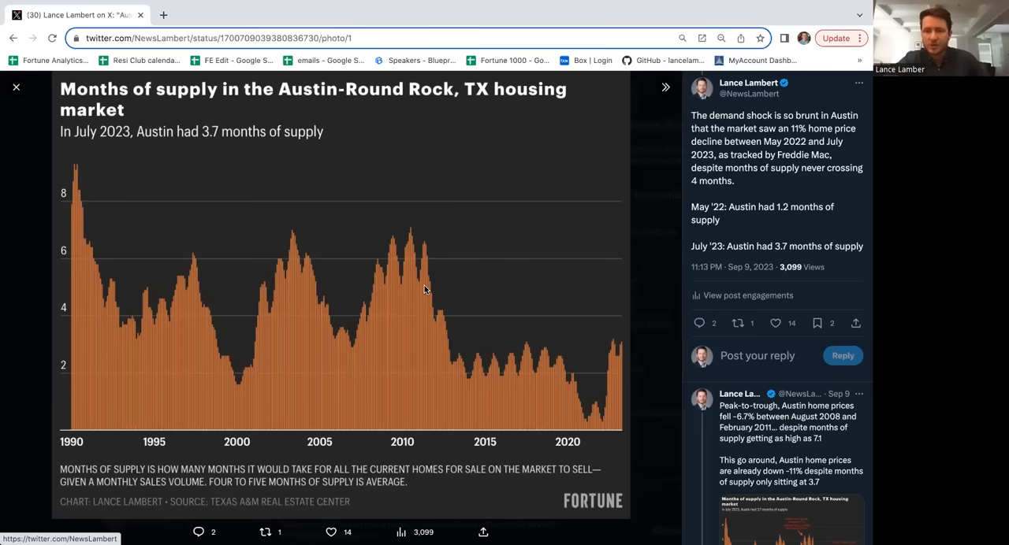
pyautogui.moveTo(467, 367)
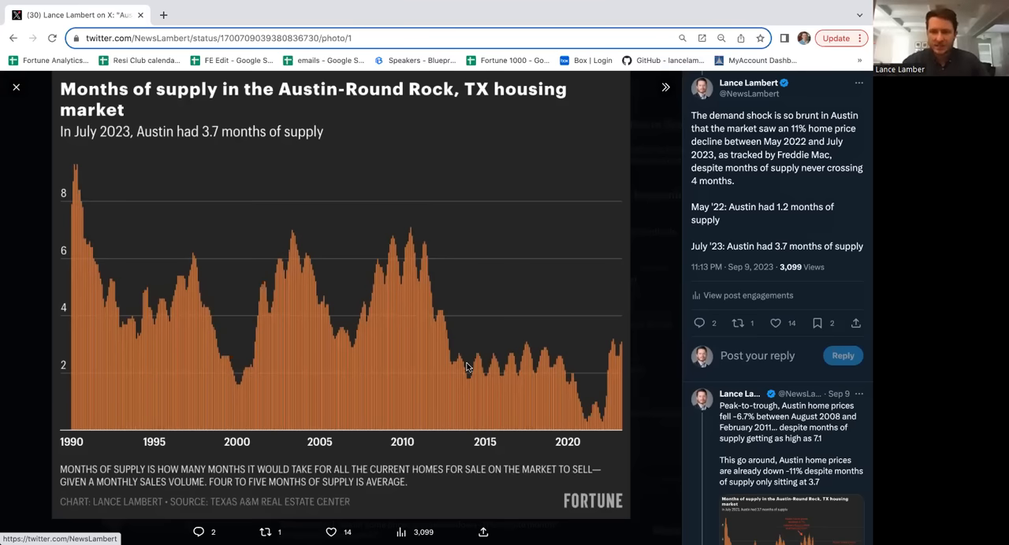
pyautogui.moveTo(574, 391)
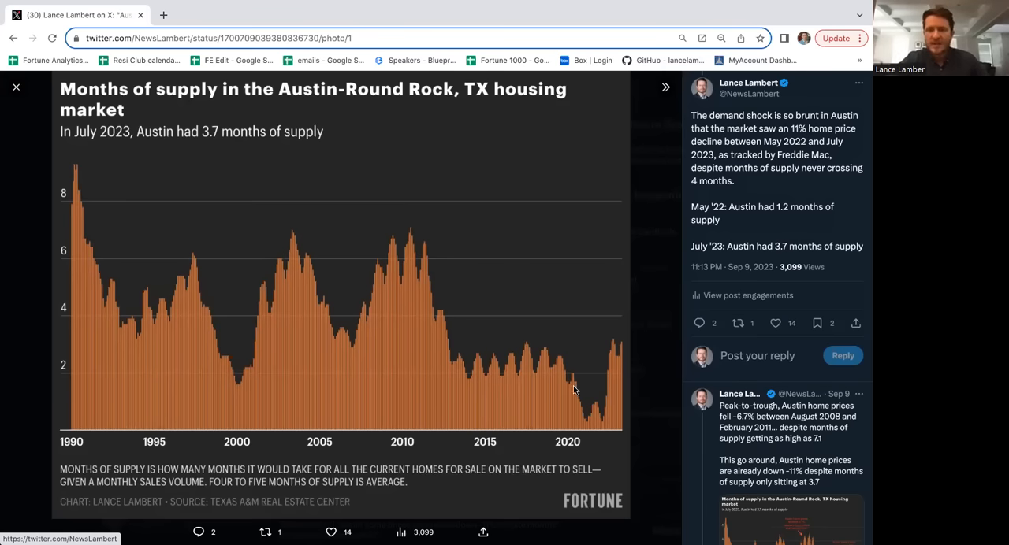
pyautogui.moveTo(575, 361)
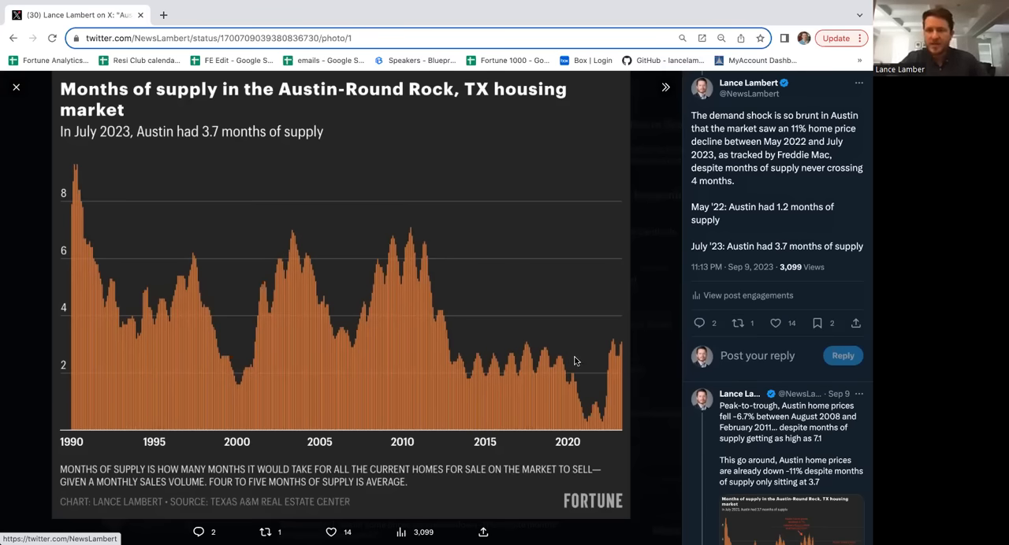
pyautogui.moveTo(617, 361)
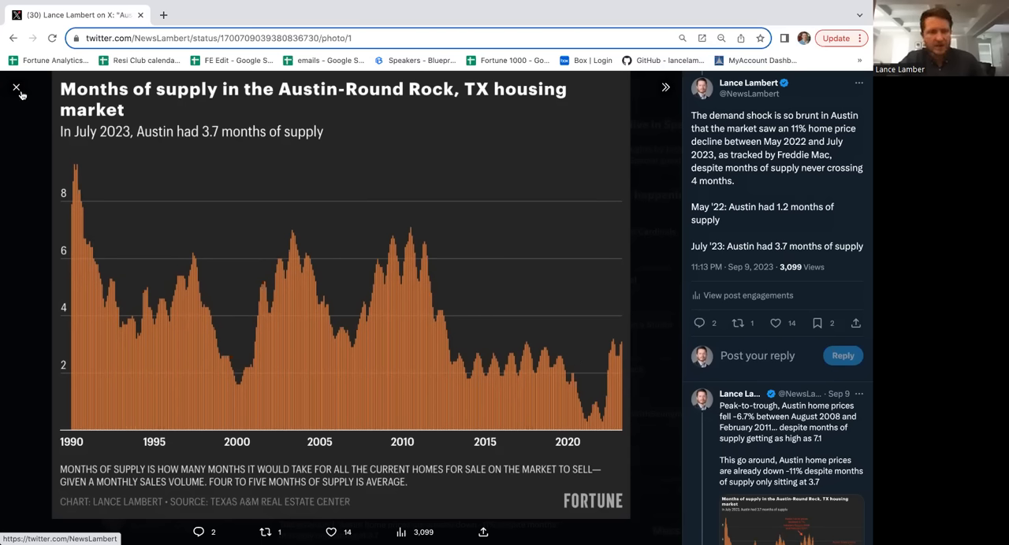
pyautogui.click(16, 87)
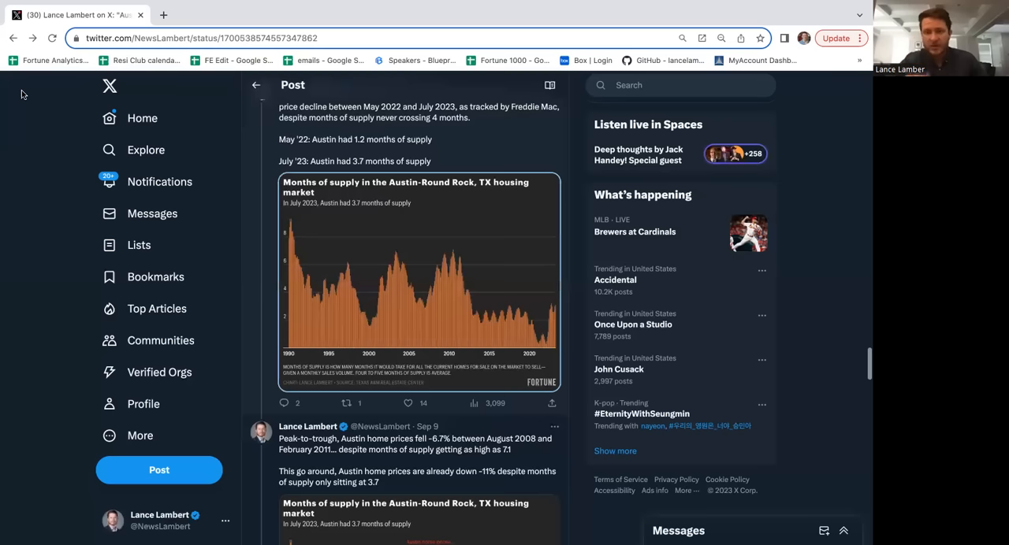
pyautogui.moveTo(843, 319)
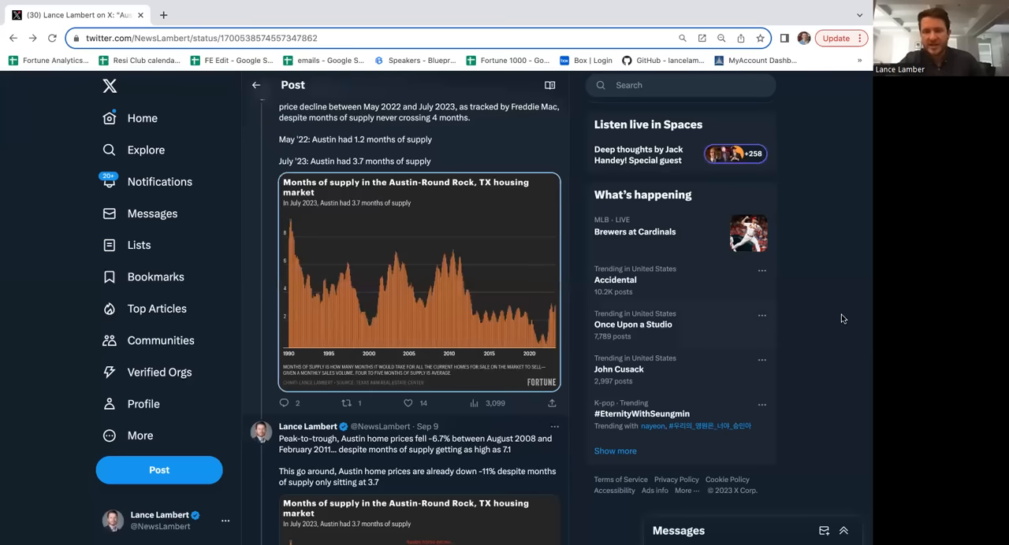
# Step: Scroll to the Peak-to-trough post and open its annotated months-of-supply chart full-screen
pyautogui.scroll(-3)
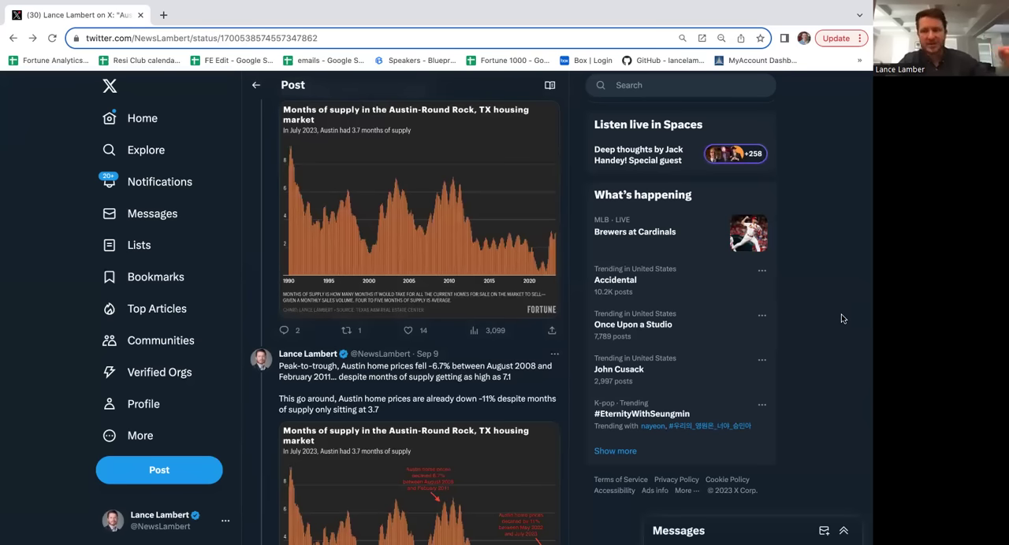
pyautogui.scroll(-3)
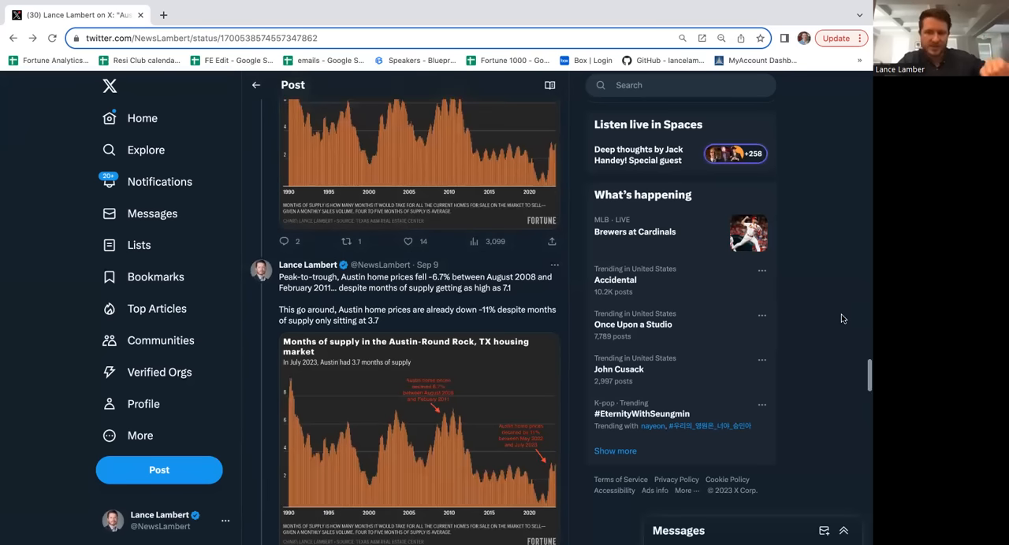
pyautogui.scroll(-3)
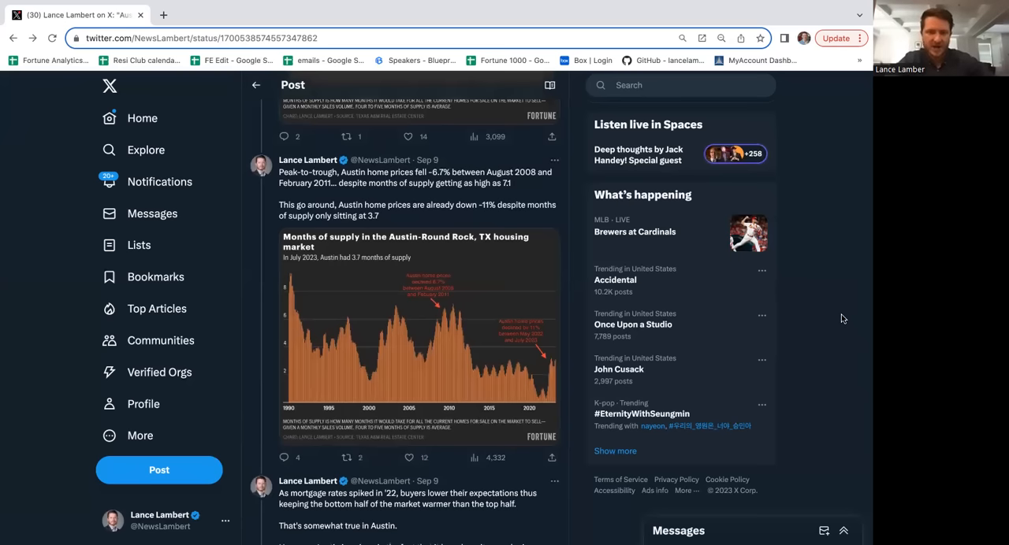
pyautogui.scroll(-3)
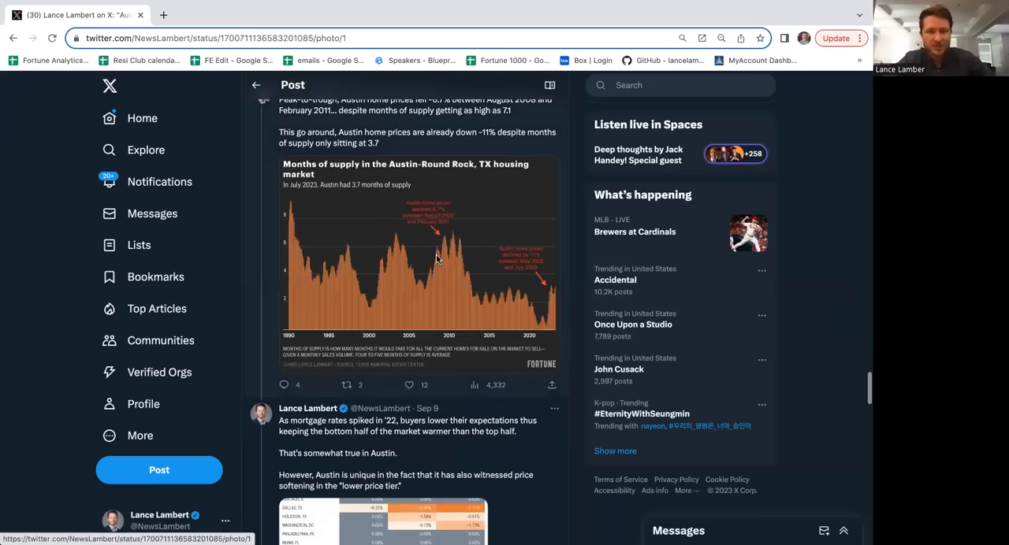
pyautogui.click(418, 260)
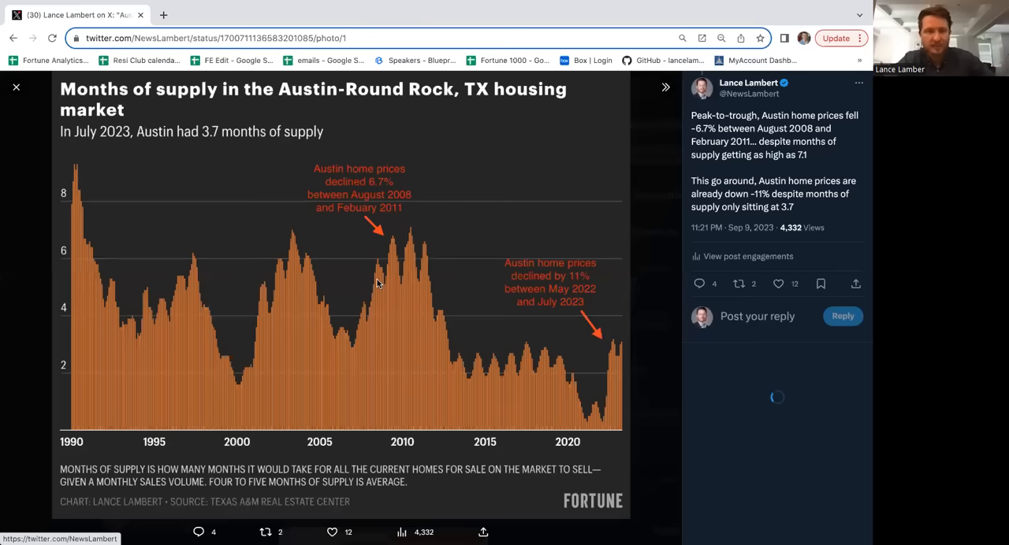
pyautogui.moveTo(308, 170)
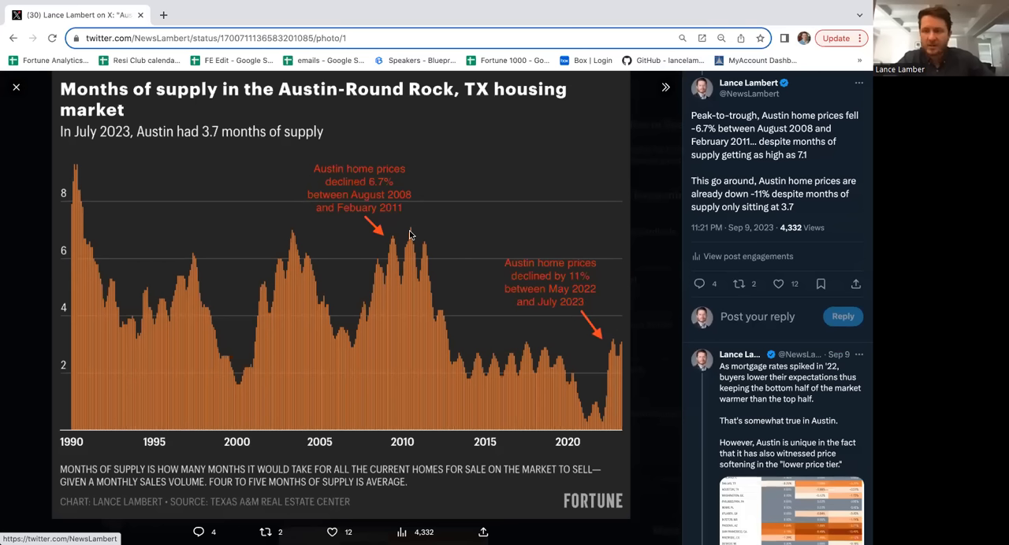
pyautogui.moveTo(376, 211)
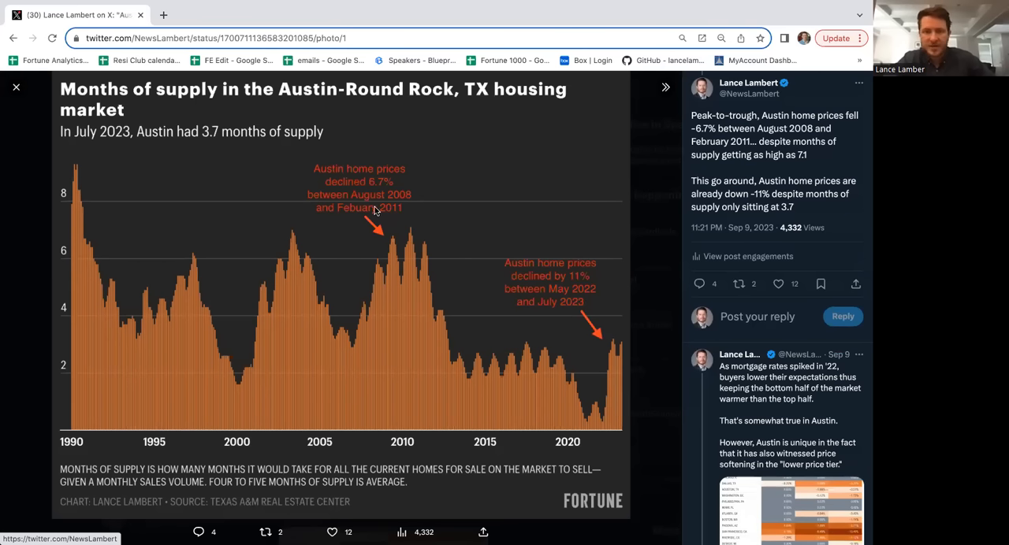
pyautogui.moveTo(605, 338)
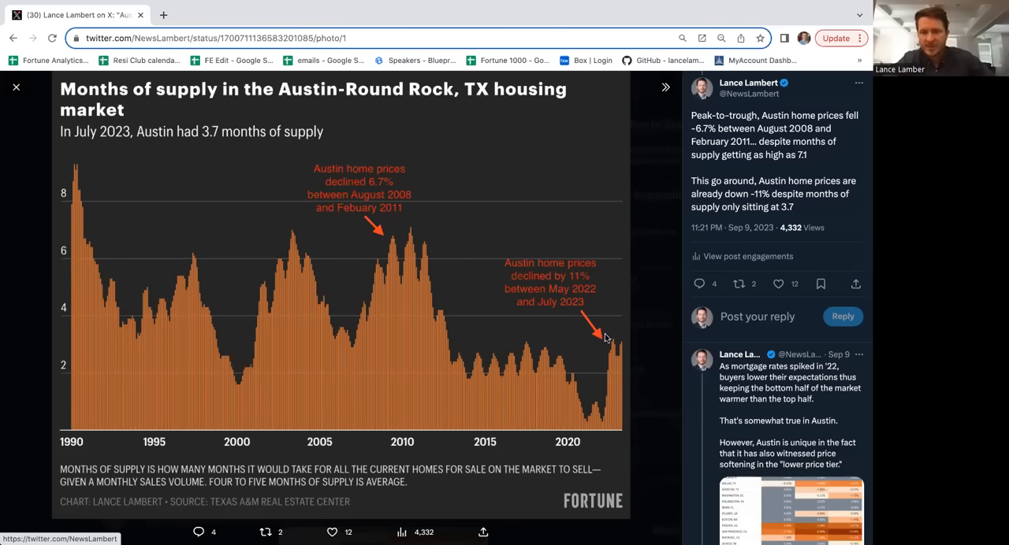
pyautogui.moveTo(615, 355)
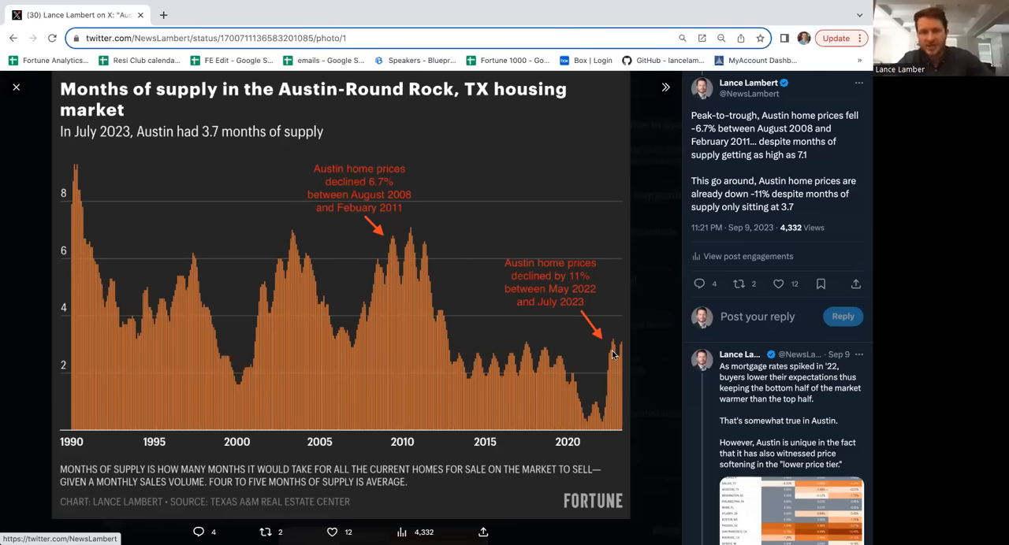
pyautogui.moveTo(337, 115)
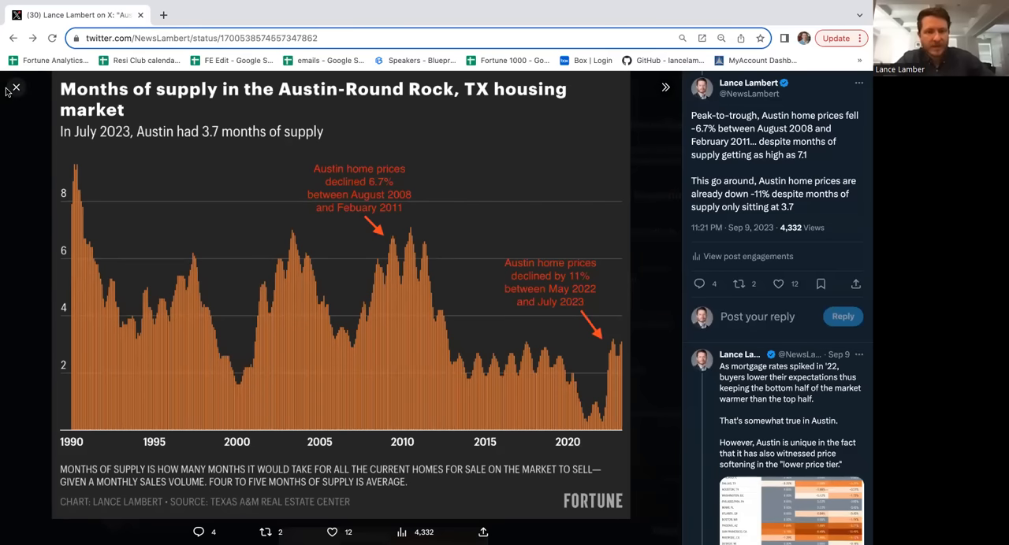
# Step: Exit the full-screen months-of-supply chart, back to the Austin lower price tier post
pyautogui.click(15, 88)
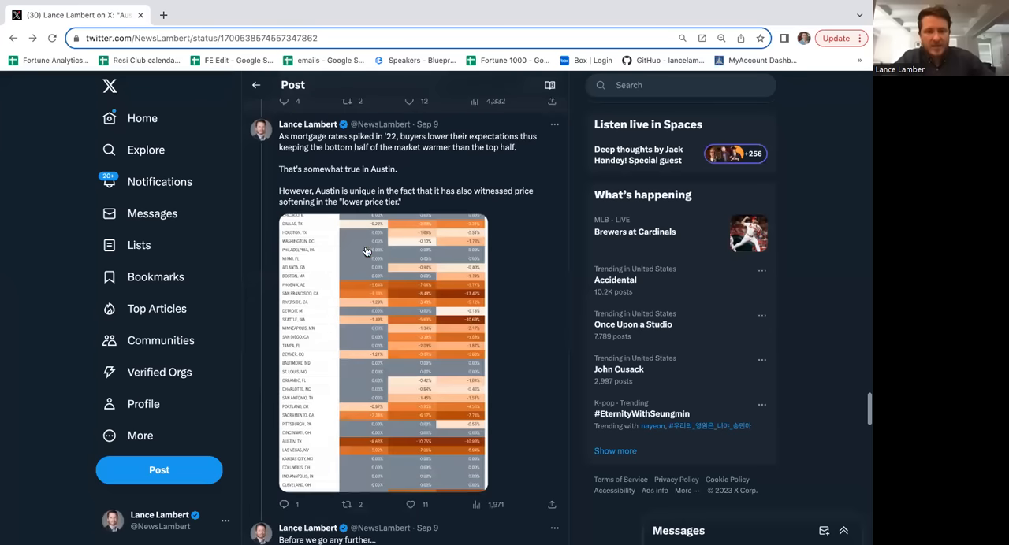
pyautogui.click(381, 351)
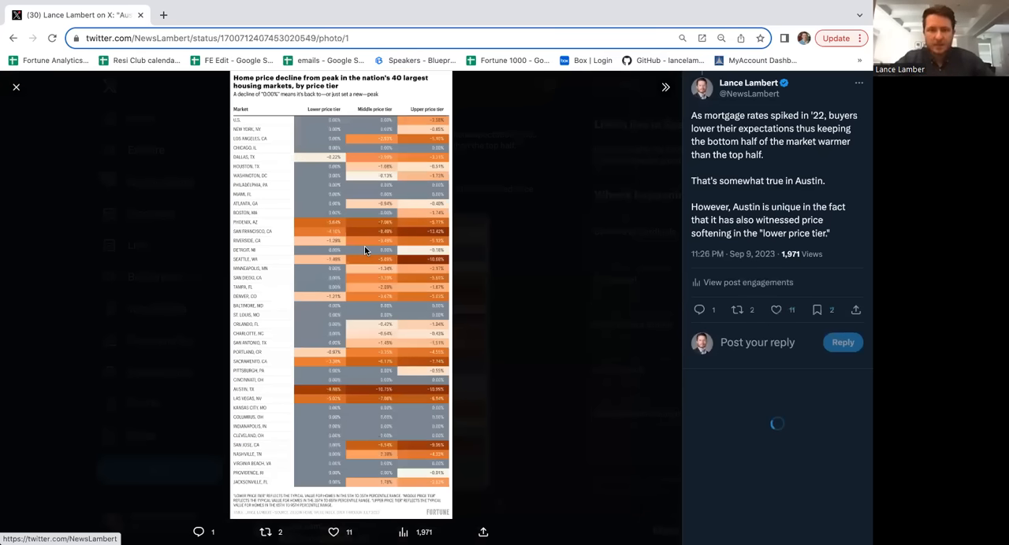
pyautogui.scroll(-3)
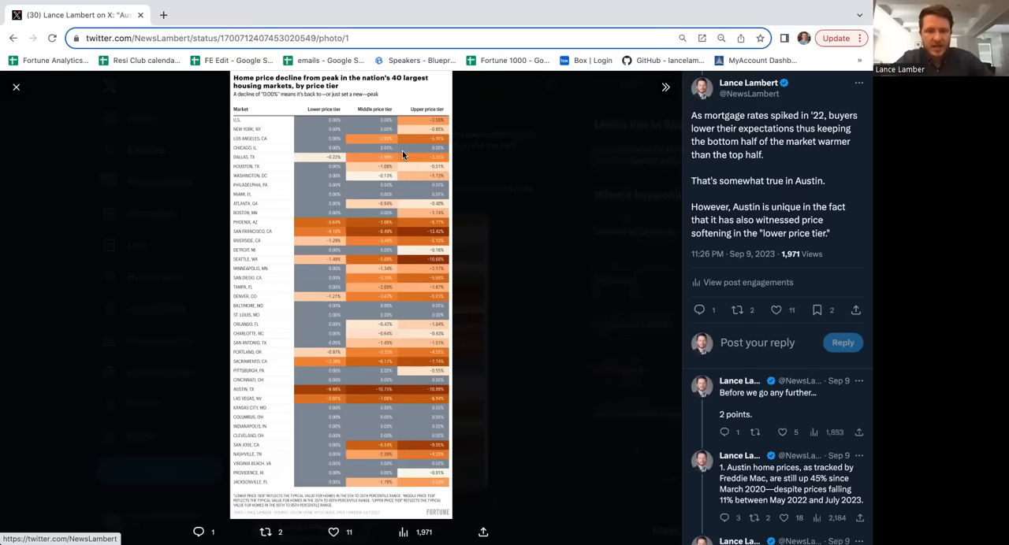
pyautogui.moveTo(419, 134)
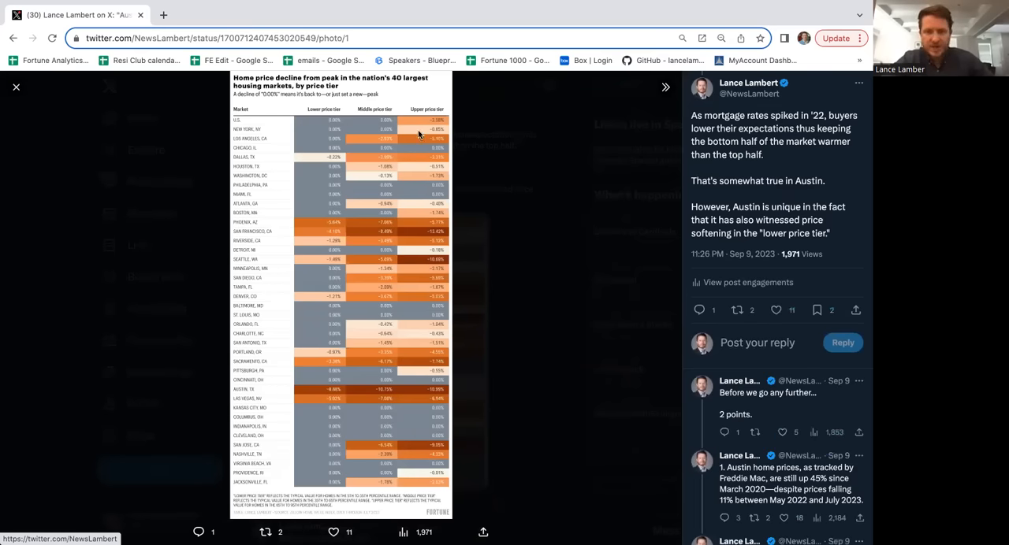
pyautogui.moveTo(305, 389)
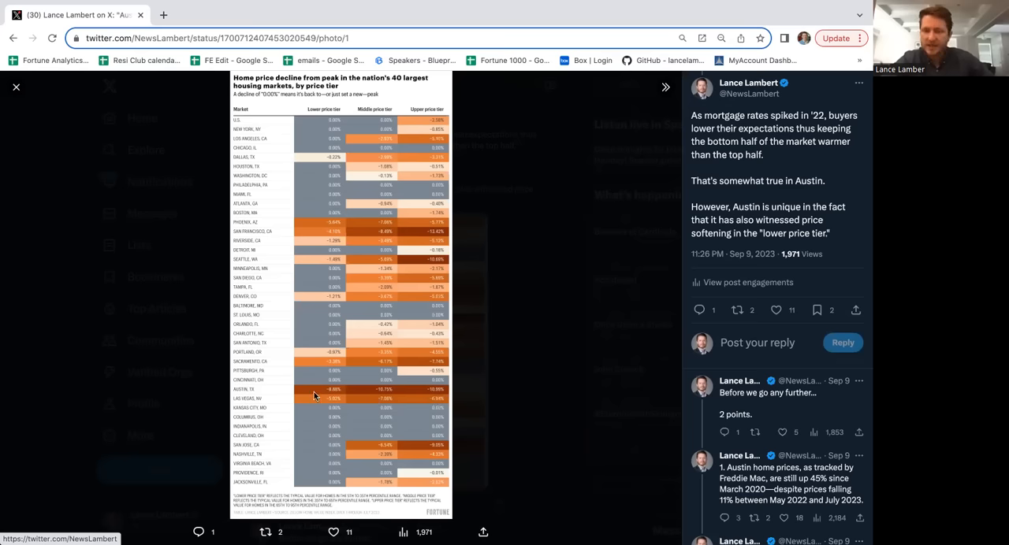
pyautogui.moveTo(14, 103)
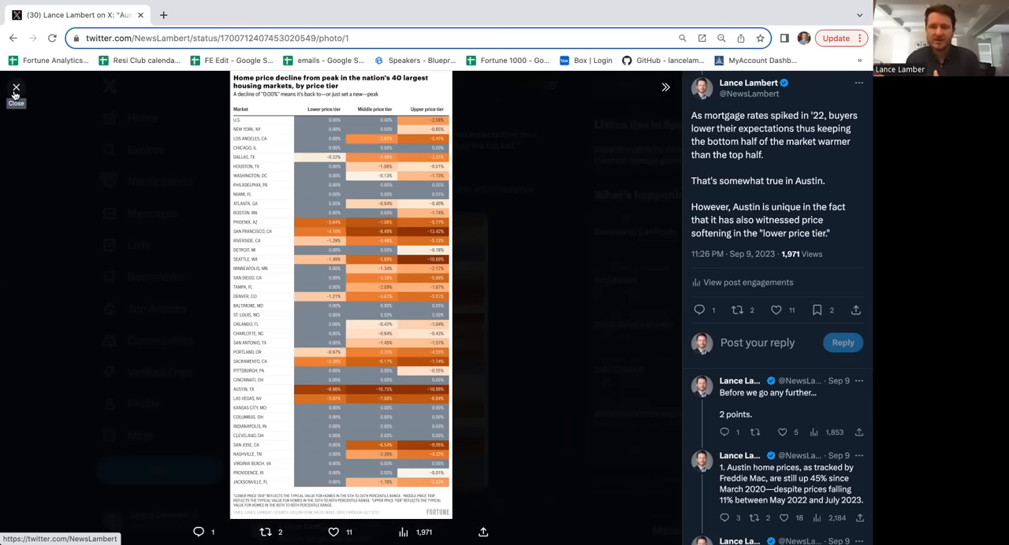
pyautogui.moveTo(373, 409)
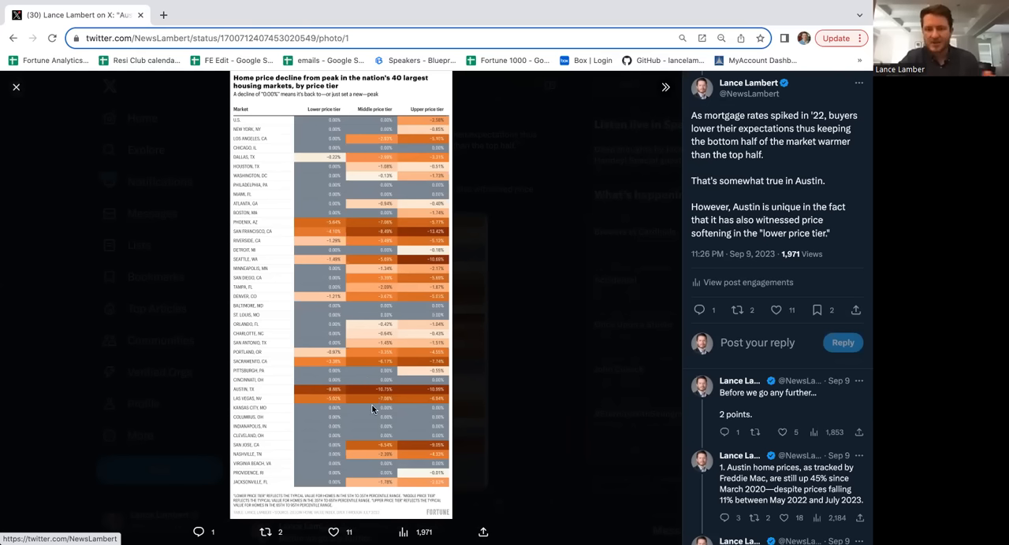
pyautogui.moveTo(322, 408)
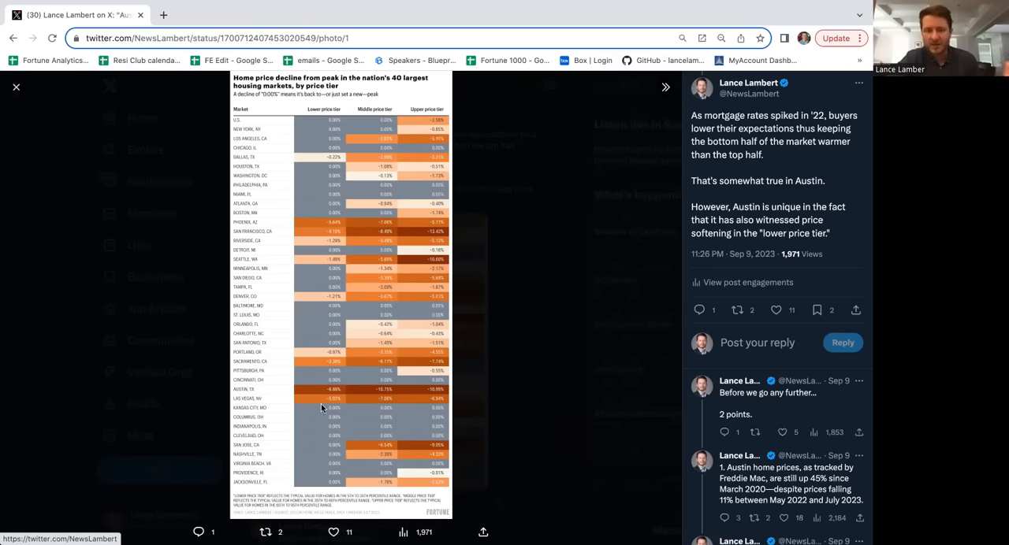
pyautogui.moveTo(297, 417)
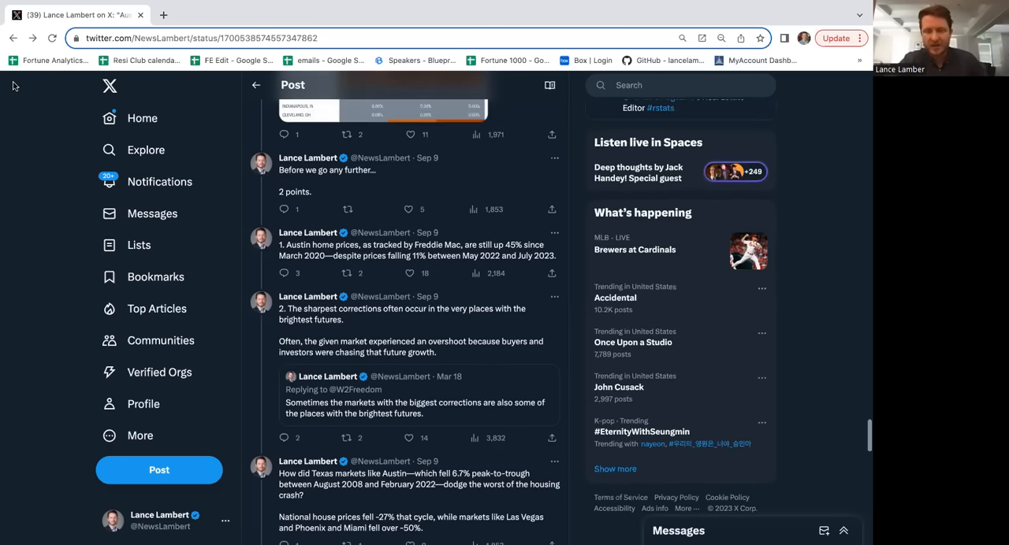
pyautogui.scroll(-3)
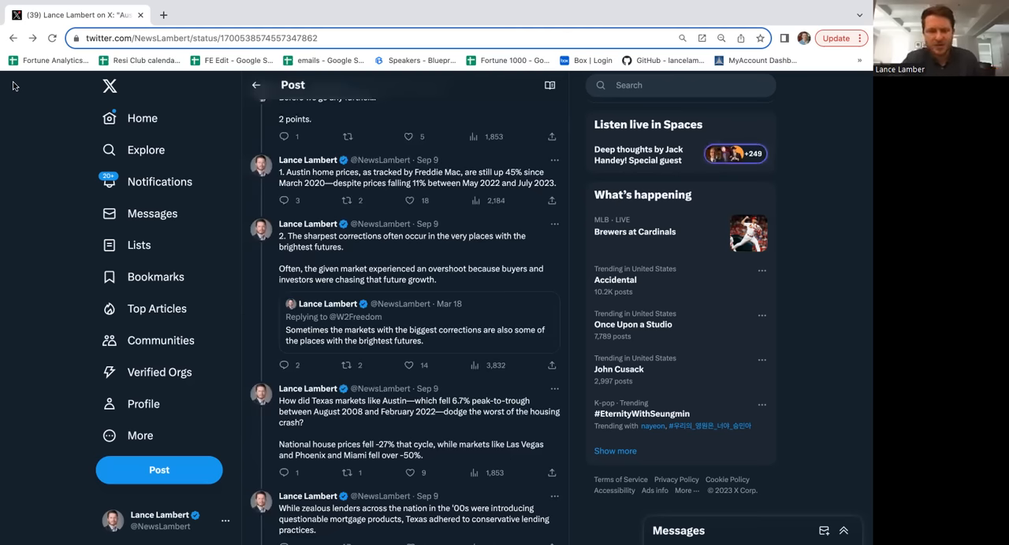
pyautogui.scroll(-3)
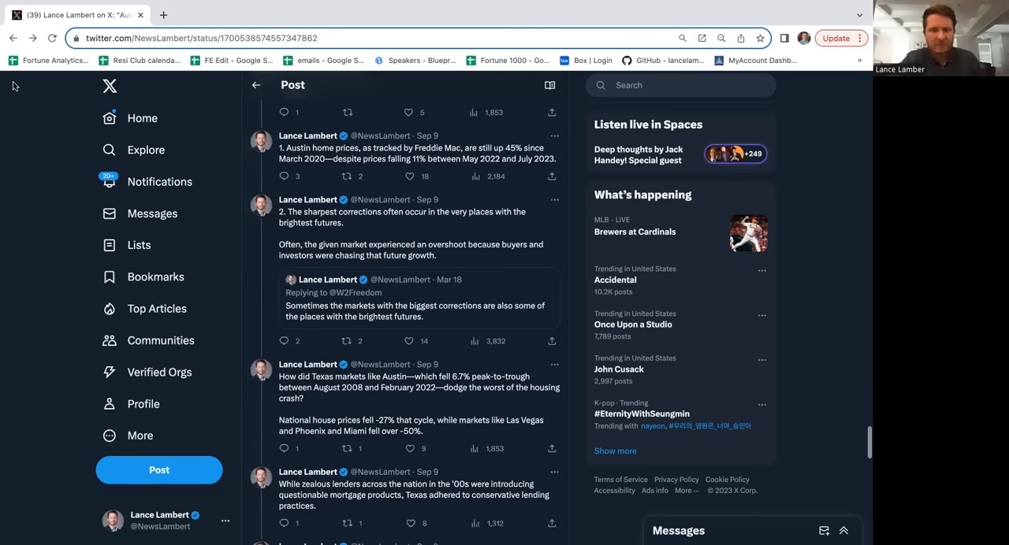
pyautogui.moveTo(365, 236)
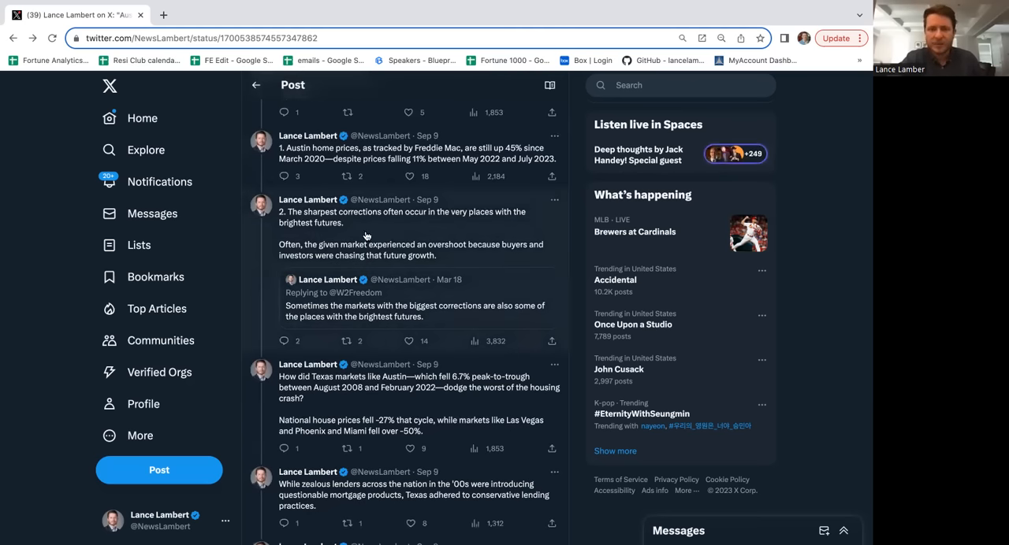
pyautogui.moveTo(594, 262)
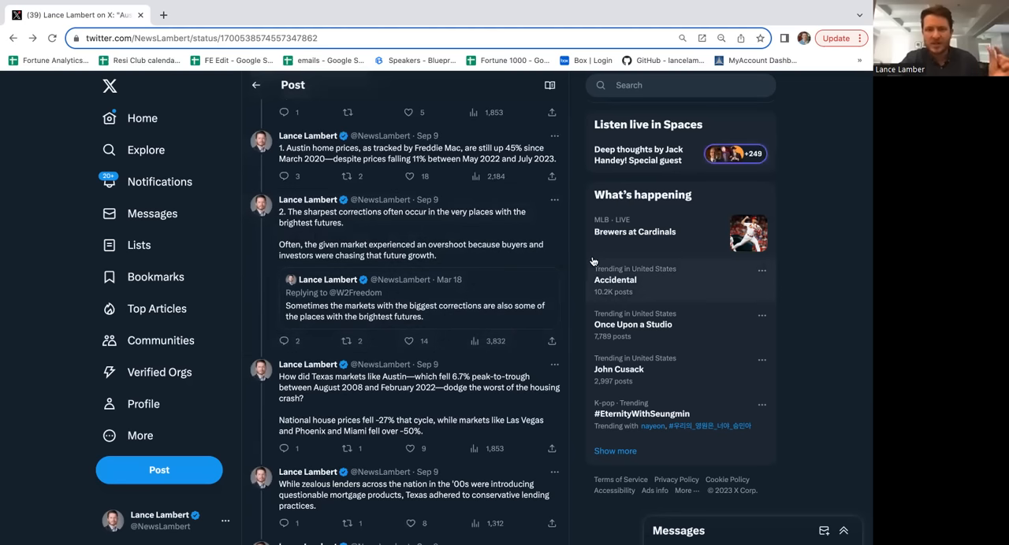
pyautogui.moveTo(579, 257)
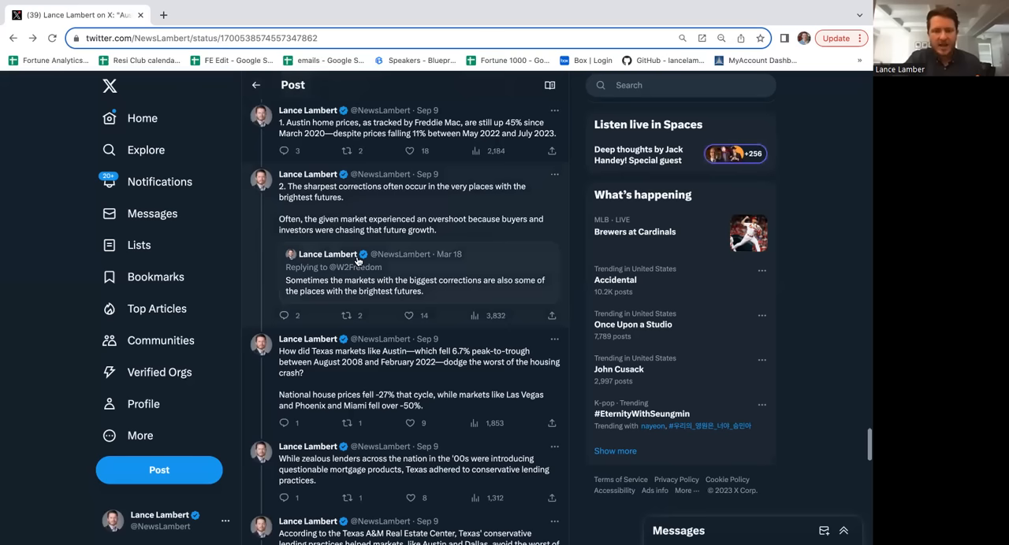
pyautogui.scroll(-3)
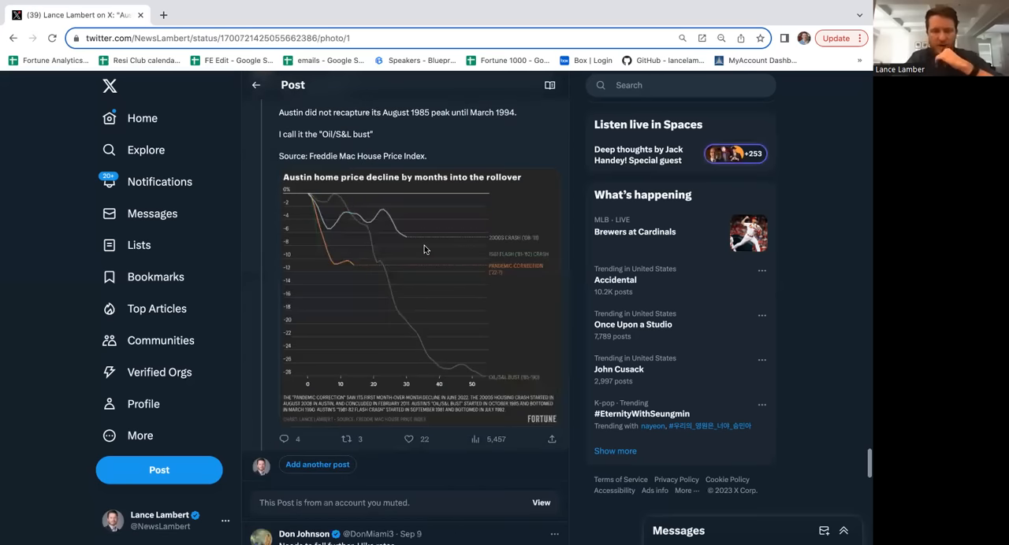
# Step: Enlarge the Oil/S&L bust post's chart of Austin price declines by months into the rollover
pyautogui.click(422, 300)
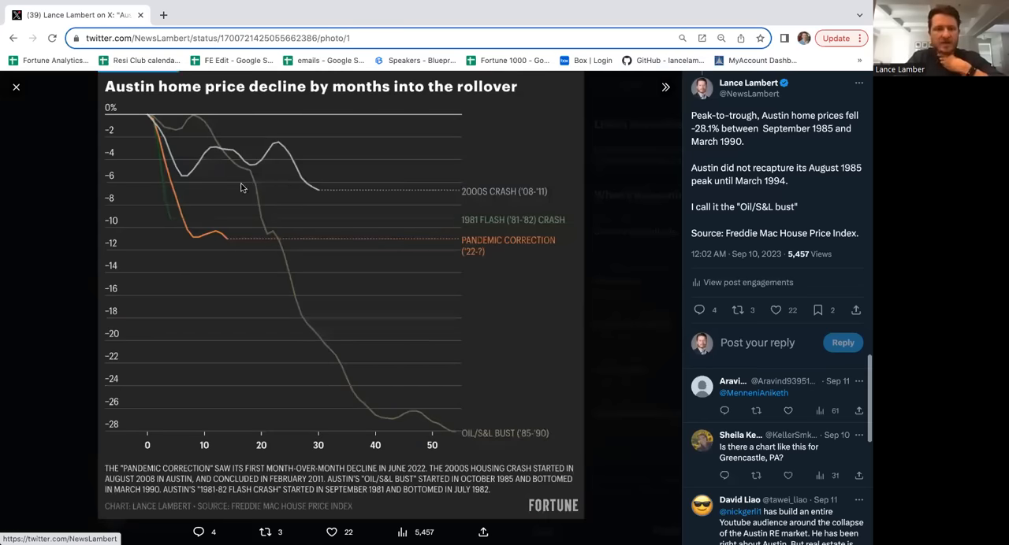
pyautogui.moveTo(495, 446)
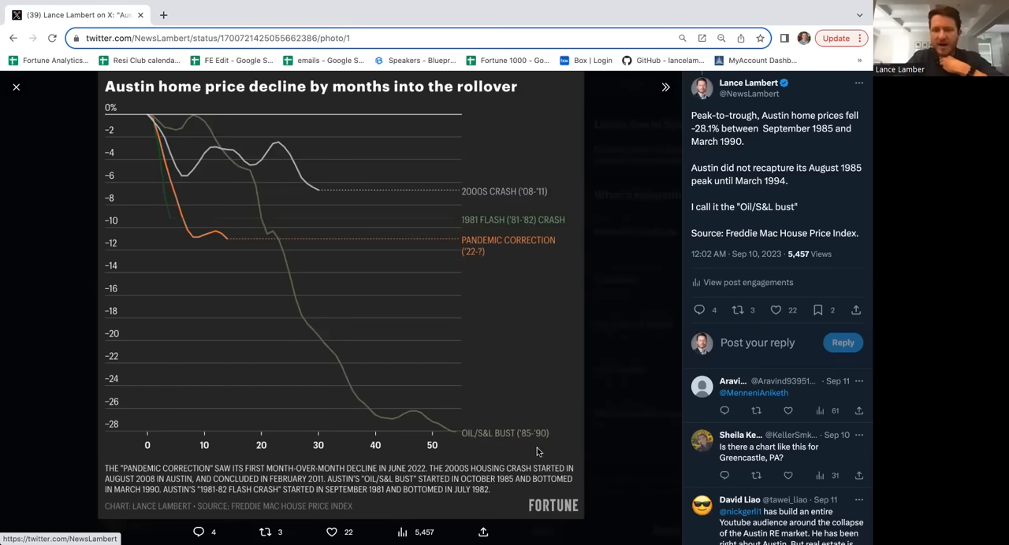
pyautogui.moveTo(400, 428)
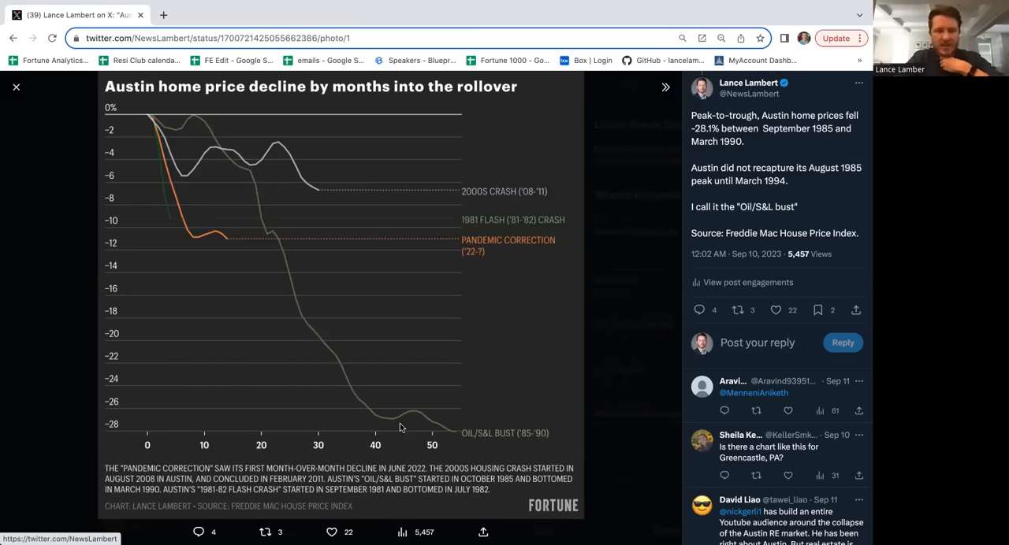
pyautogui.moveTo(181, 163)
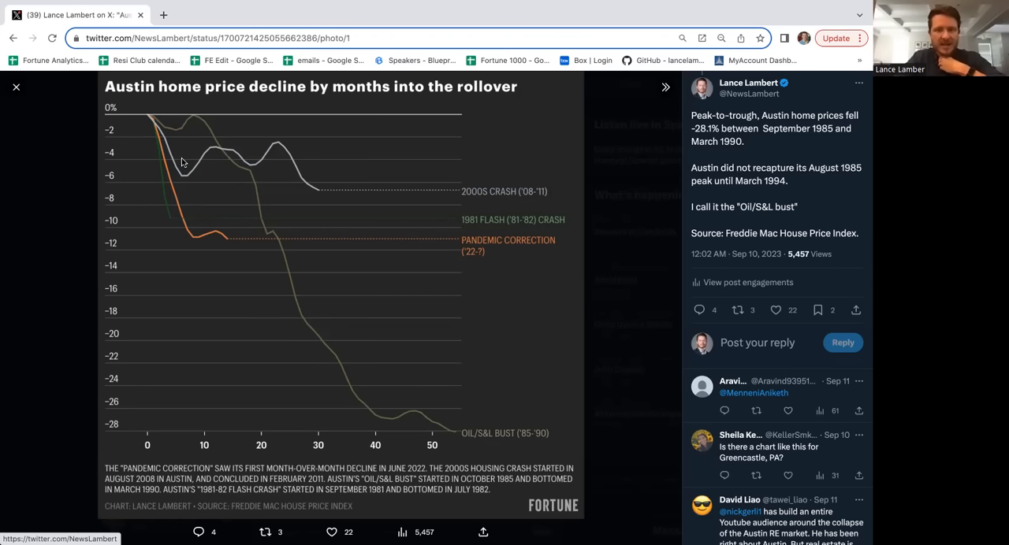
pyautogui.moveTo(321, 196)
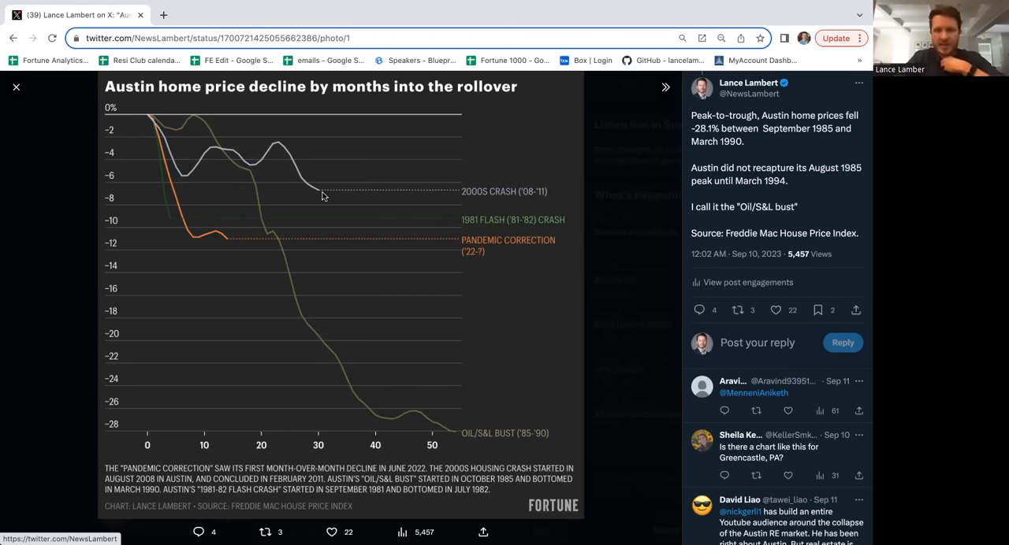
pyautogui.moveTo(484, 233)
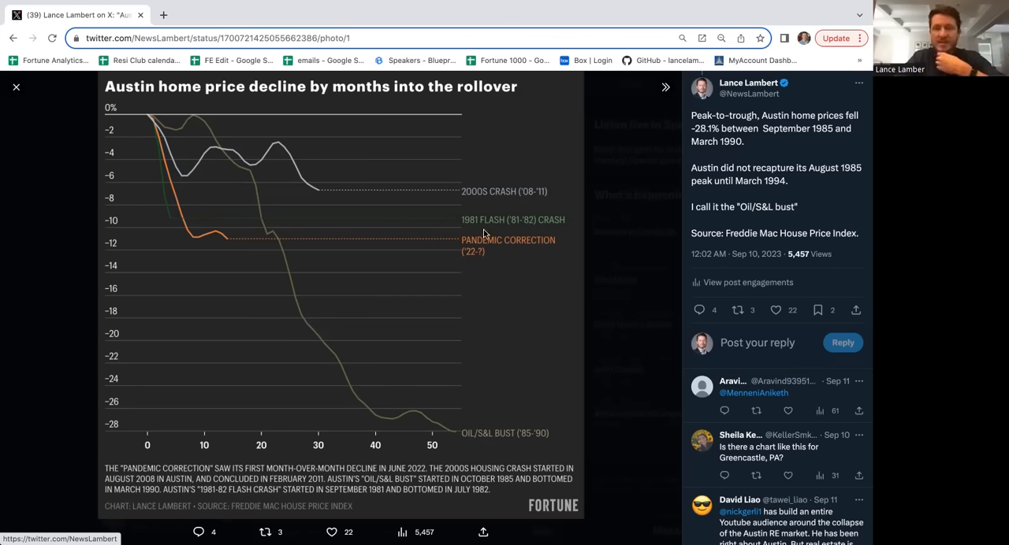
pyautogui.moveTo(172, 214)
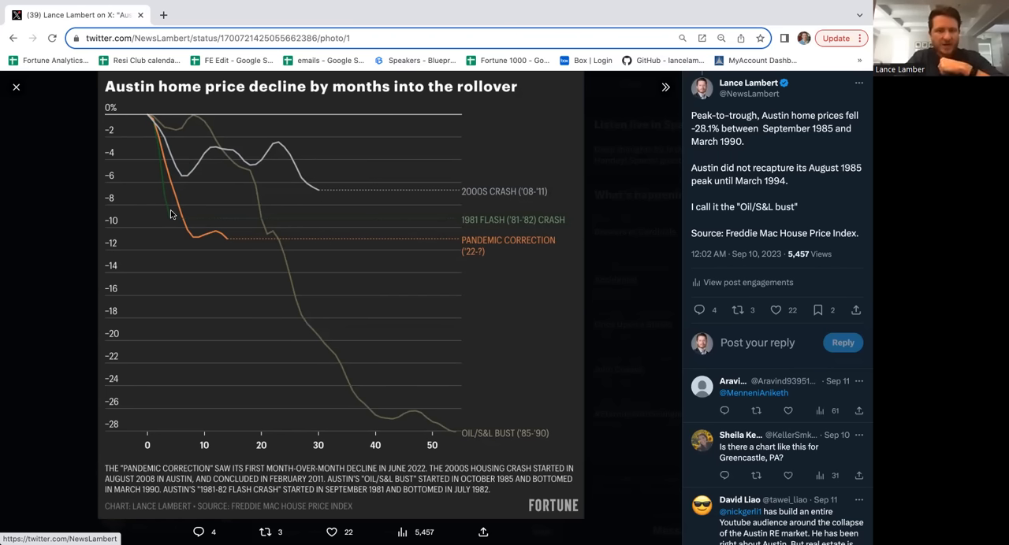
pyautogui.moveTo(173, 228)
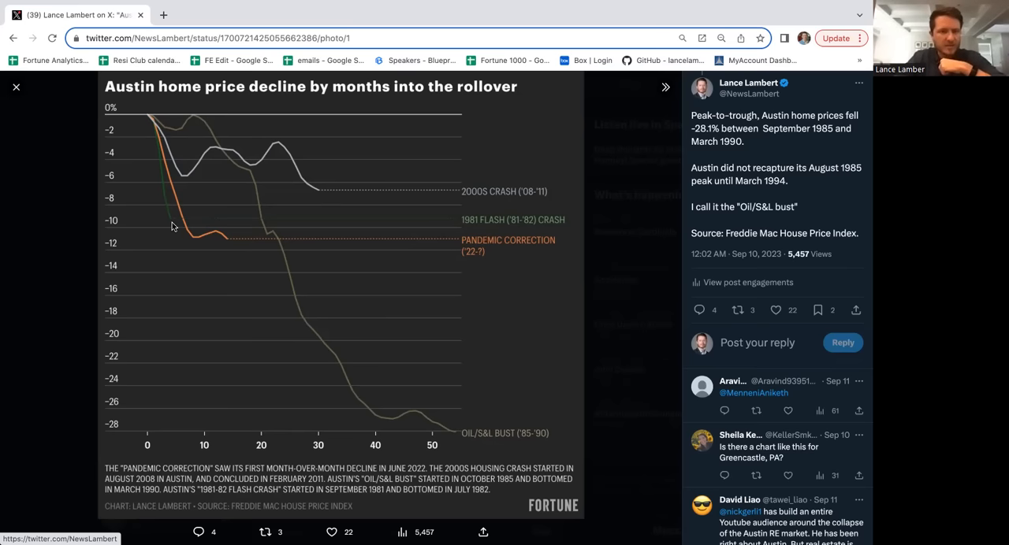
pyautogui.moveTo(234, 250)
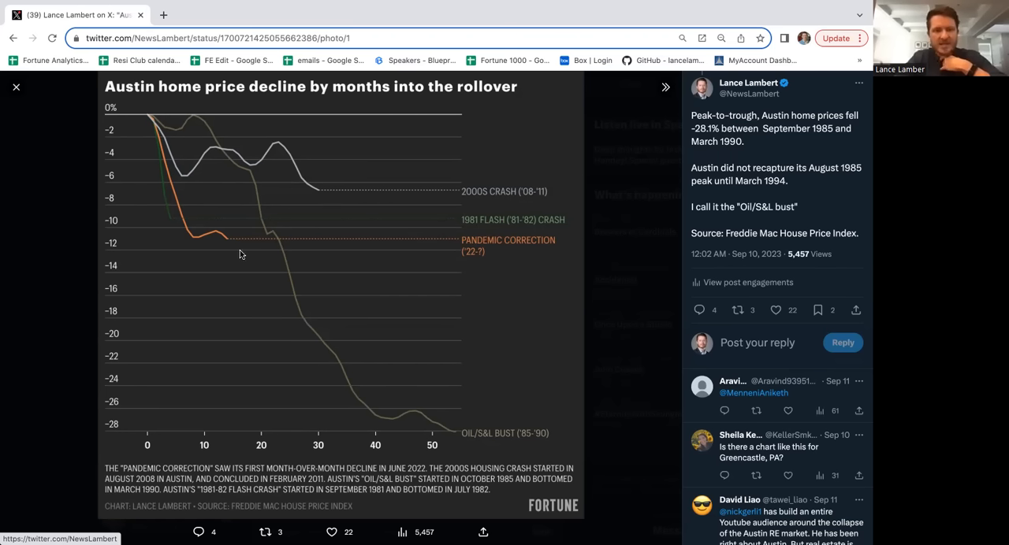
pyautogui.moveTo(263, 268)
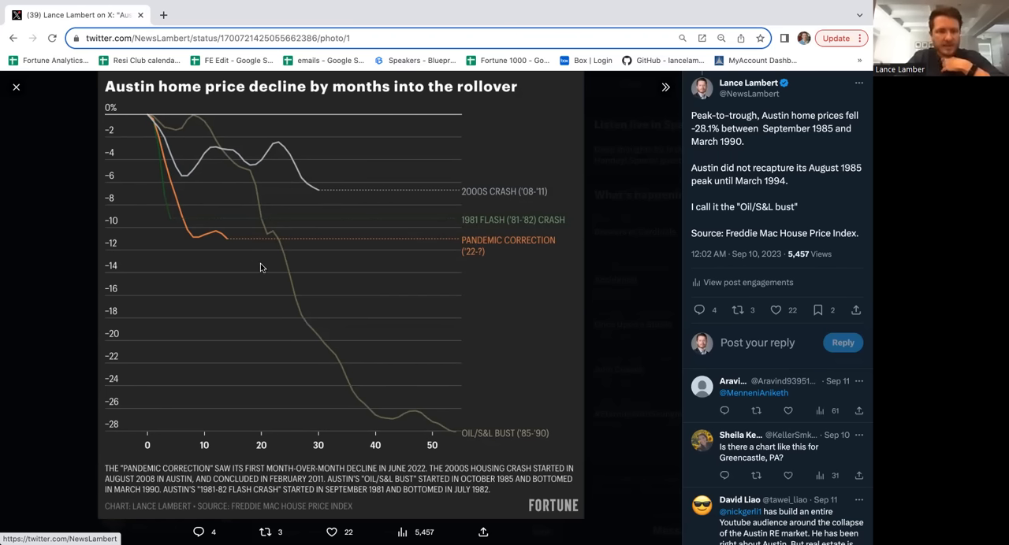